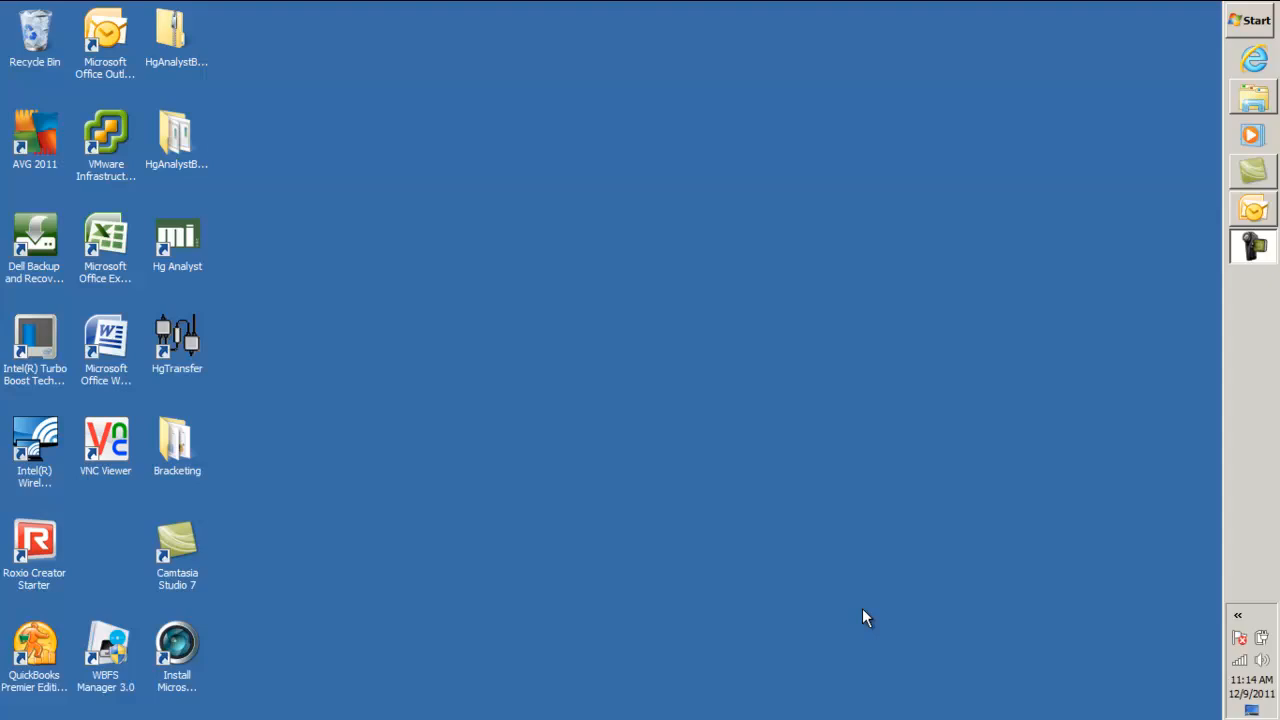
{"action": "mouse_move", "coordinate": [790, 528]}
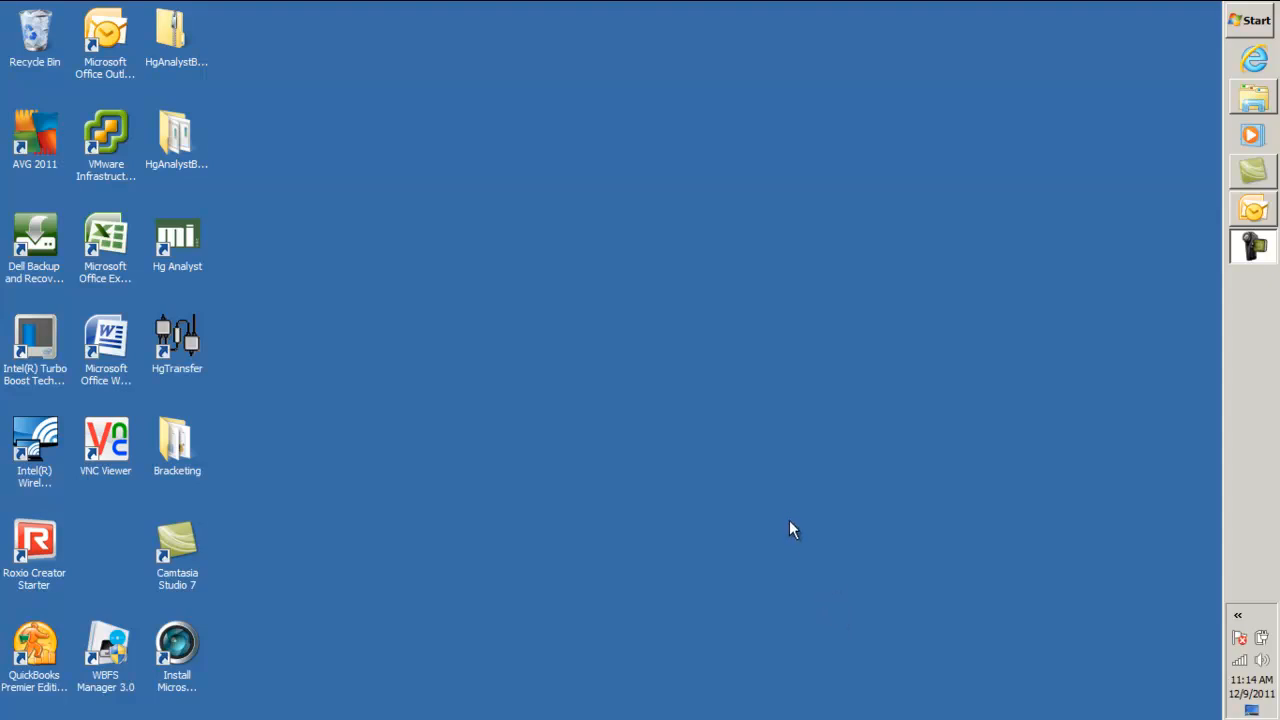
{"action": "mouse_move", "coordinate": [792, 512]}
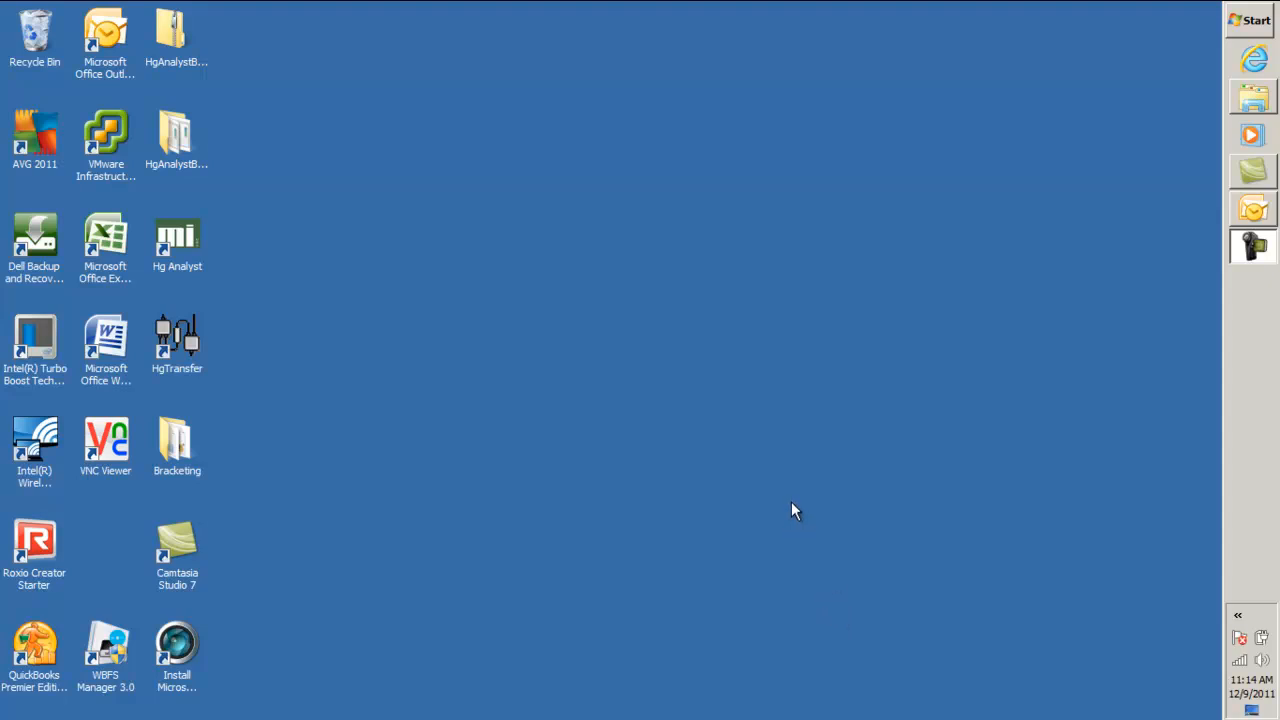
{"action": "mouse_move", "coordinate": [176, 238]}
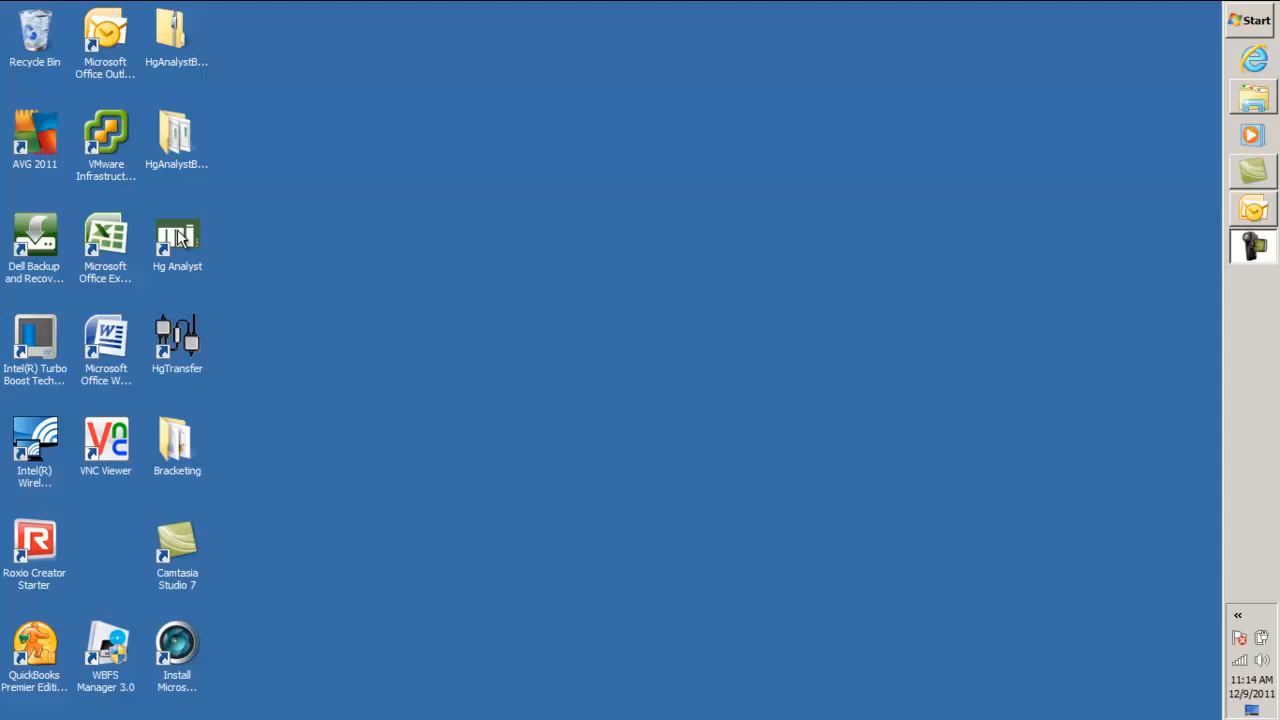
Launch Hg Analyst from the desktop shortcut as administrator and allow it in User Account Control.
{"action": "right_click", "coordinate": [176, 240]}
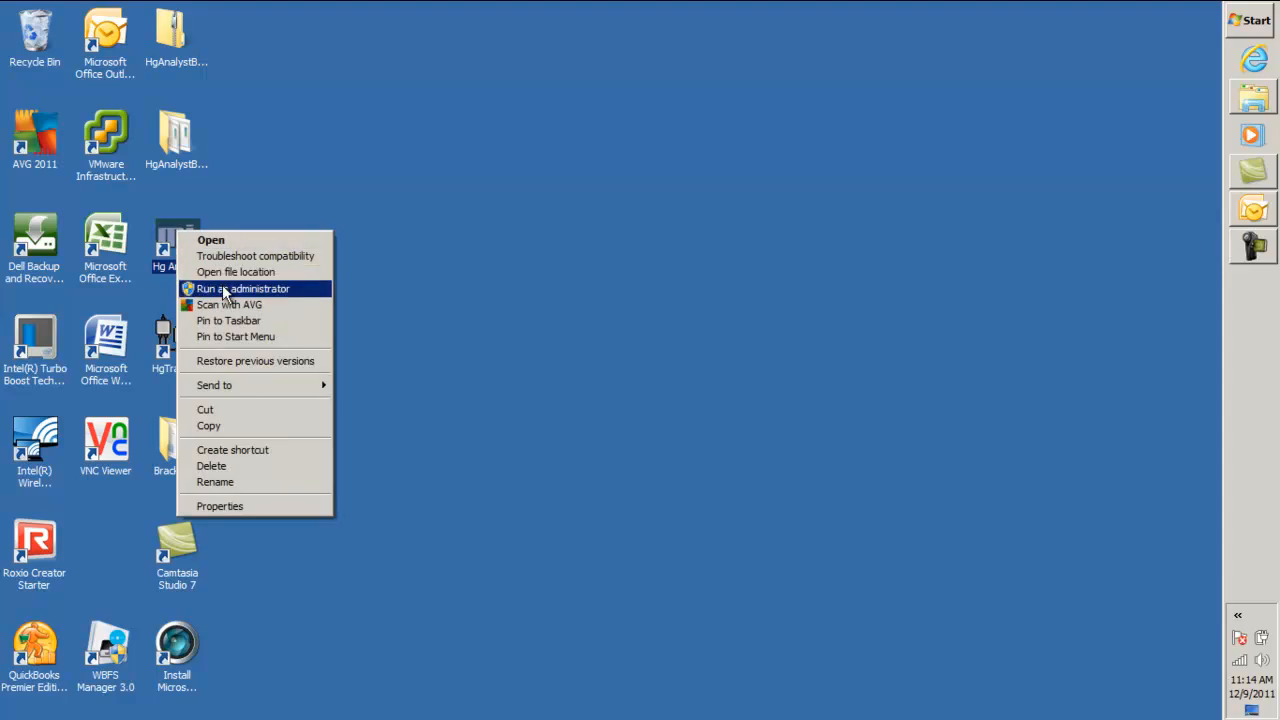
{"action": "left_click", "coordinate": [244, 288]}
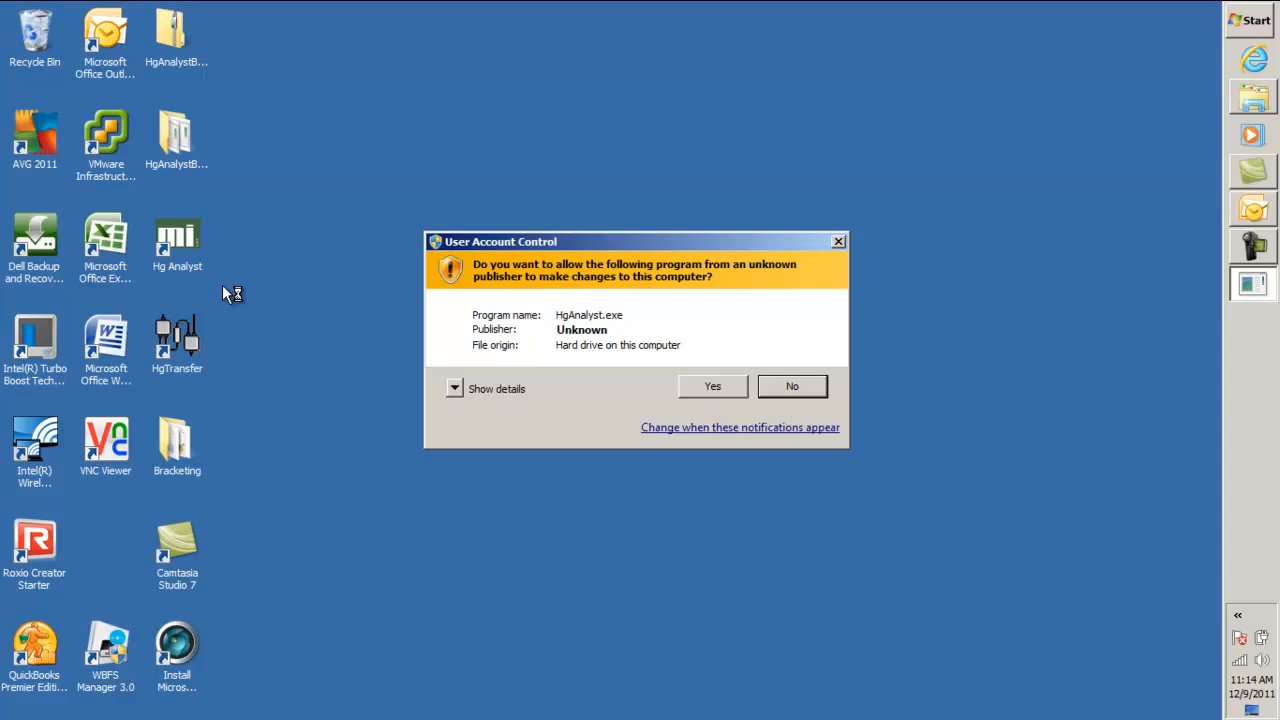
{"action": "mouse_move", "coordinate": [712, 386]}
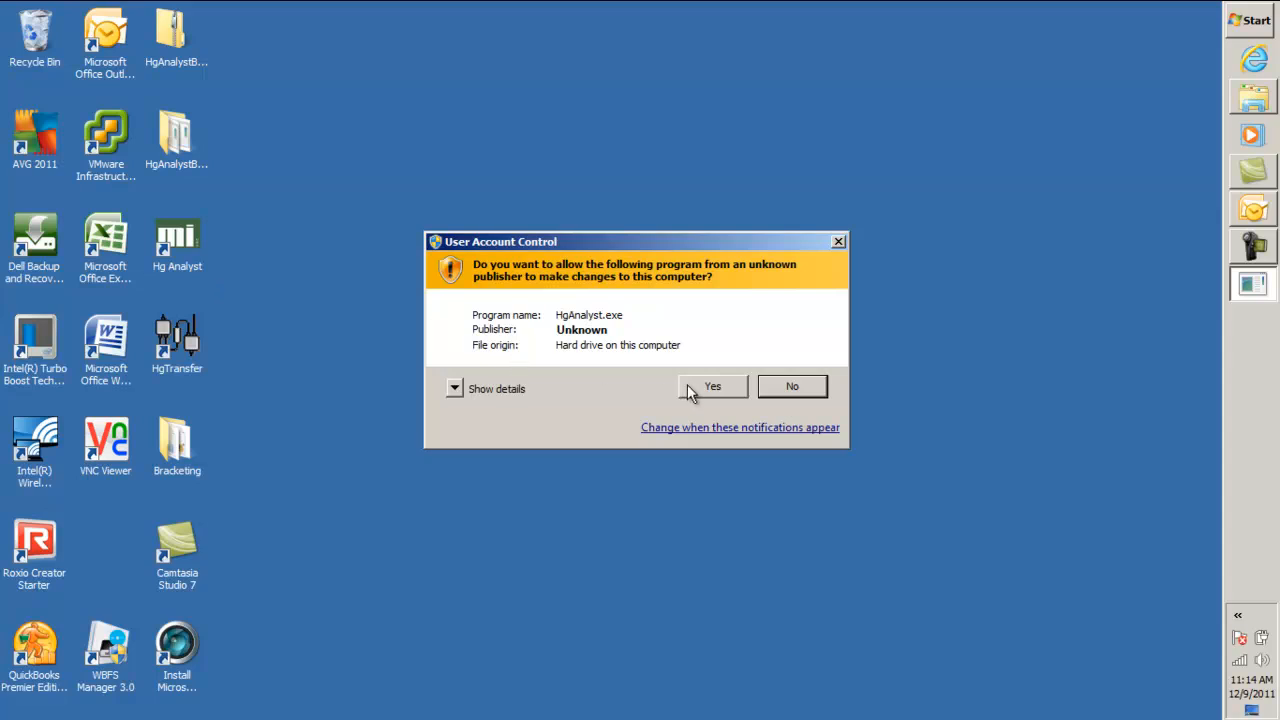
{"action": "left_click", "coordinate": [712, 386]}
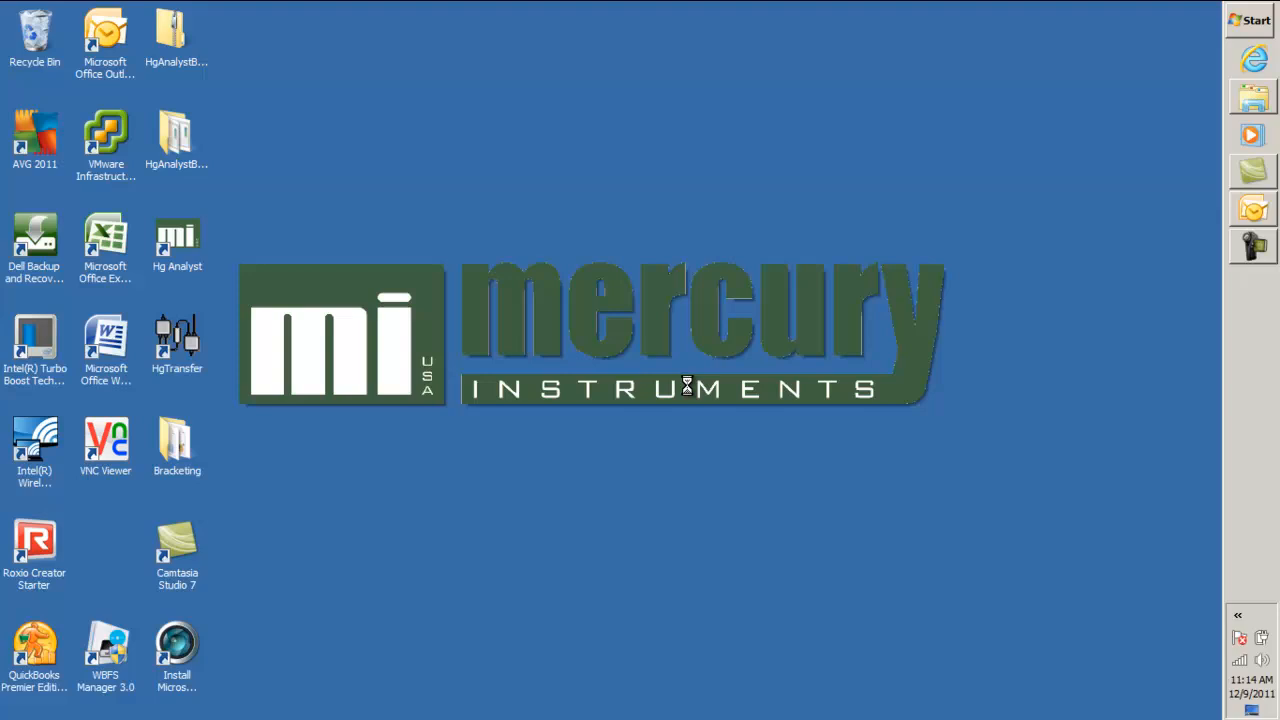
{"action": "mouse_move", "coordinate": [692, 400]}
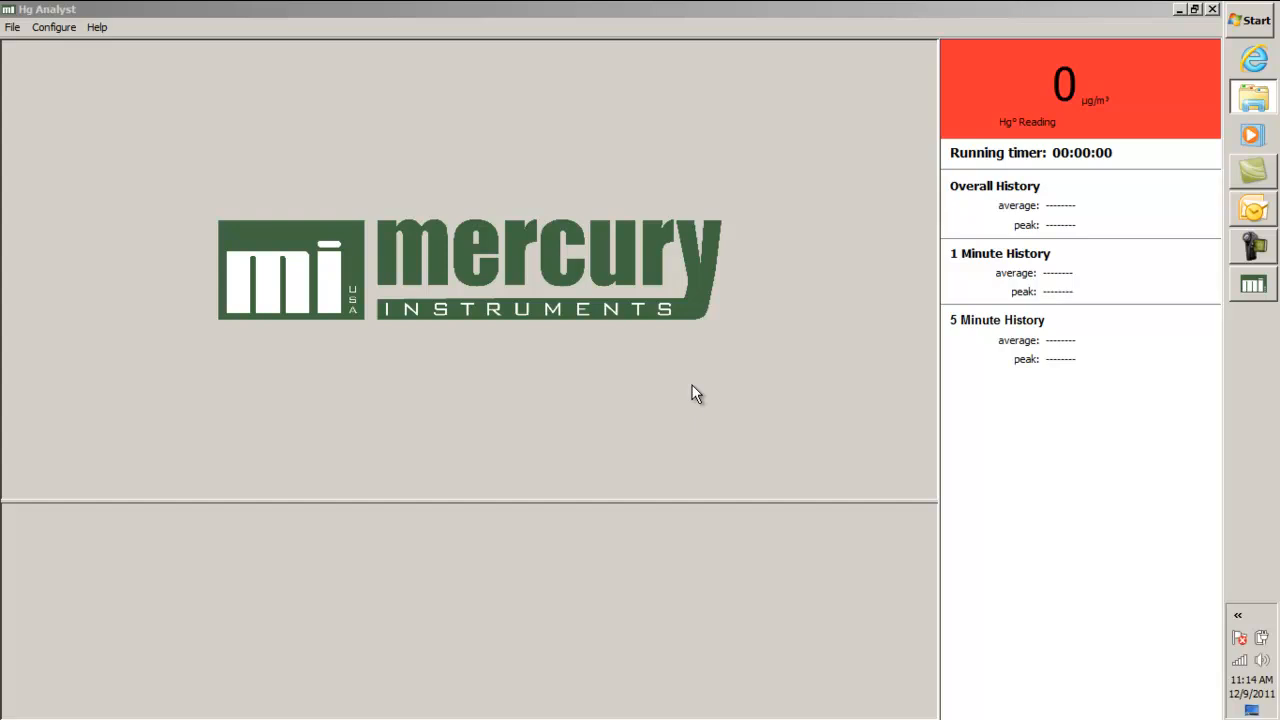
{"action": "mouse_move", "coordinate": [360, 136]}
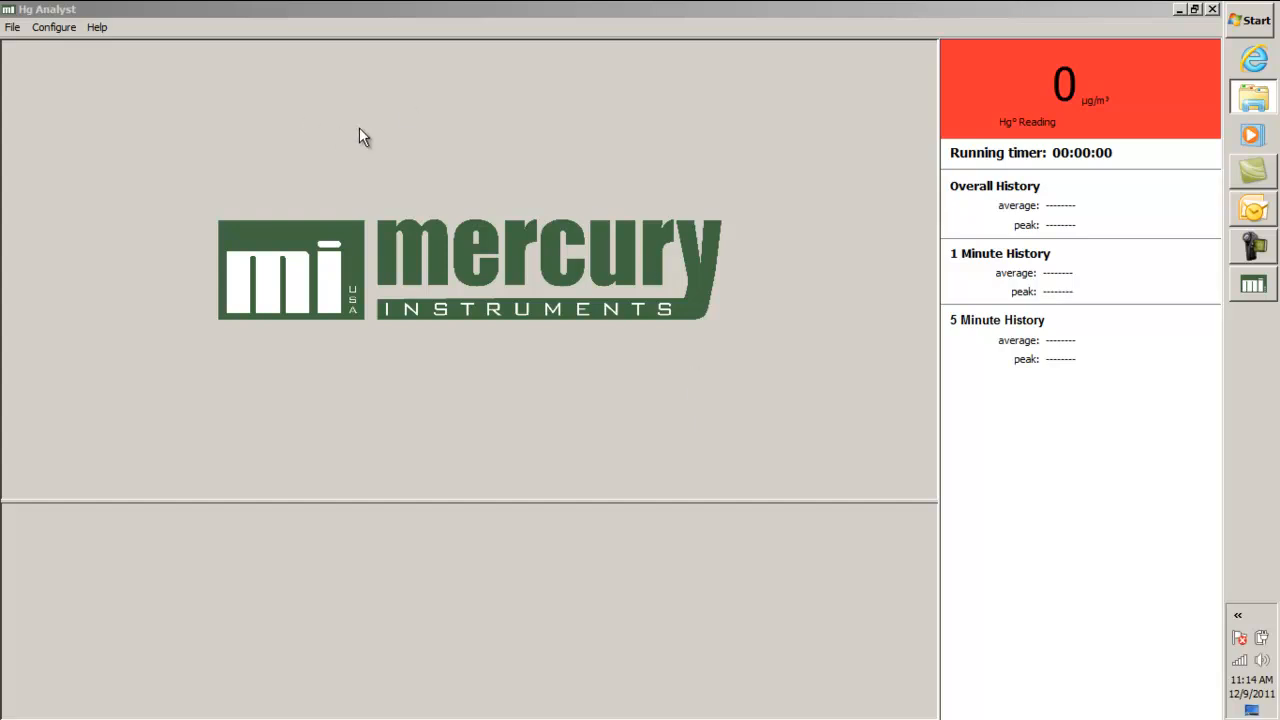
{"action": "mouse_move", "coordinate": [12, 28]}
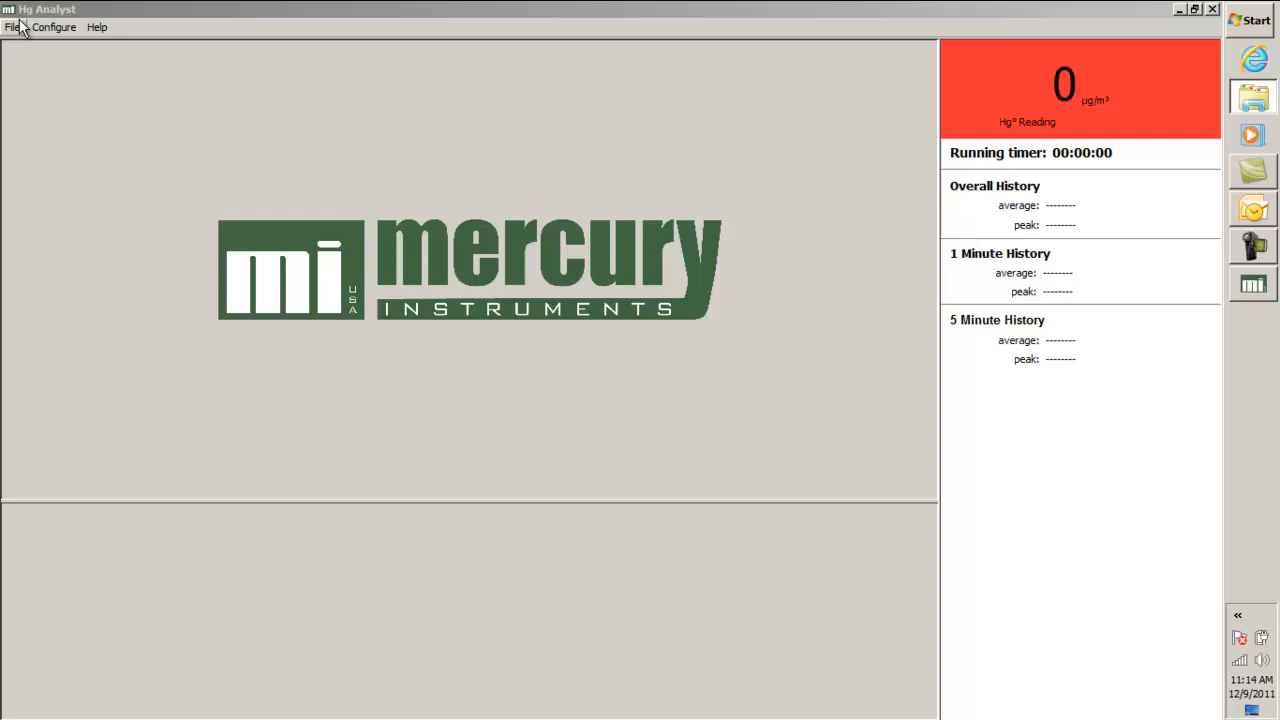
Connect to the analyser via File > Connect, keeping COM3 as the serial port.
{"action": "left_click", "coordinate": [12, 28]}
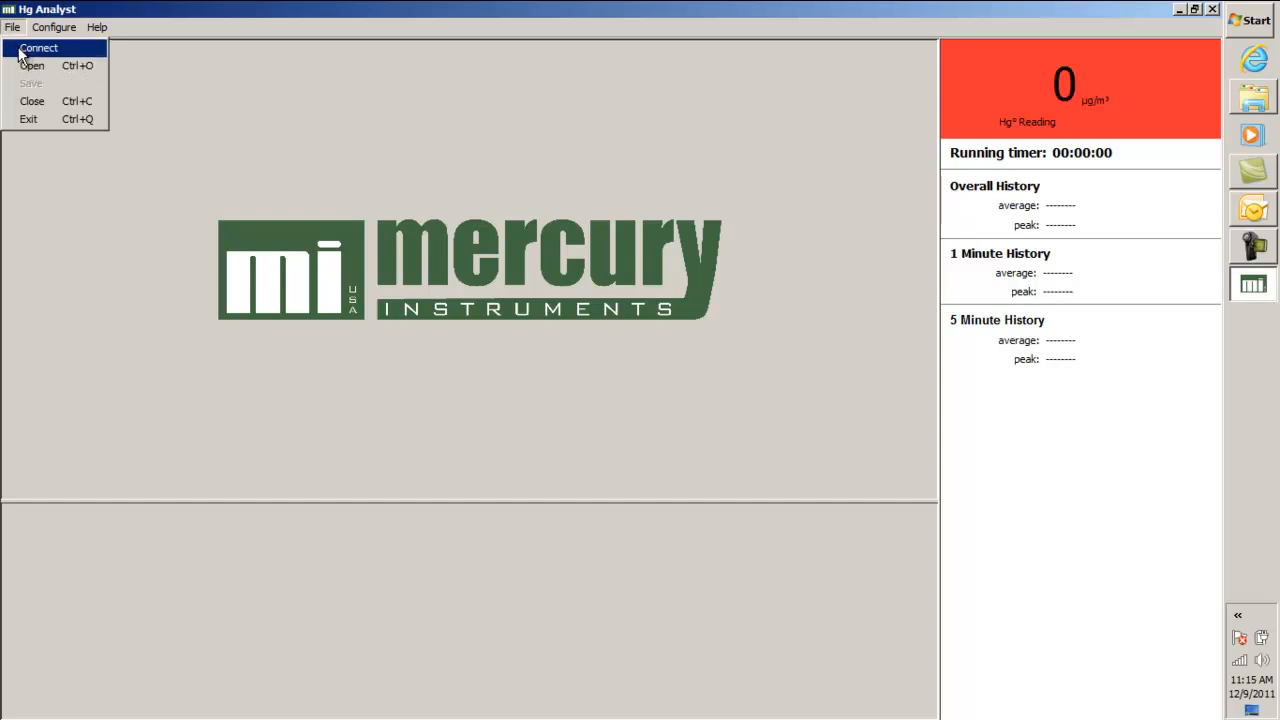
{"action": "left_click", "coordinate": [44, 48]}
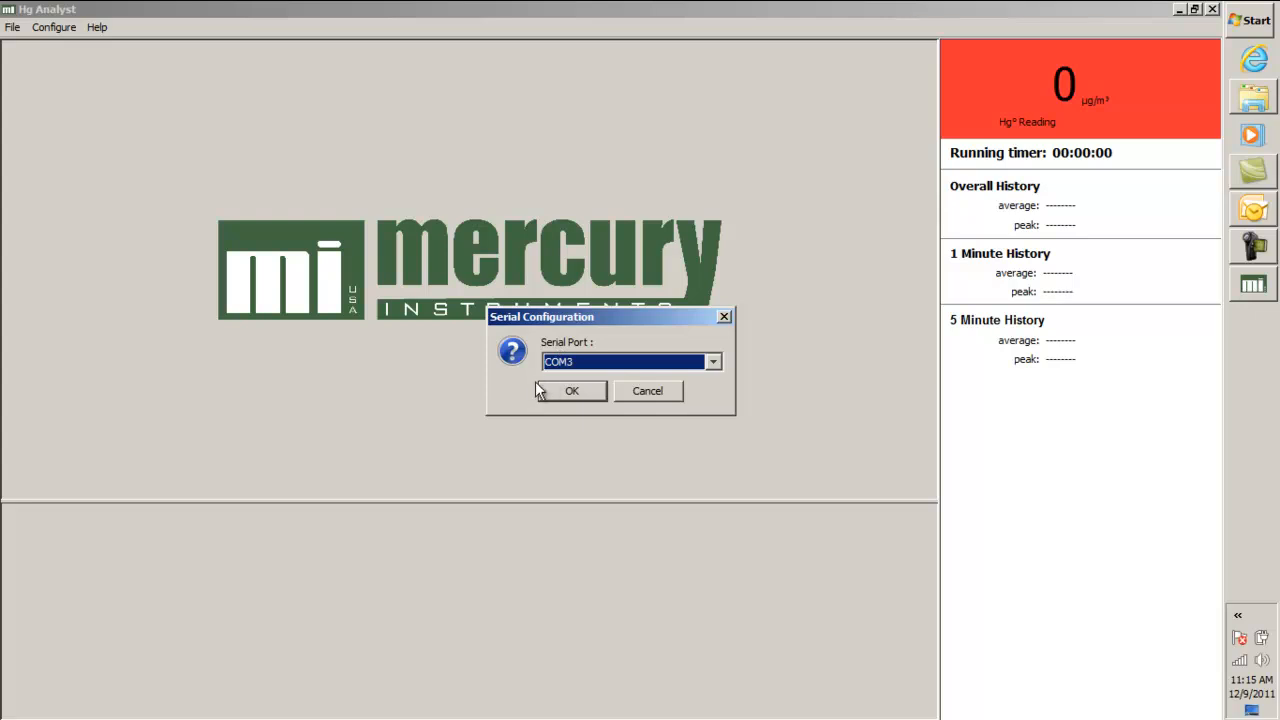
{"action": "mouse_move", "coordinate": [568, 390]}
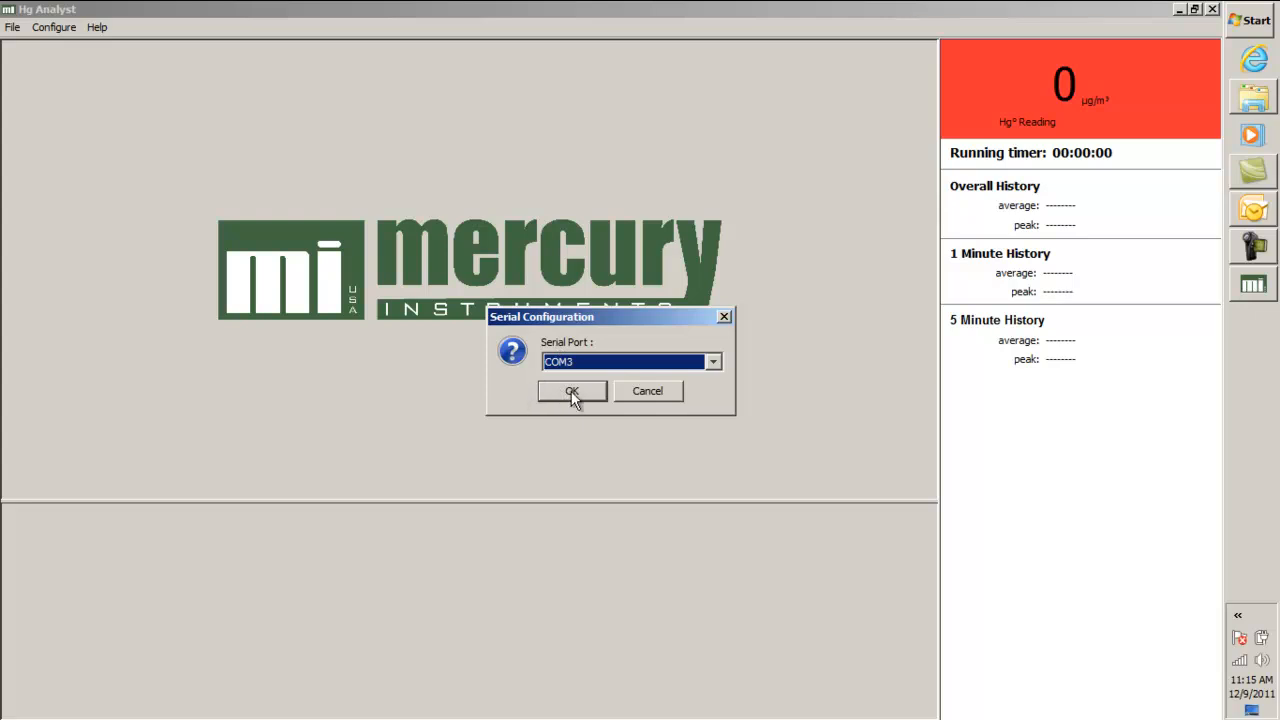
{"action": "left_click", "coordinate": [572, 390]}
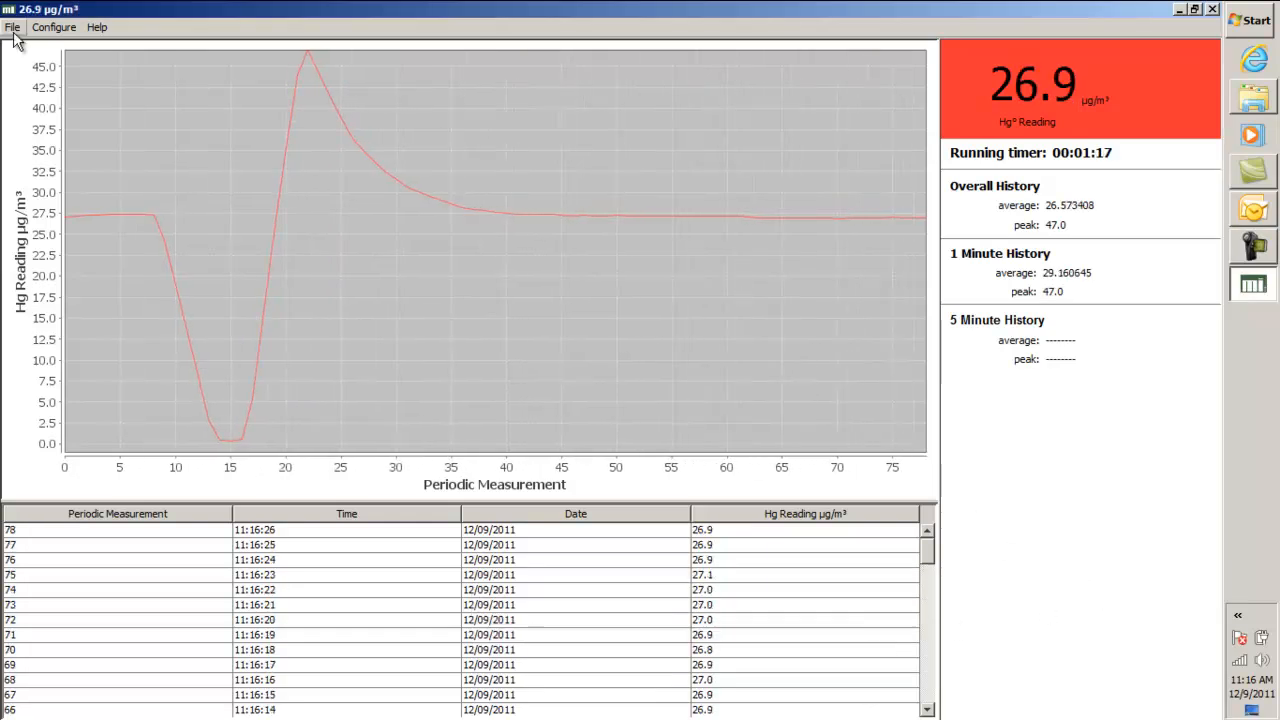
Save the measurement log as test12-09 in the Alex user folder.
{"action": "left_click", "coordinate": [12, 28]}
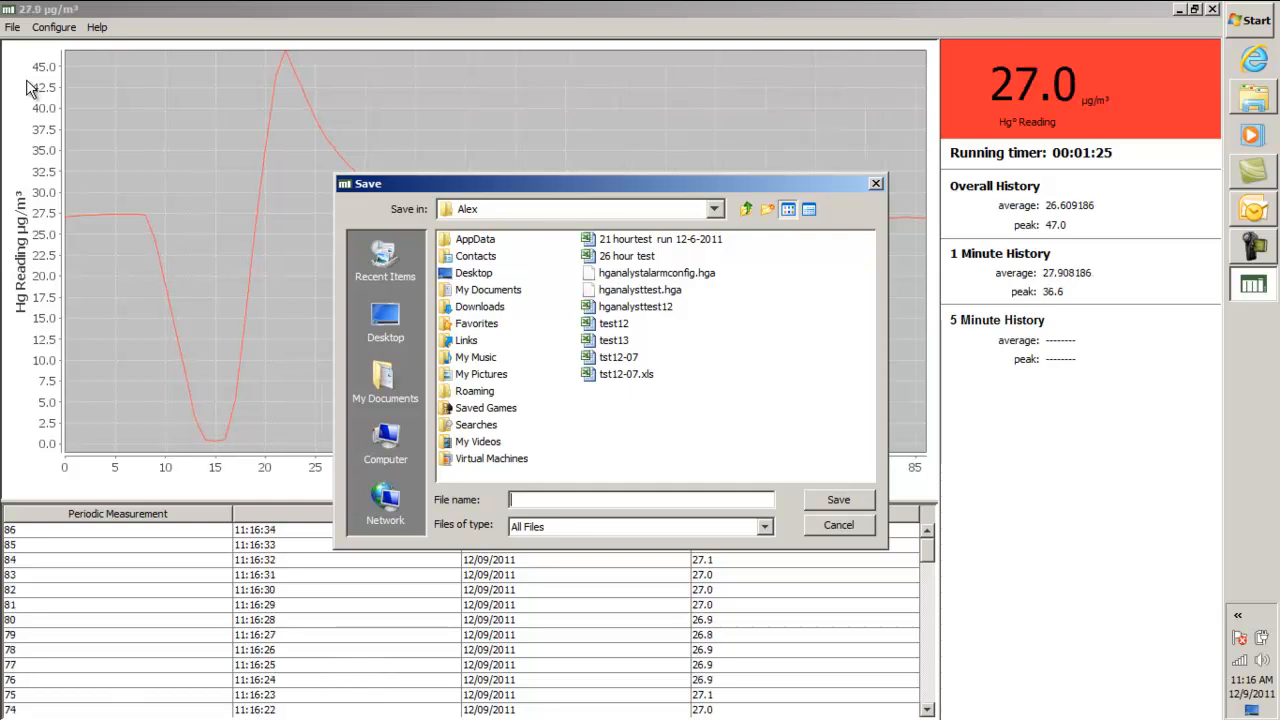
{"action": "type", "text": "test12-09"}
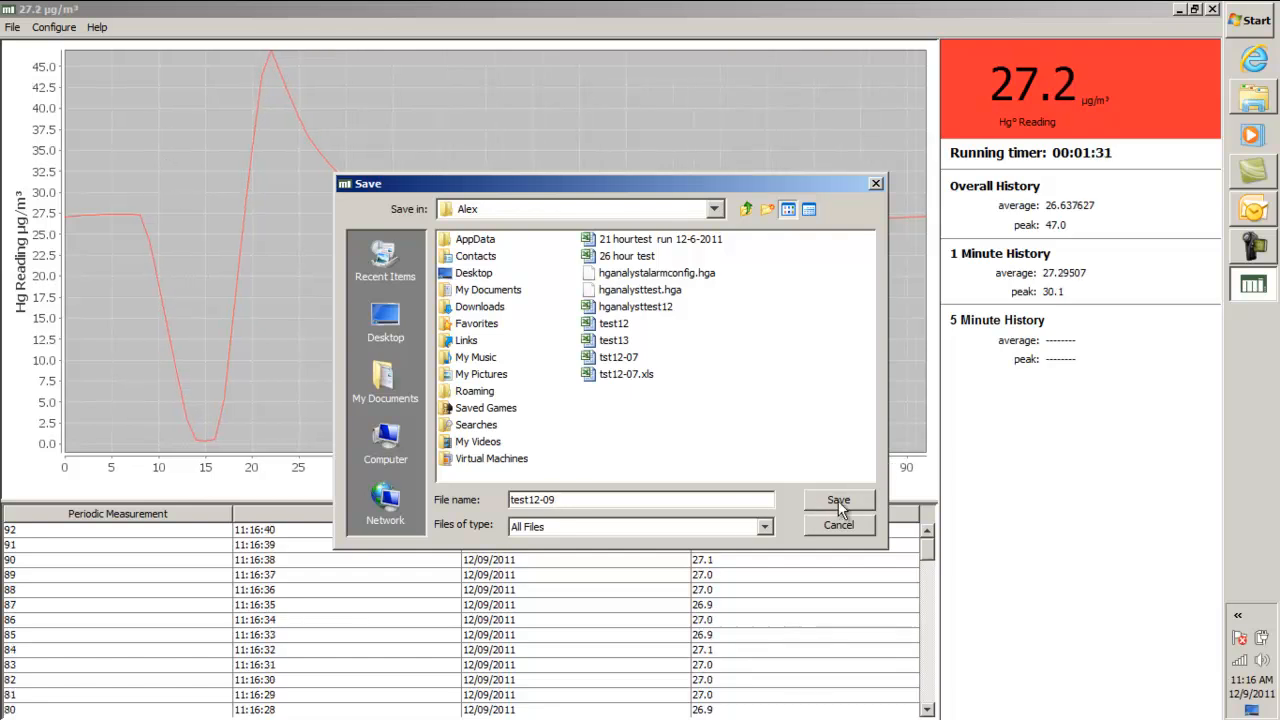
{"action": "left_click", "coordinate": [840, 500]}
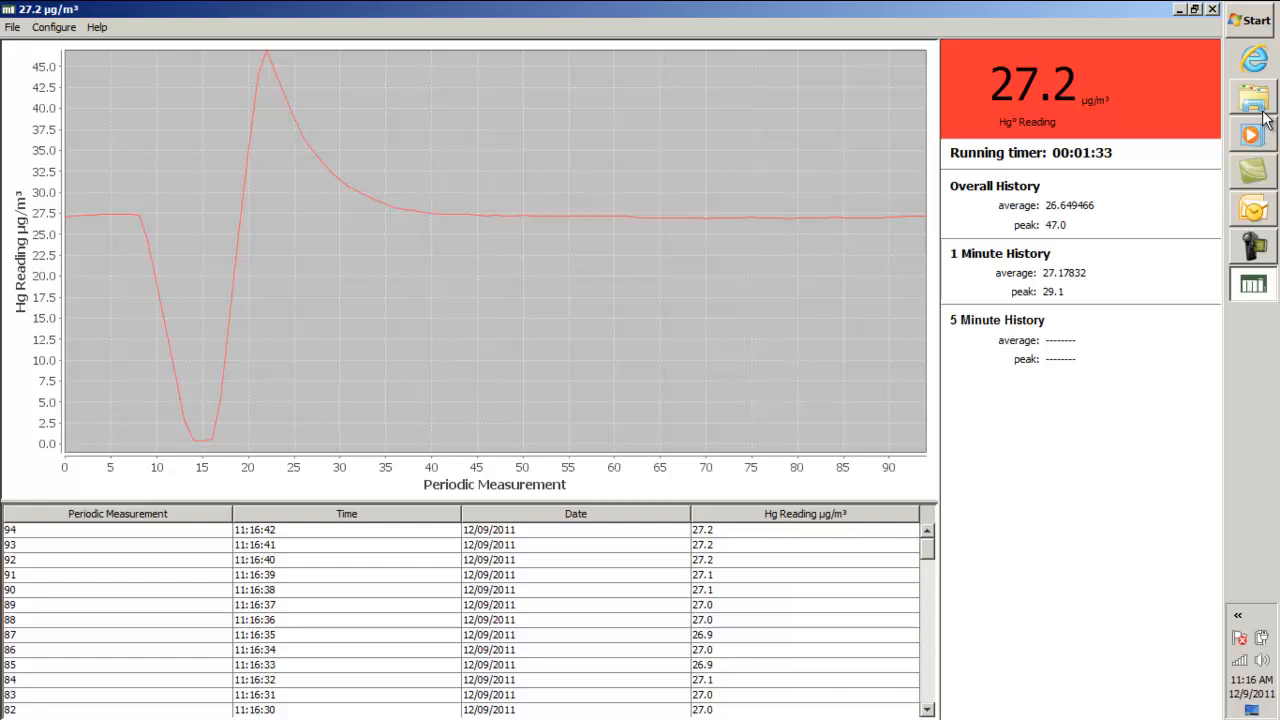
Open the saved test12-09 log from Explorer as a maximized Excel spreadsheet.
{"action": "left_click", "coordinate": [1244, 96]}
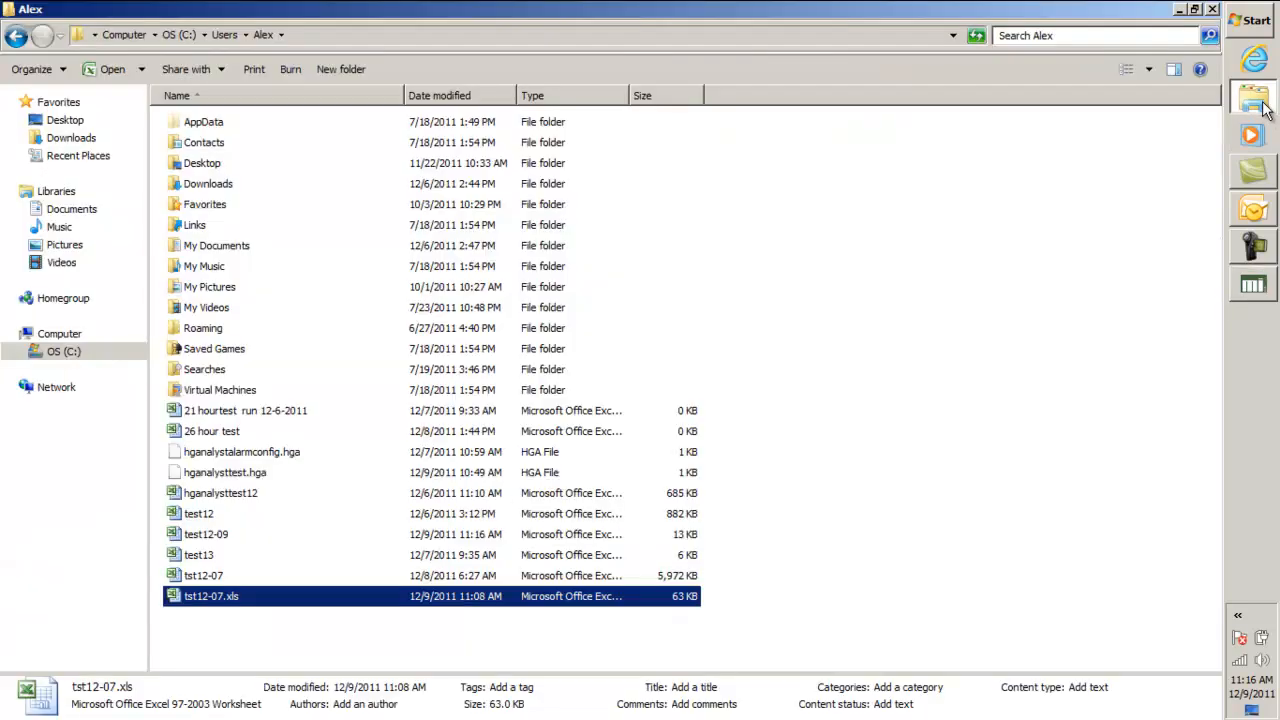
{"action": "left_click", "coordinate": [204, 534]}
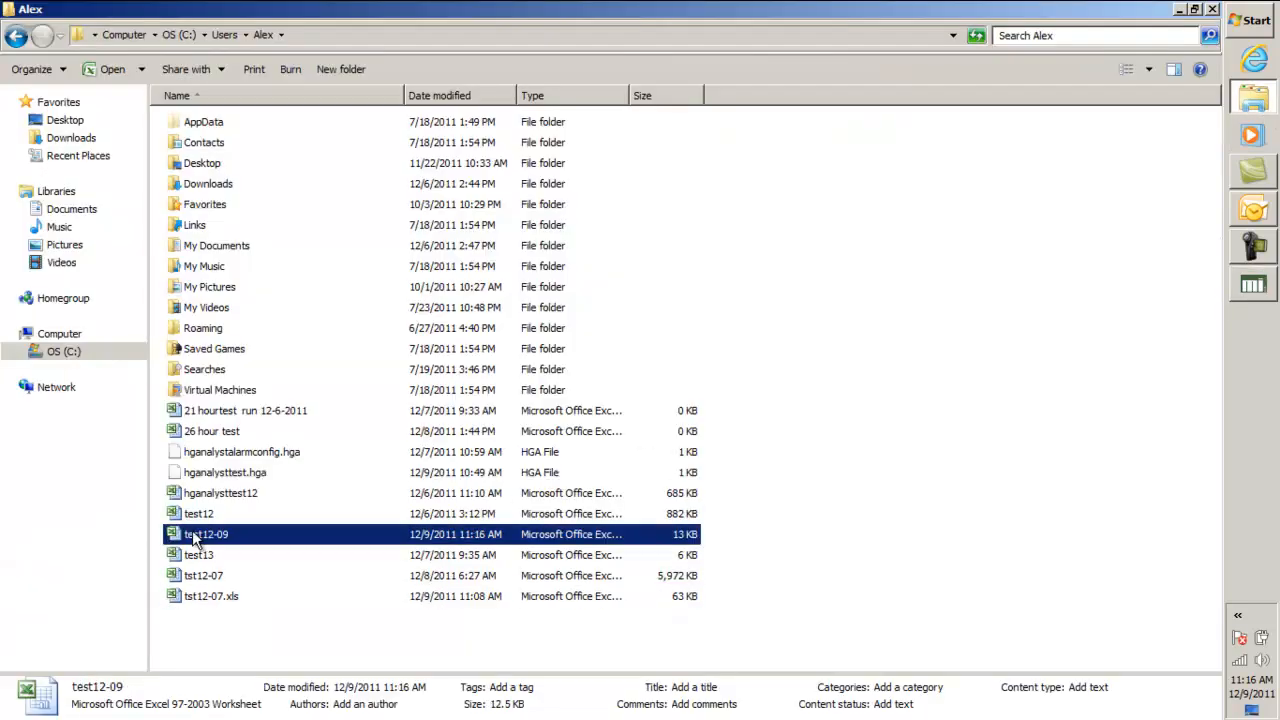
{"action": "double_click", "coordinate": [204, 534]}
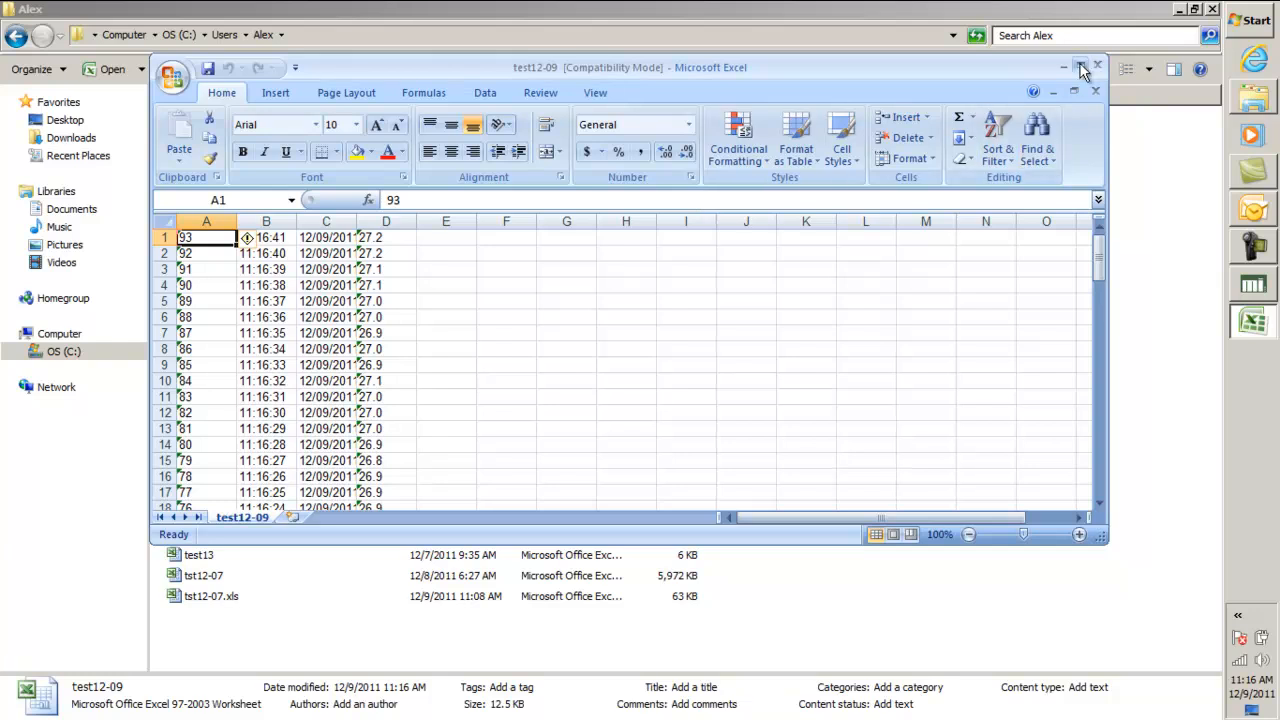
{"action": "left_click", "coordinate": [1076, 68]}
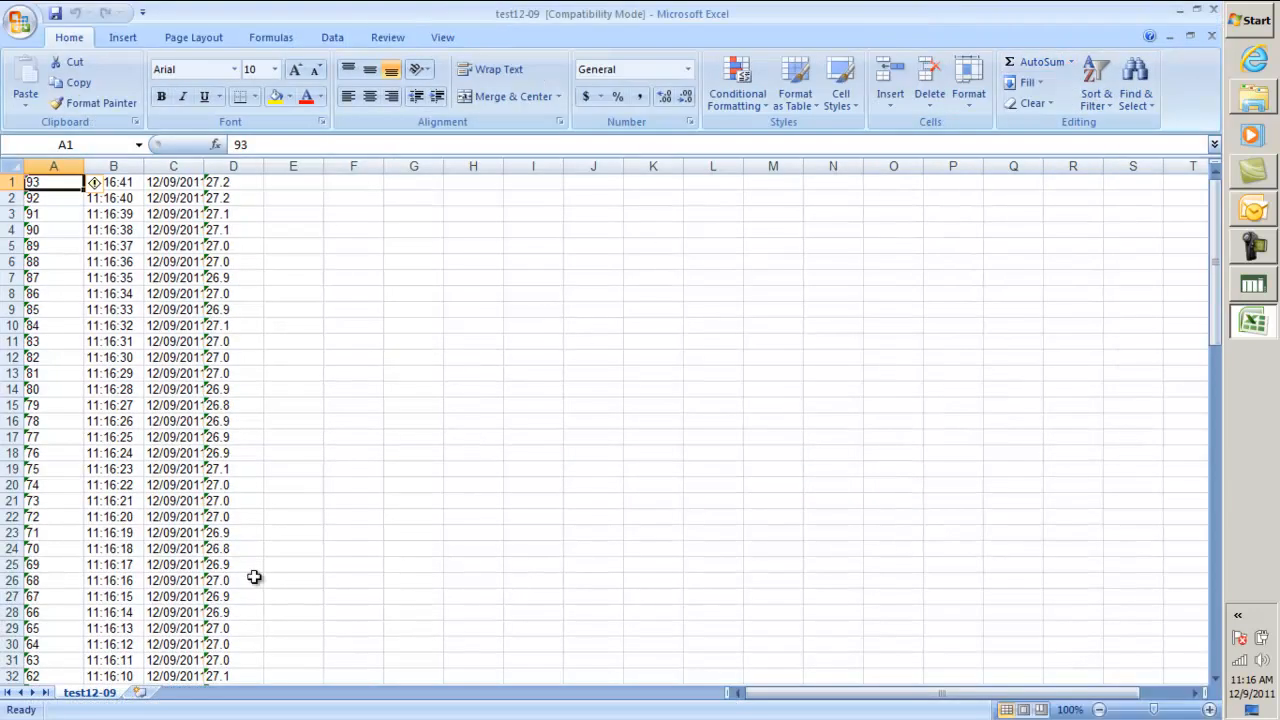
{"action": "mouse_move", "coordinate": [716, 186]}
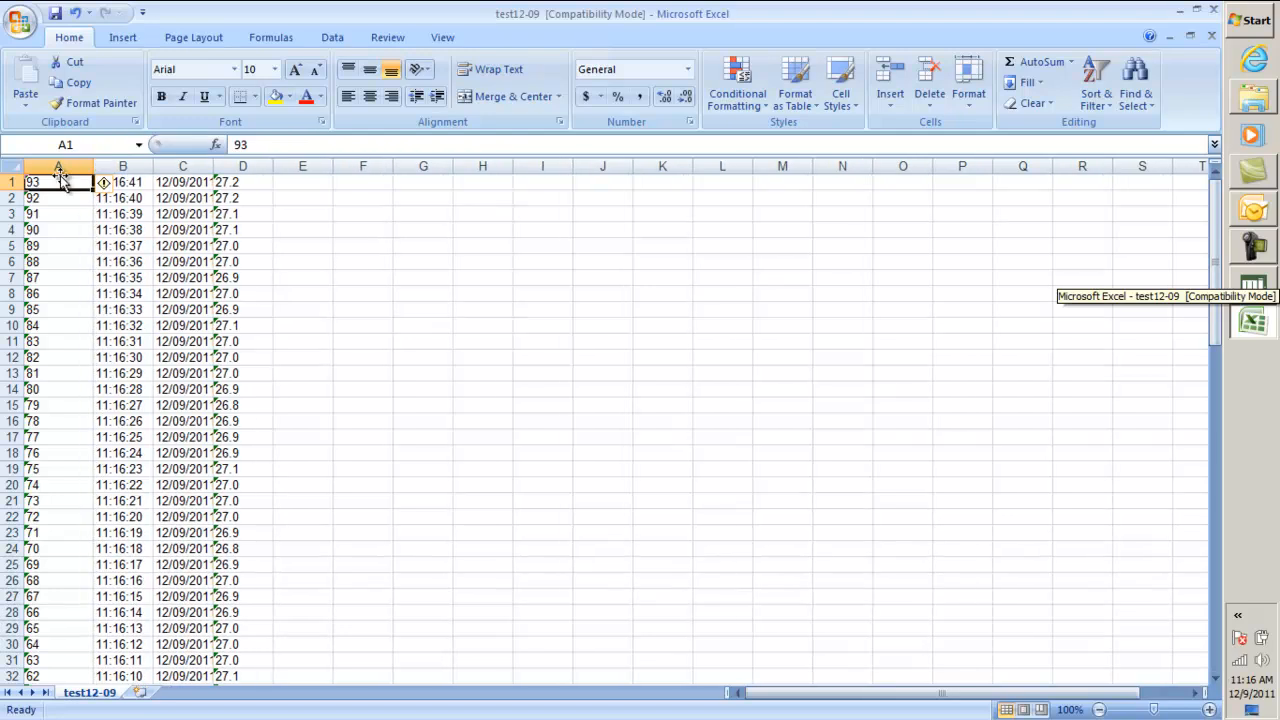
{"action": "mouse_move", "coordinate": [176, 190]}
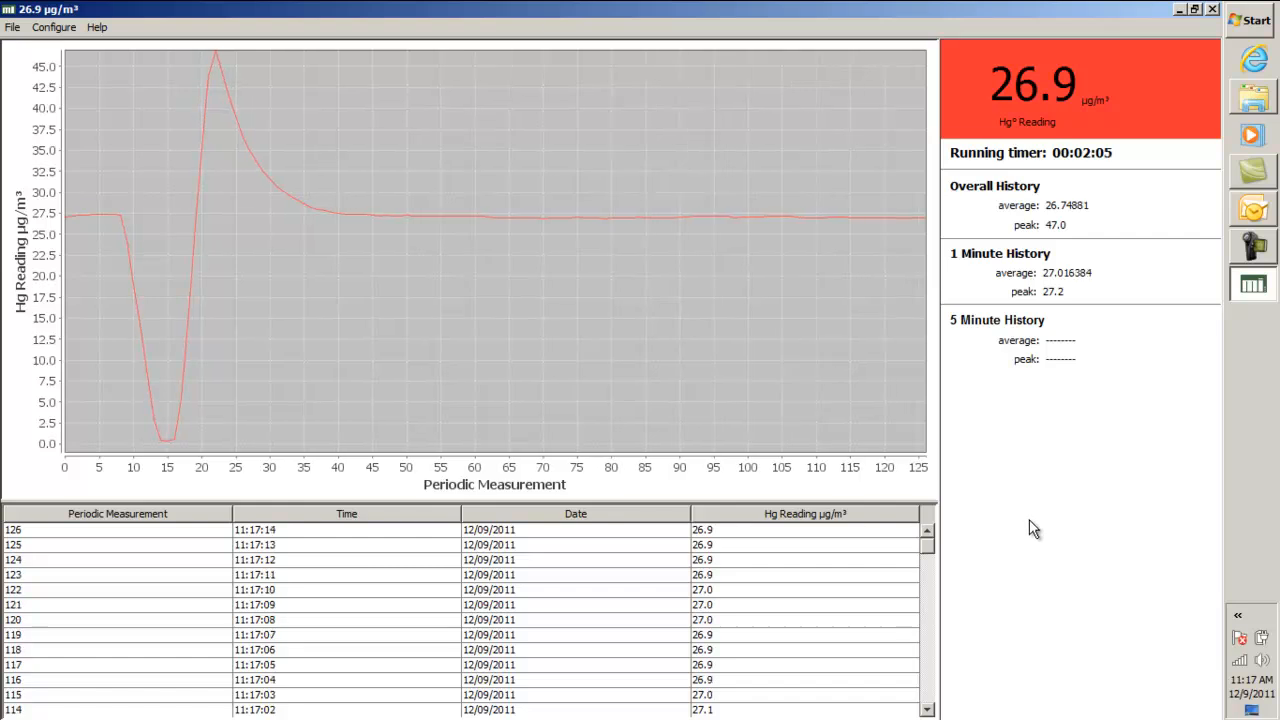
{"action": "left_click", "coordinate": [56, 28]}
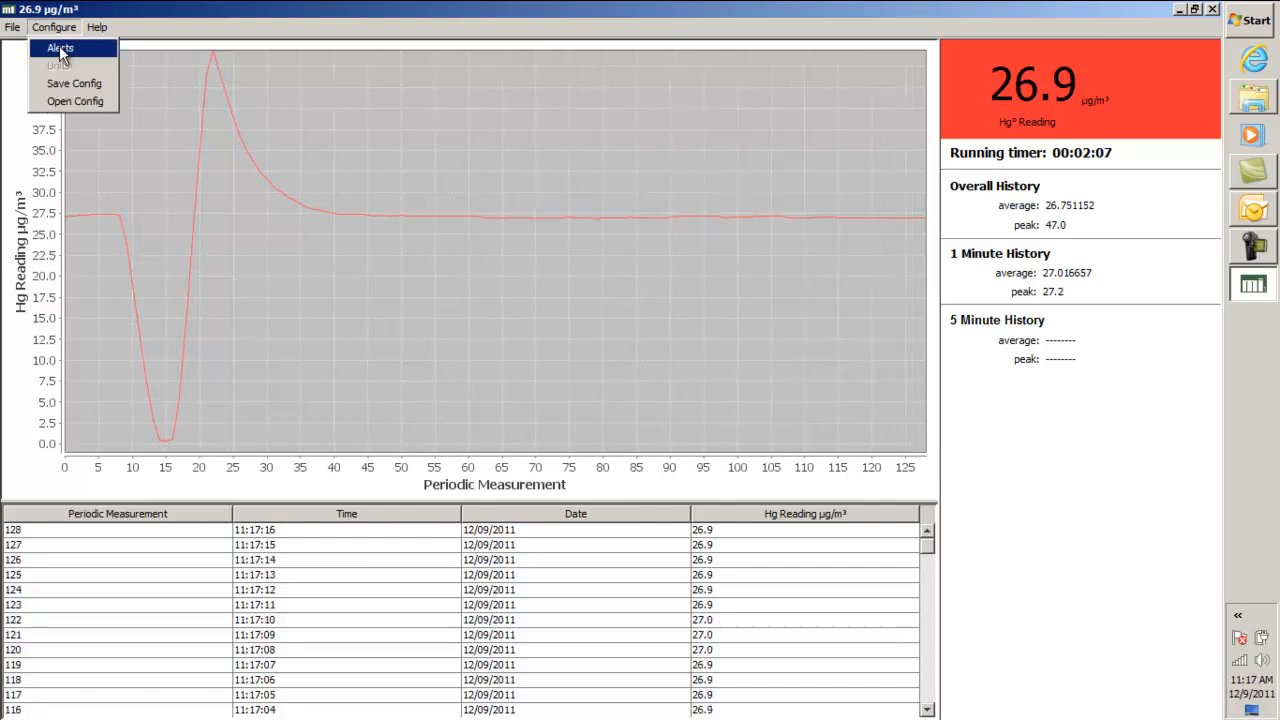
{"action": "left_click", "coordinate": [64, 48]}
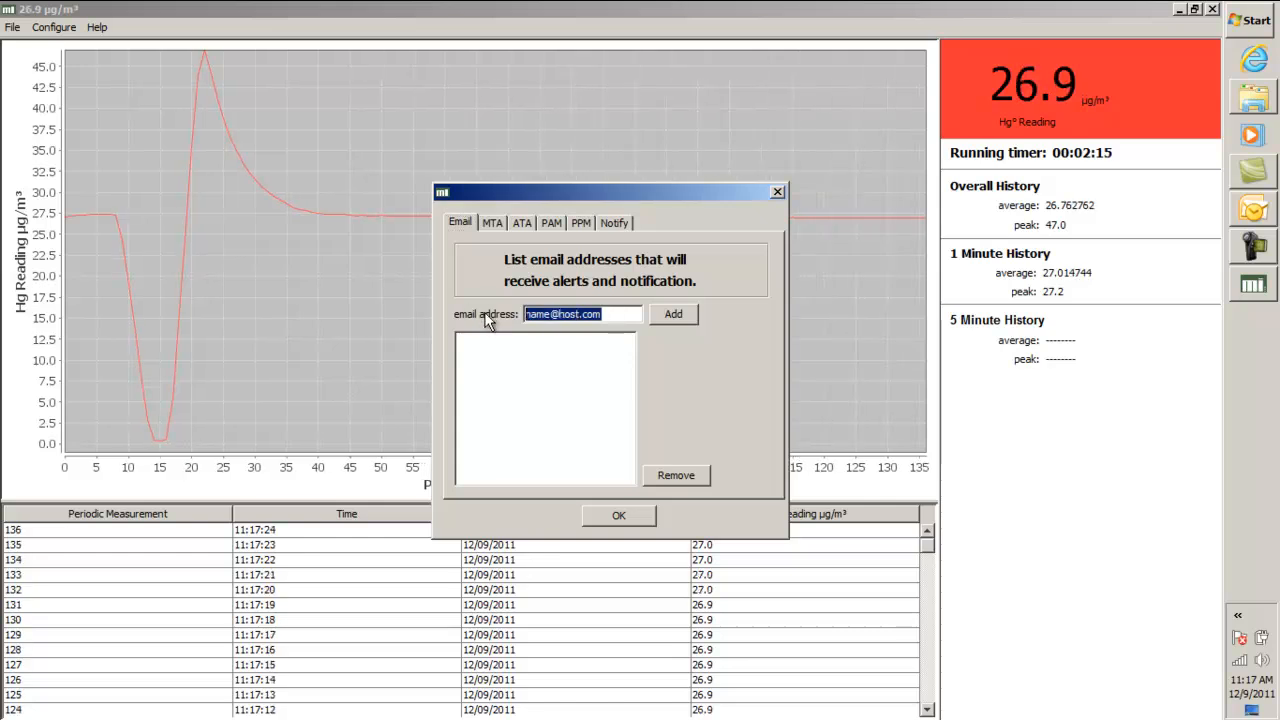
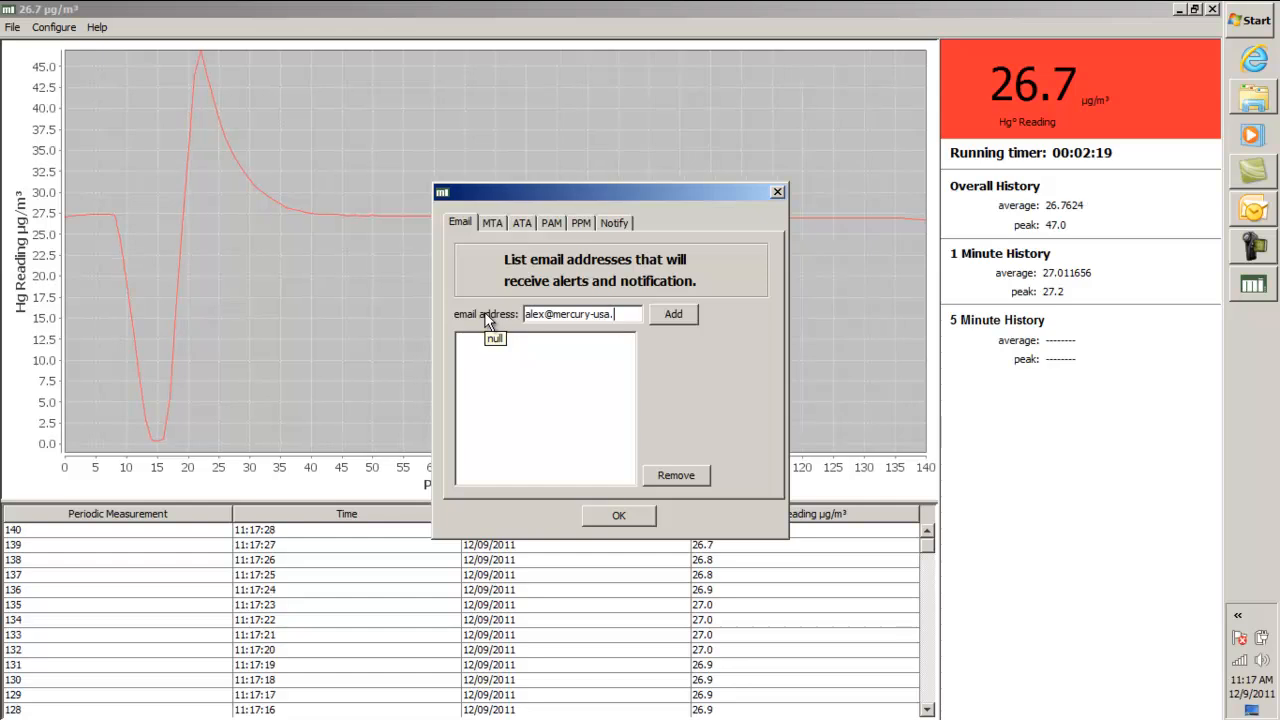
{"action": "left_click", "coordinate": [672, 314]}
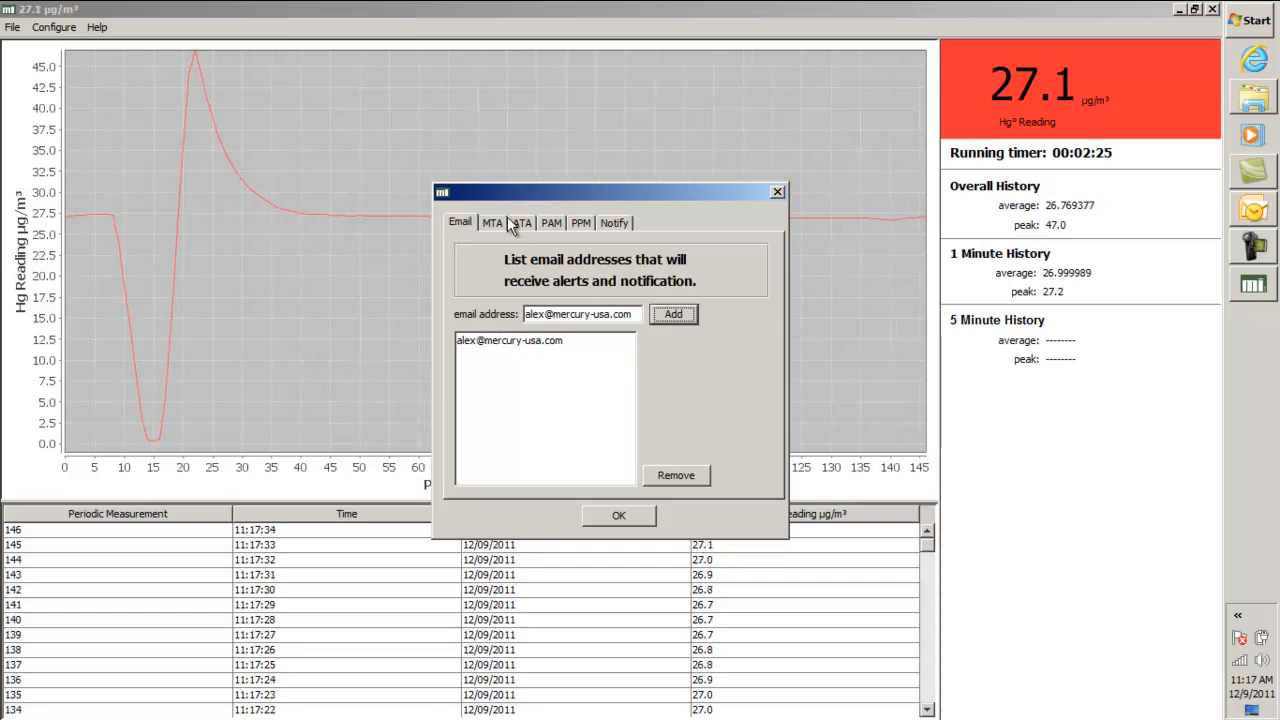
On the MTA tab add a 30 µg/m³ threshold alert, keeping automatic peak monitor after alert enabled.
{"action": "left_click", "coordinate": [492, 222]}
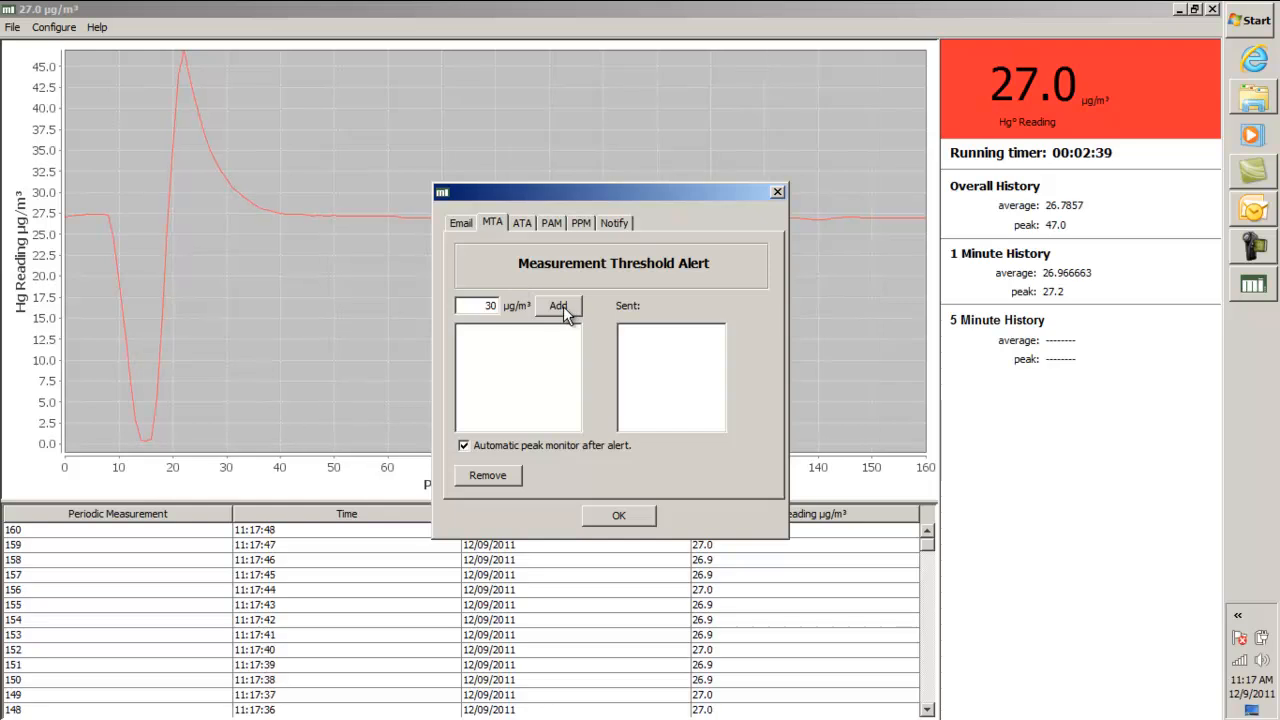
{"action": "left_click", "coordinate": [560, 304]}
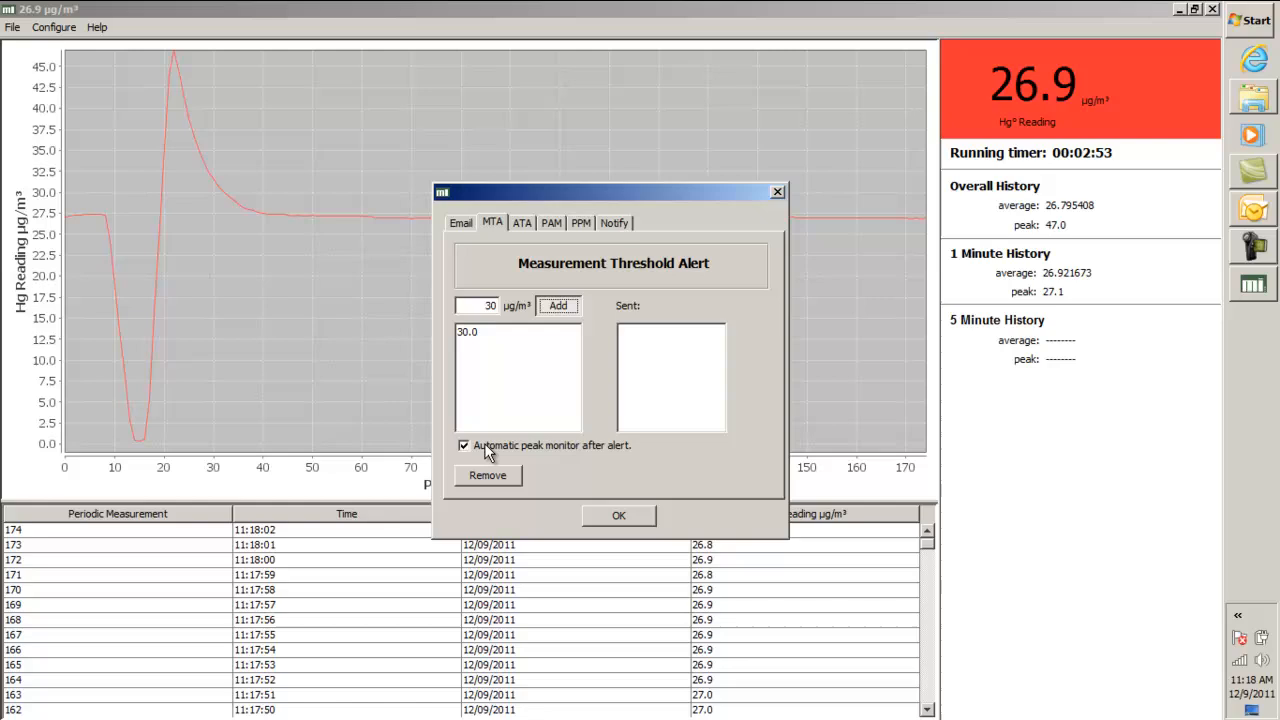
{"action": "left_click", "coordinate": [464, 446]}
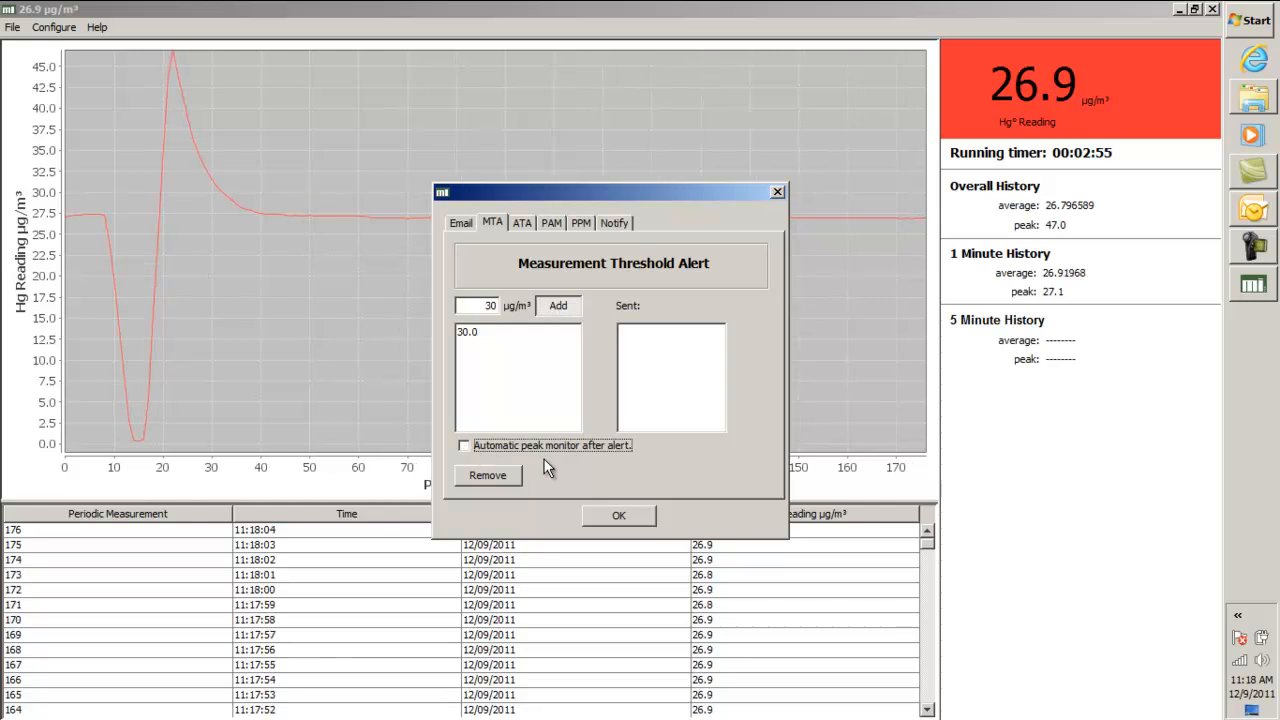
{"action": "left_click", "coordinate": [464, 446]}
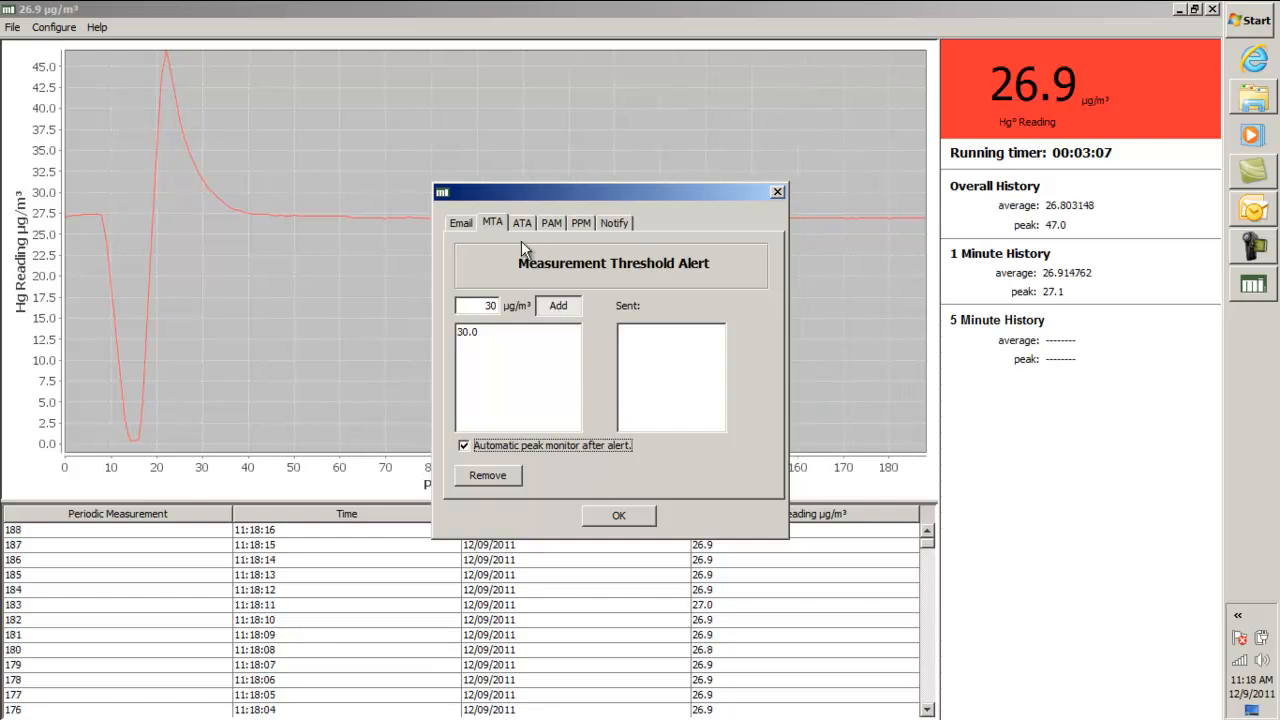
{"action": "left_click", "coordinate": [522, 222]}
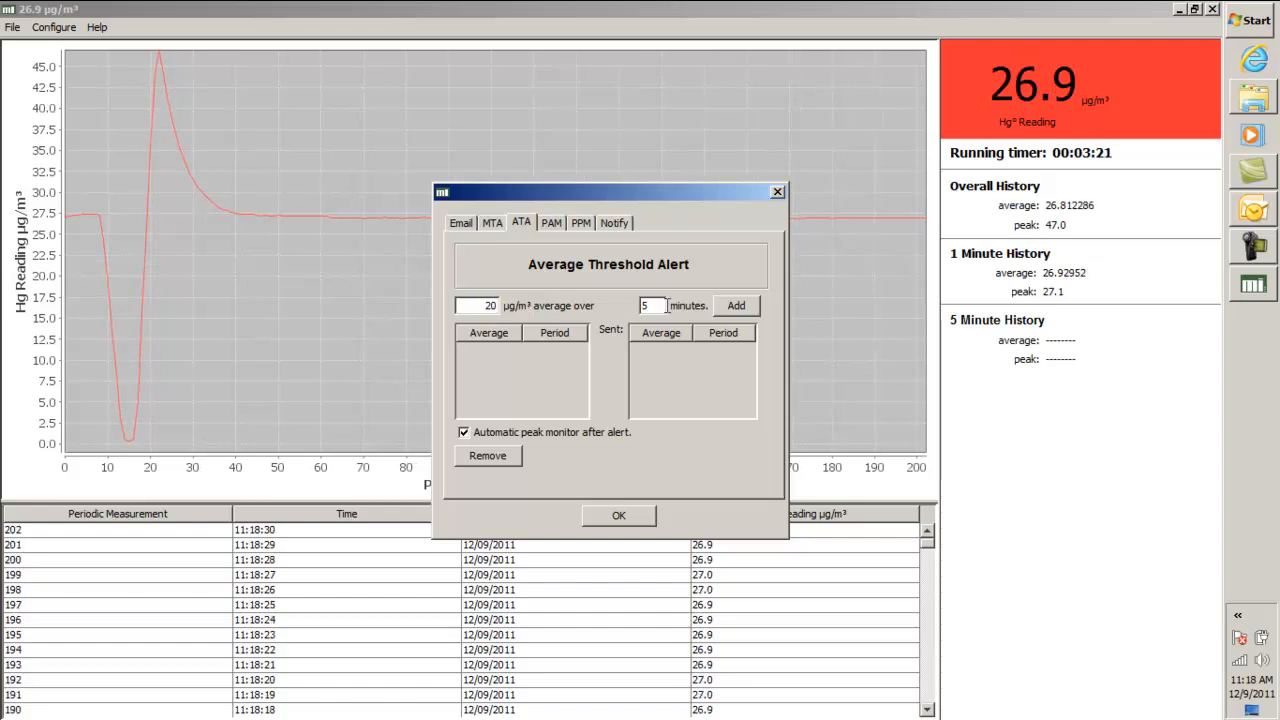
Add an average threshold alert of 20 µg/m³ over 5 minutes on the ATA tab.
{"action": "left_click", "coordinate": [736, 304]}
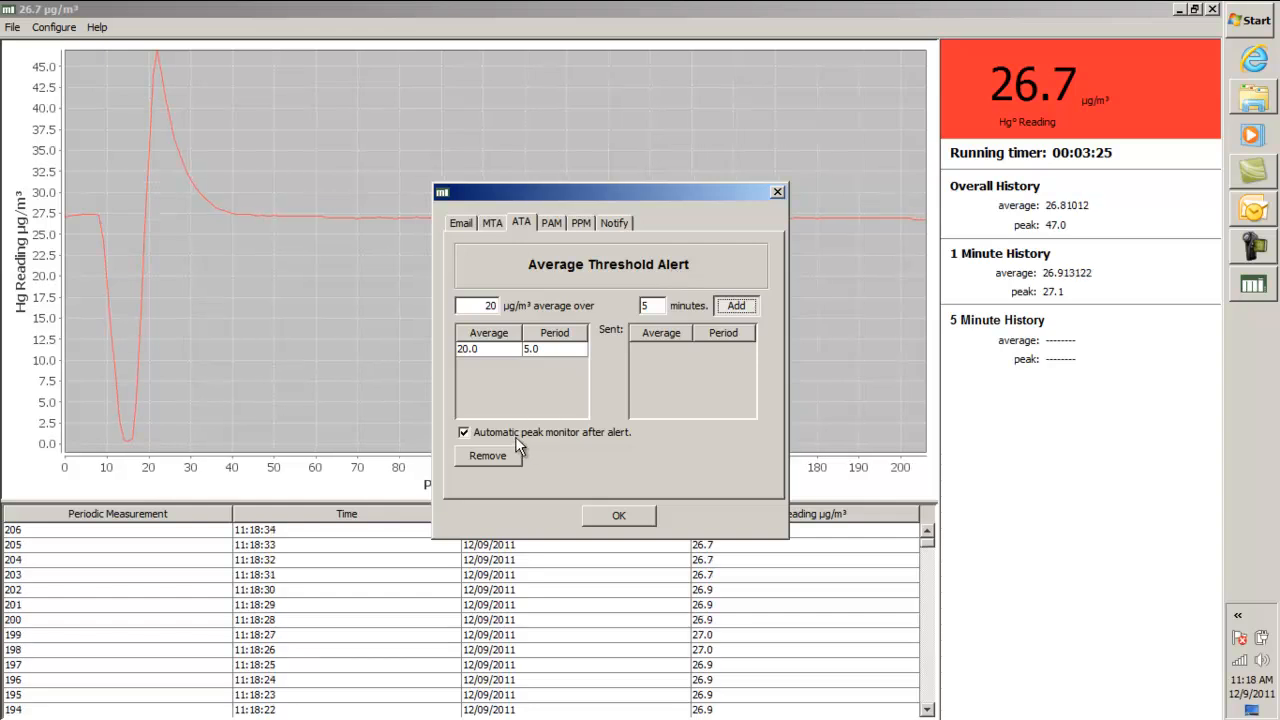
{"action": "mouse_move", "coordinate": [604, 448]}
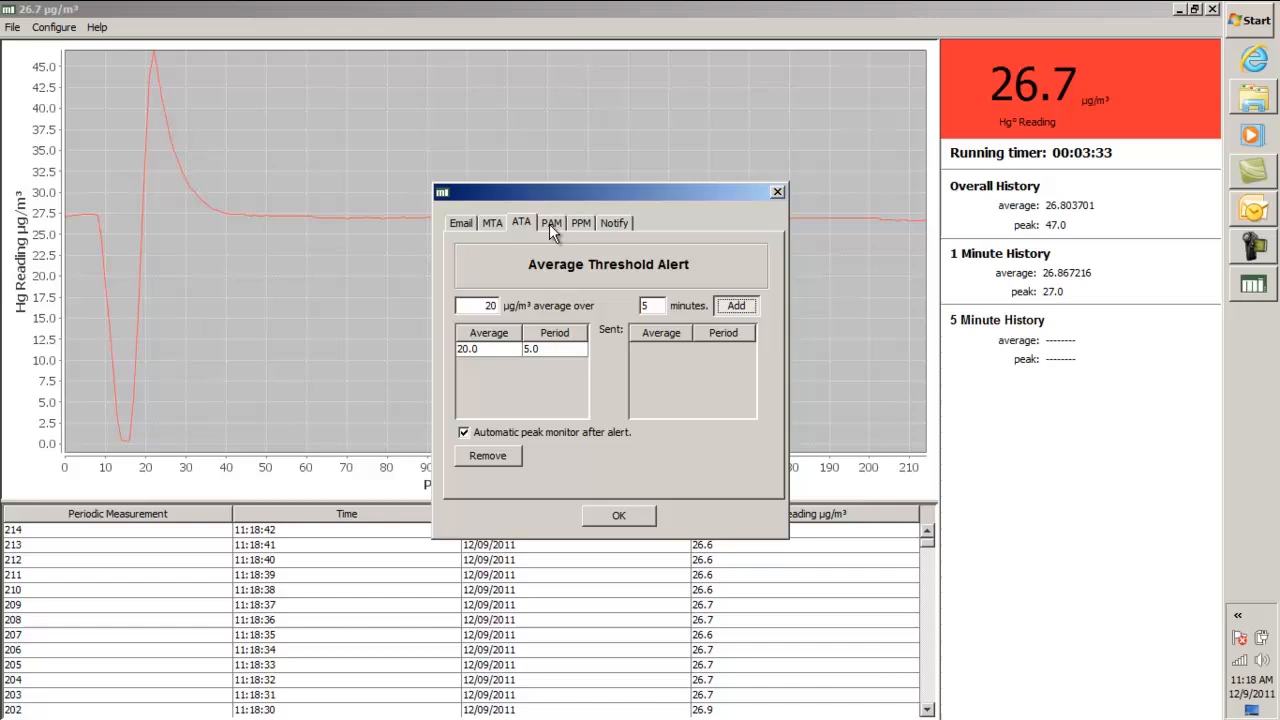
Set the periodic average monitor rate to 5 minutes and the periodic peak monitor rate to 10 minutes.
{"action": "left_click", "coordinate": [552, 222]}
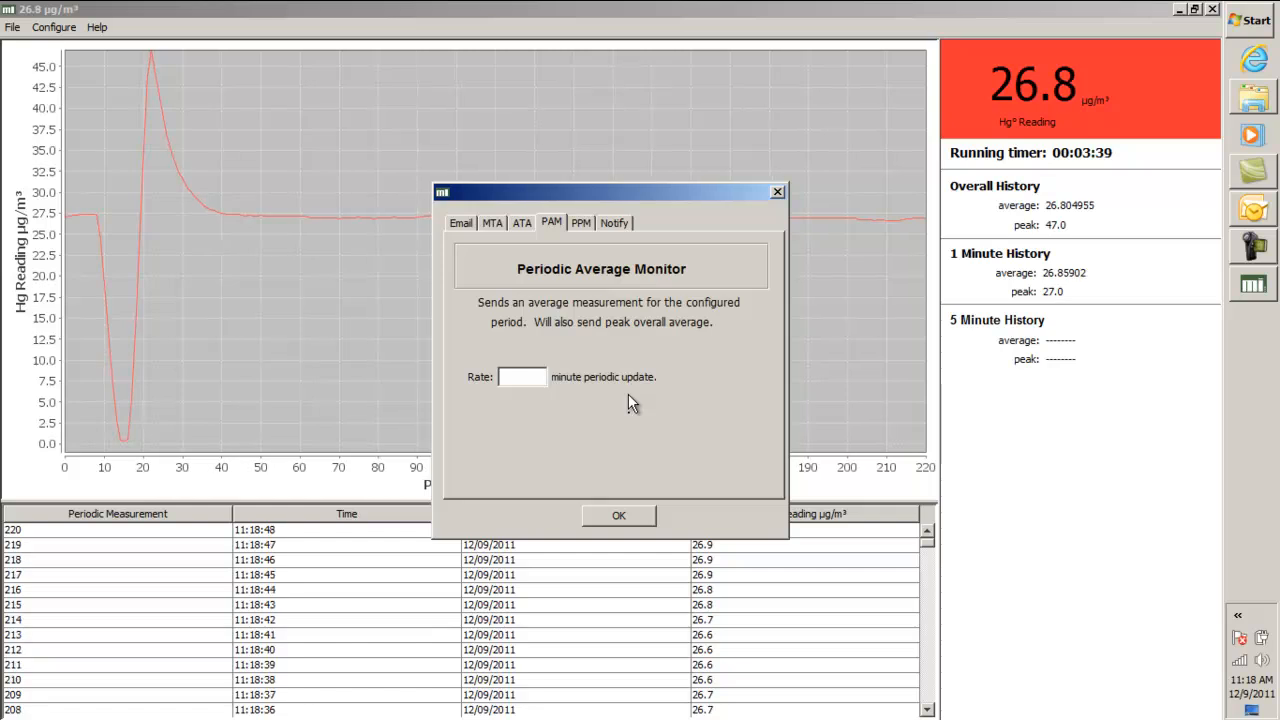
{"action": "type", "text": "5"}
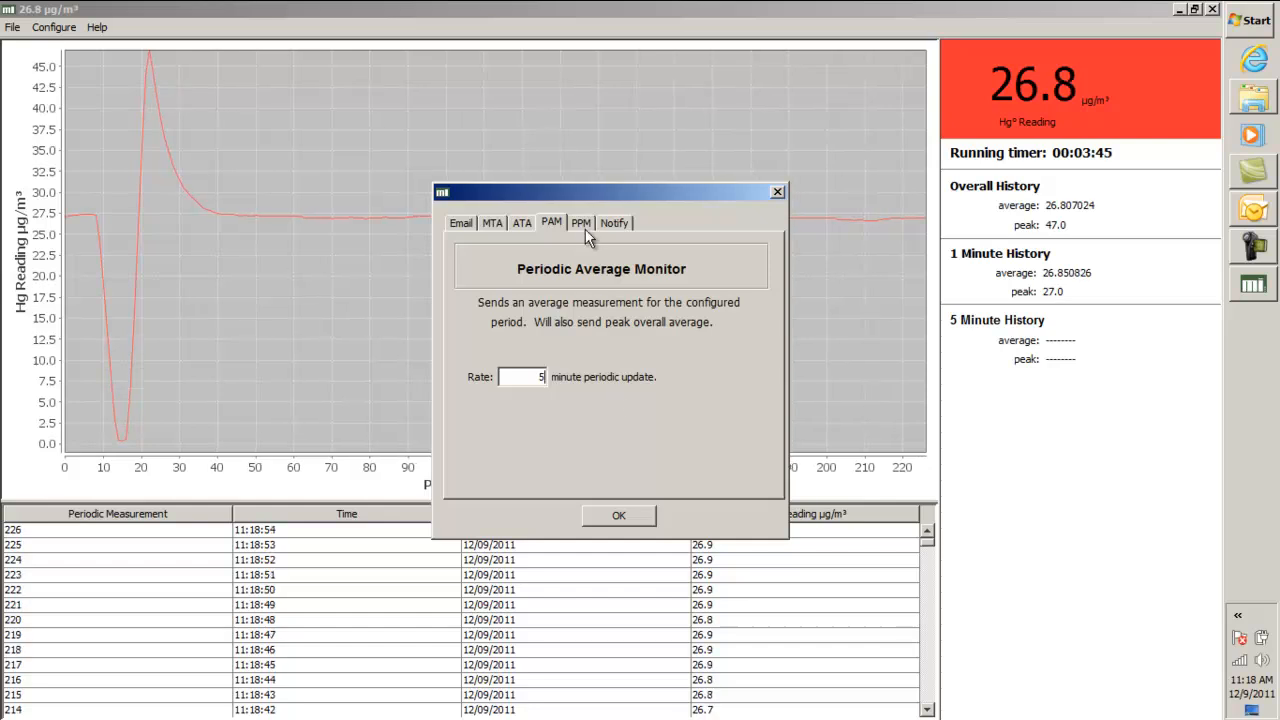
{"action": "left_click", "coordinate": [580, 222]}
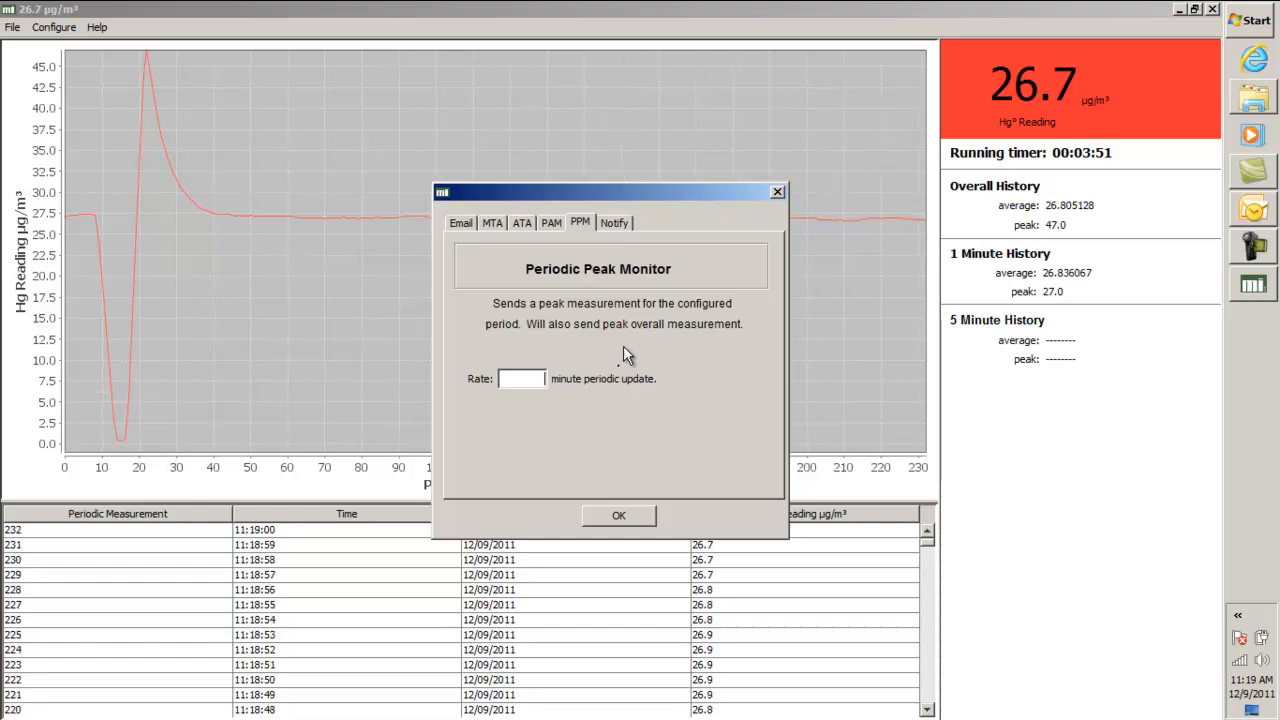
{"action": "type", "text": "10"}
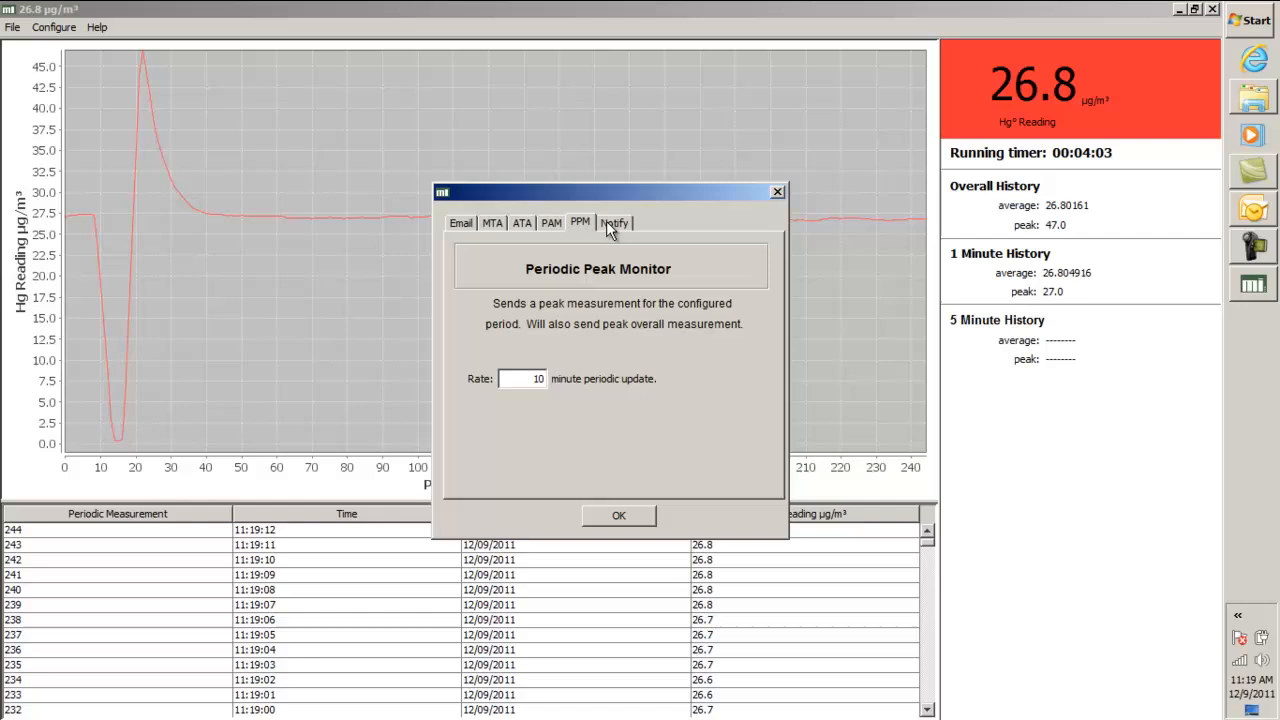
Set the Notify spreadsheet e-mail interval to 2 hours with filename testsheet and apply the alert settings.
{"action": "left_click", "coordinate": [612, 222]}
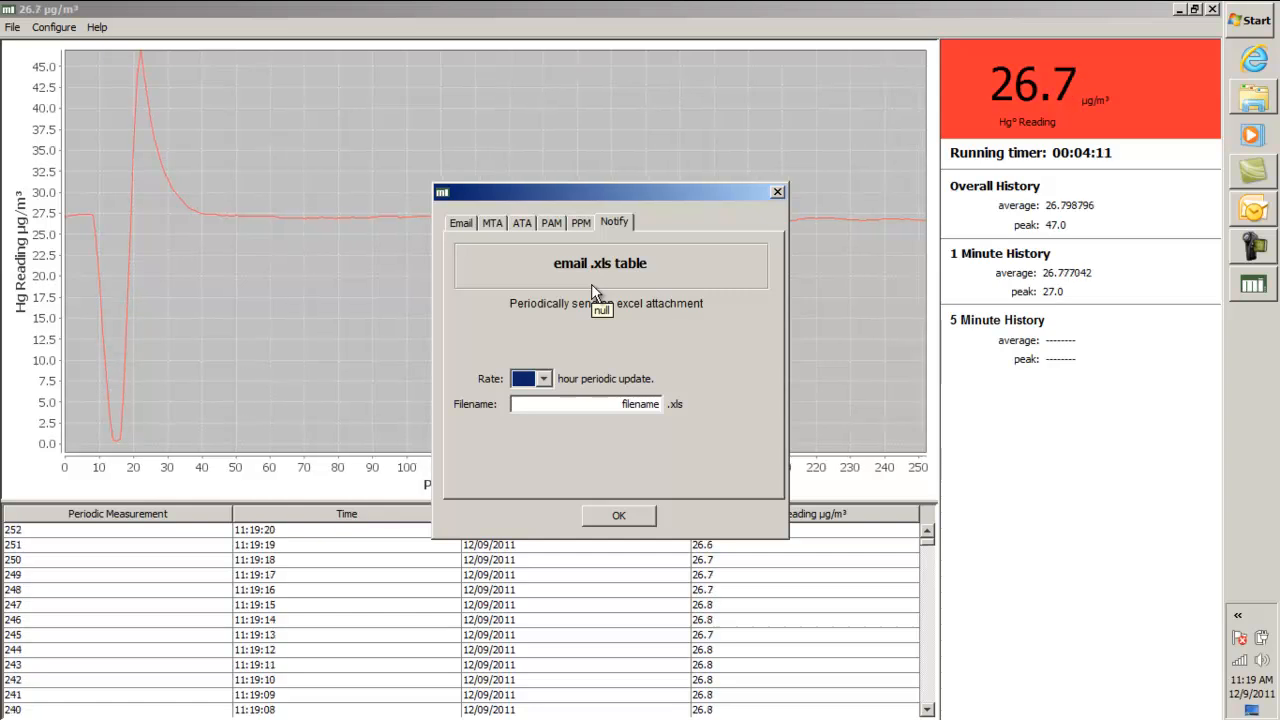
{"action": "left_click", "coordinate": [542, 378]}
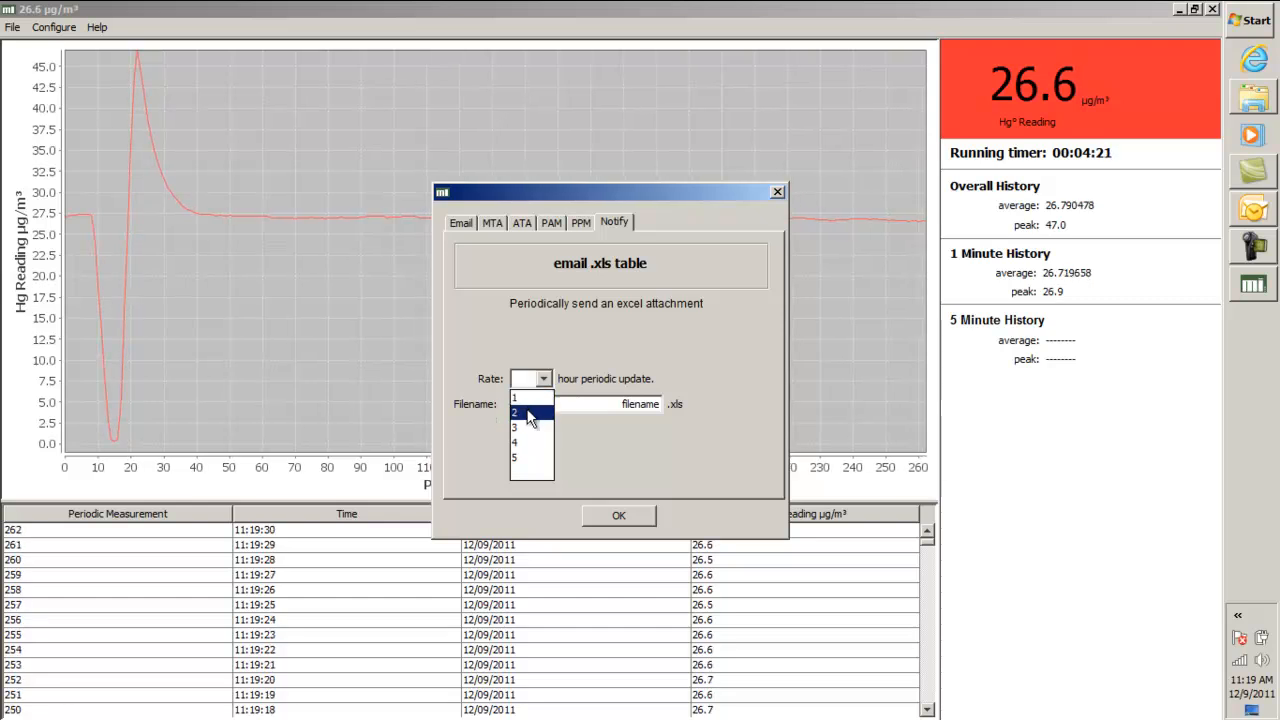
{"action": "left_click", "coordinate": [520, 414]}
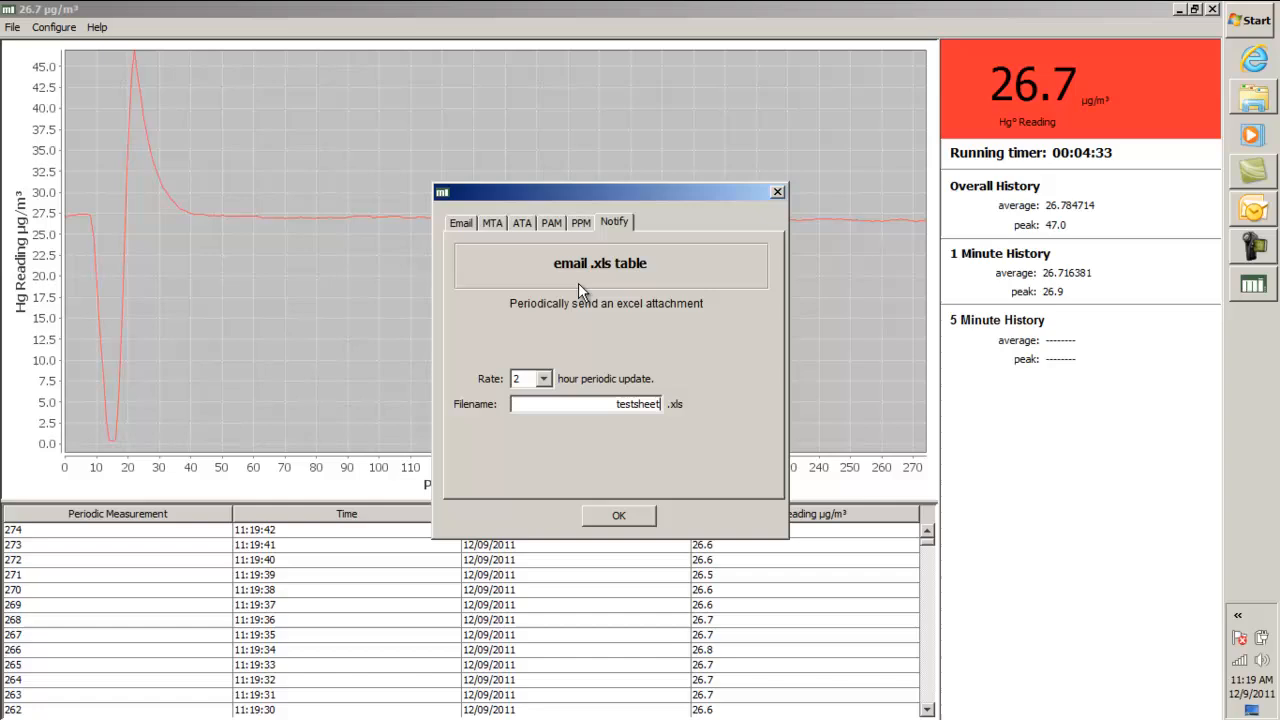
{"action": "left_click", "coordinate": [580, 222]}
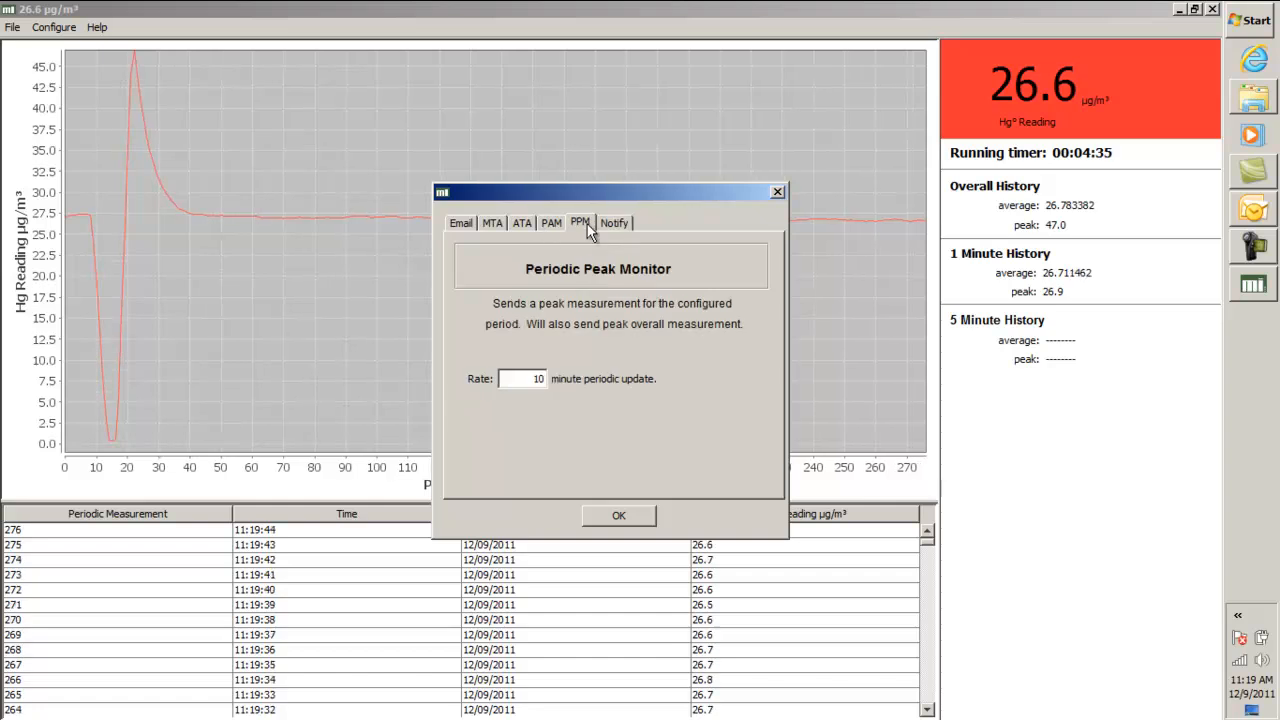
{"action": "left_click", "coordinate": [620, 516]}
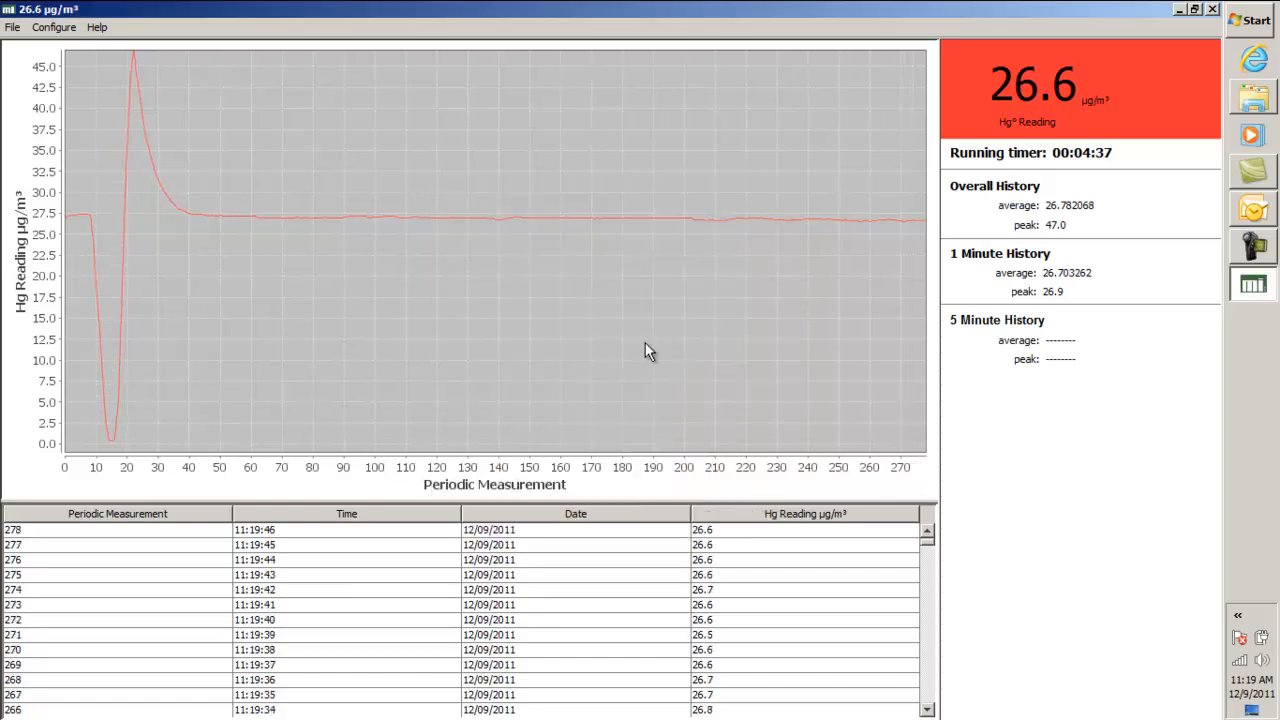
{"action": "mouse_move", "coordinate": [1116, 240]}
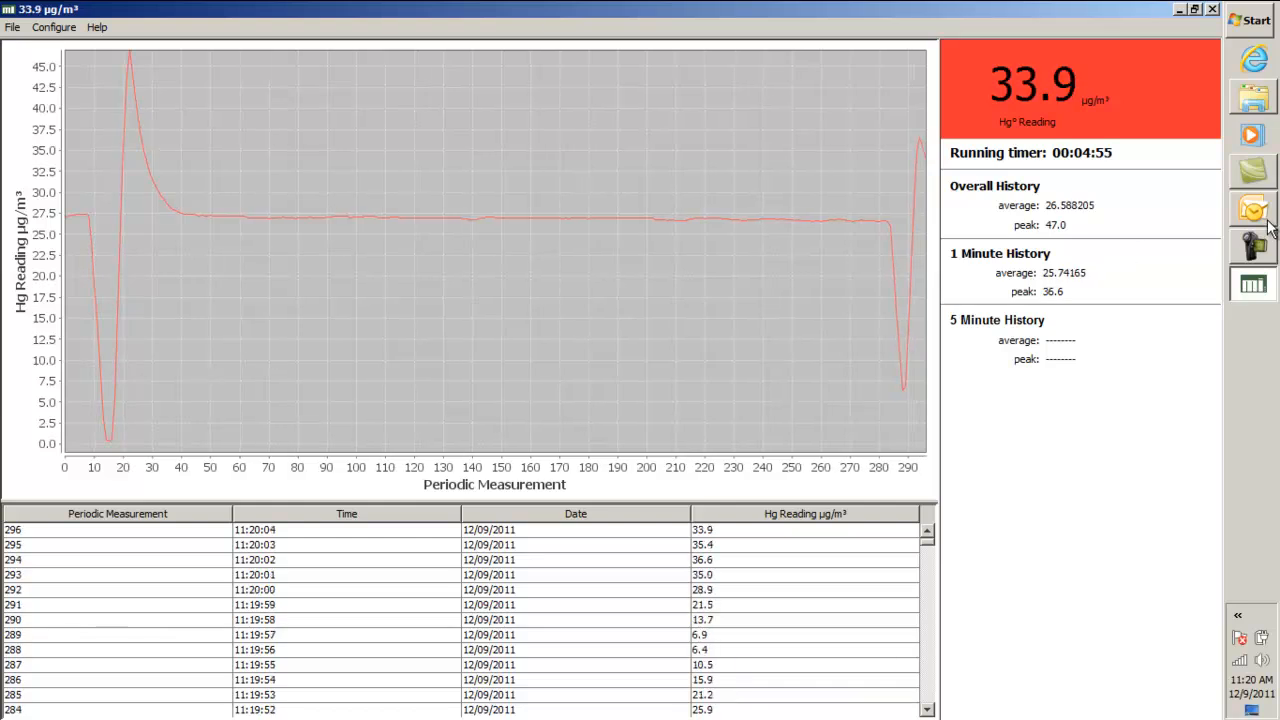
{"action": "mouse_move", "coordinate": [1252, 208]}
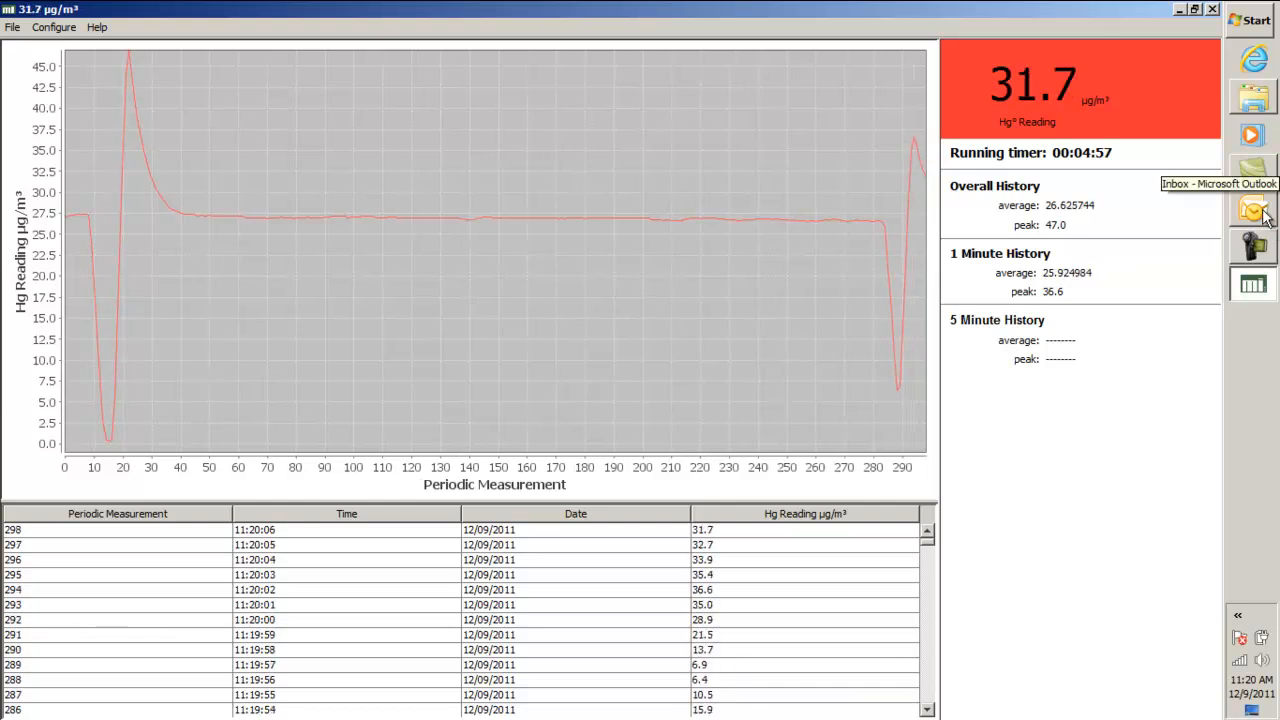
After the reading spikes to 36.6 µg/m³, bring the Microsoft Outlook inbox forward.
{"action": "left_click", "coordinate": [1250, 212]}
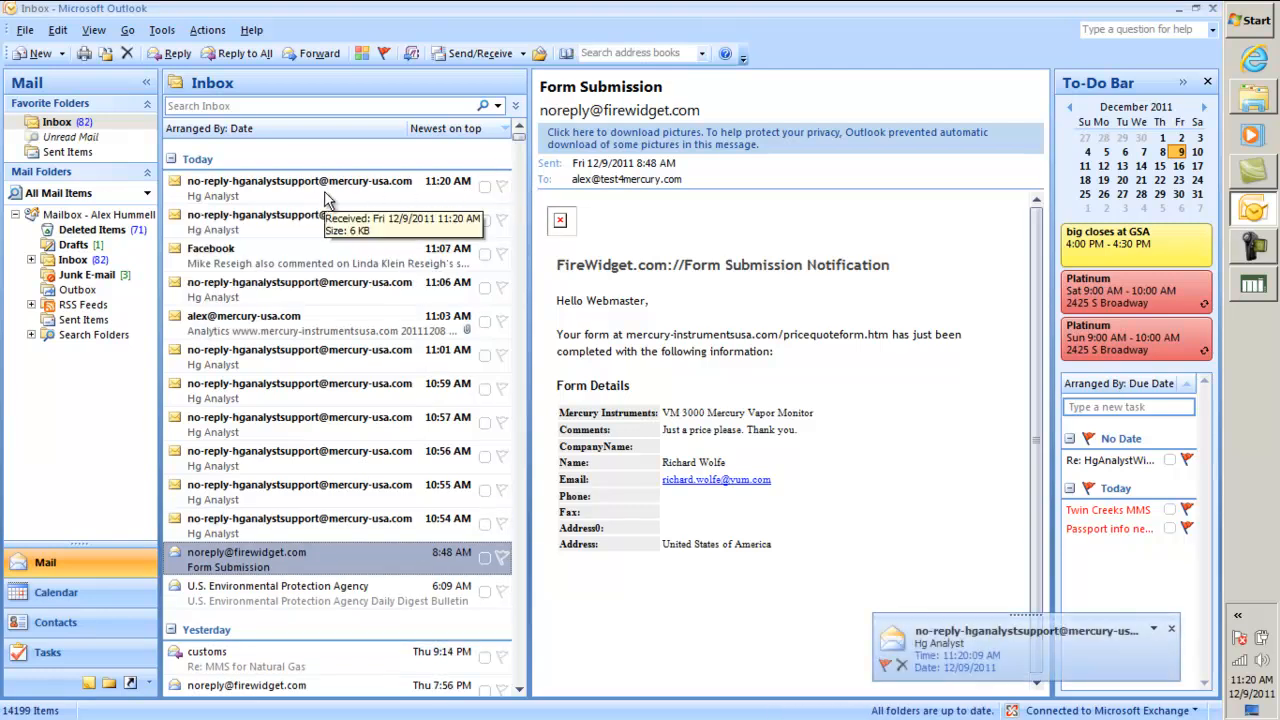
Read the Hg Analyst new-peak alert e-mail reporting a 36.6 peak.
{"action": "left_click", "coordinate": [300, 188]}
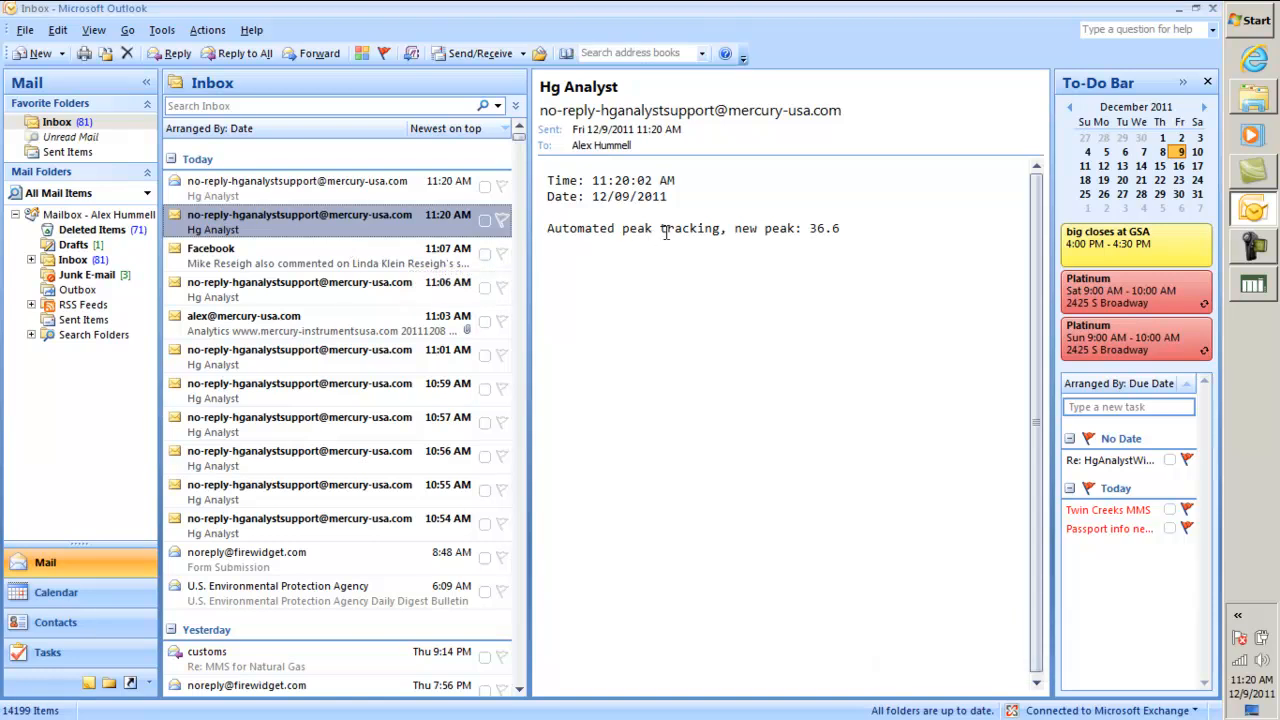
{"action": "mouse_move", "coordinate": [694, 232]}
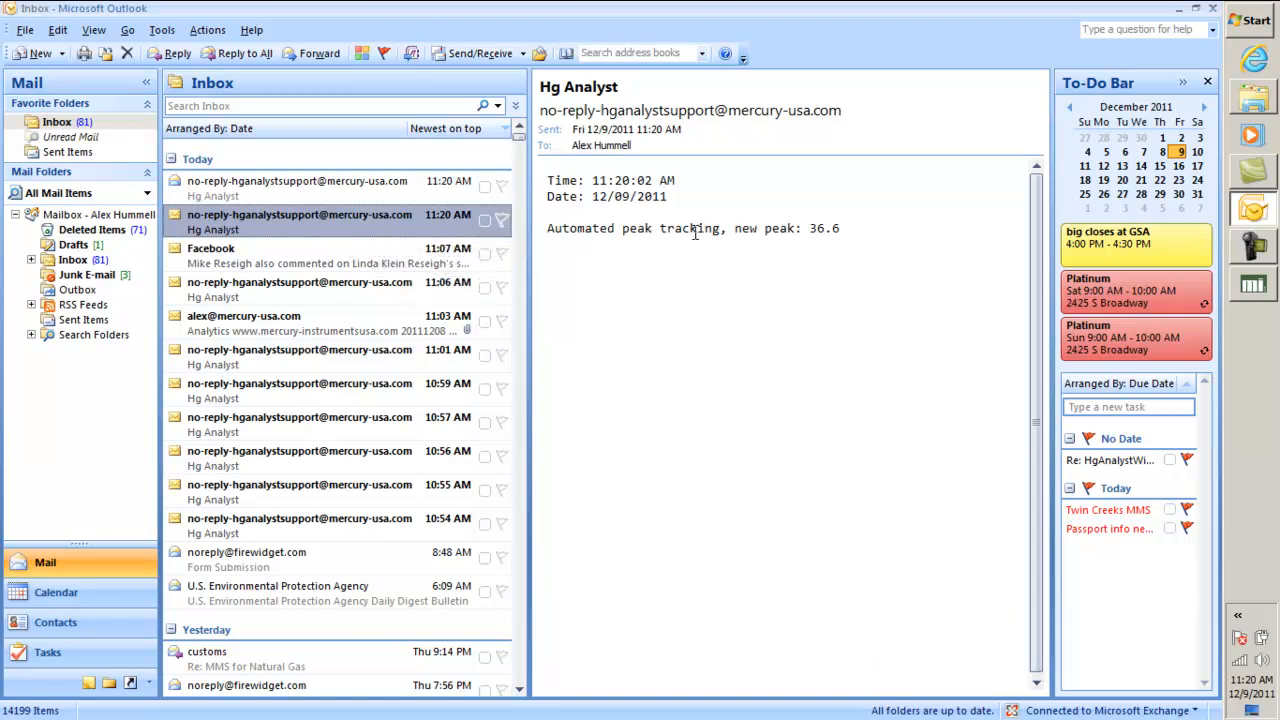
{"action": "mouse_move", "coordinate": [756, 228]}
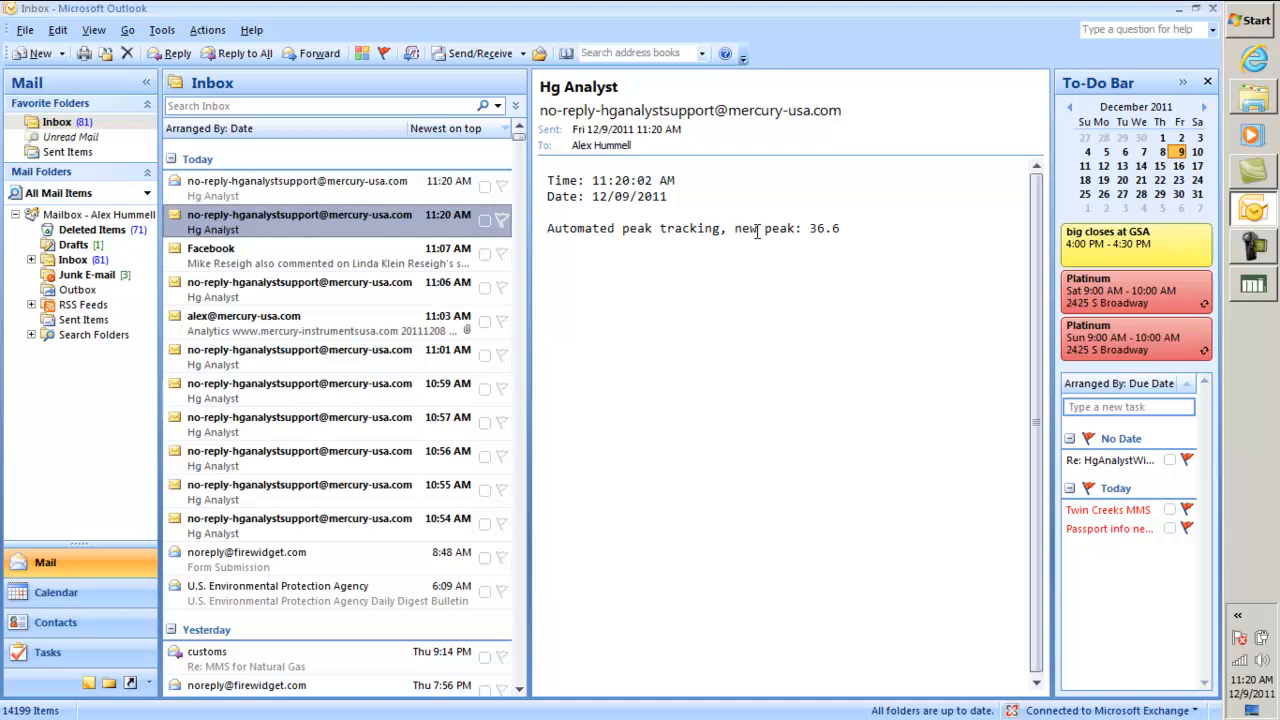
{"action": "mouse_move", "coordinate": [596, 206]}
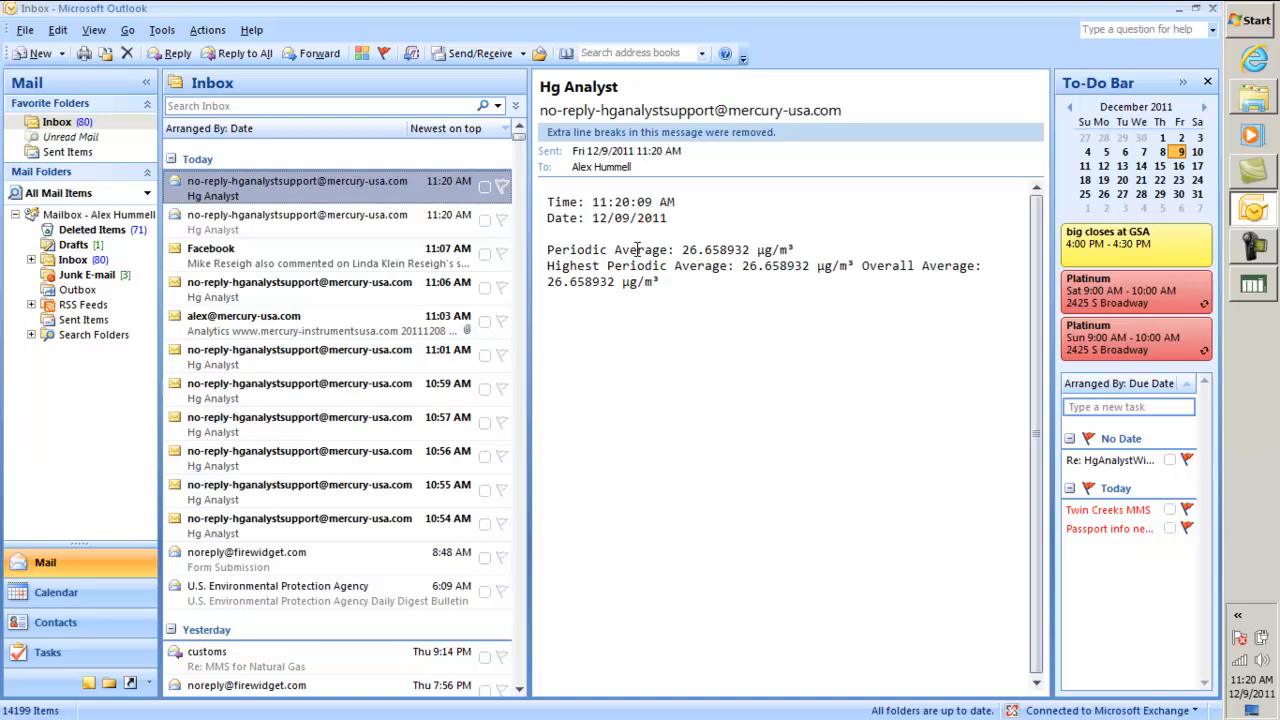
{"action": "mouse_move", "coordinate": [688, 270]}
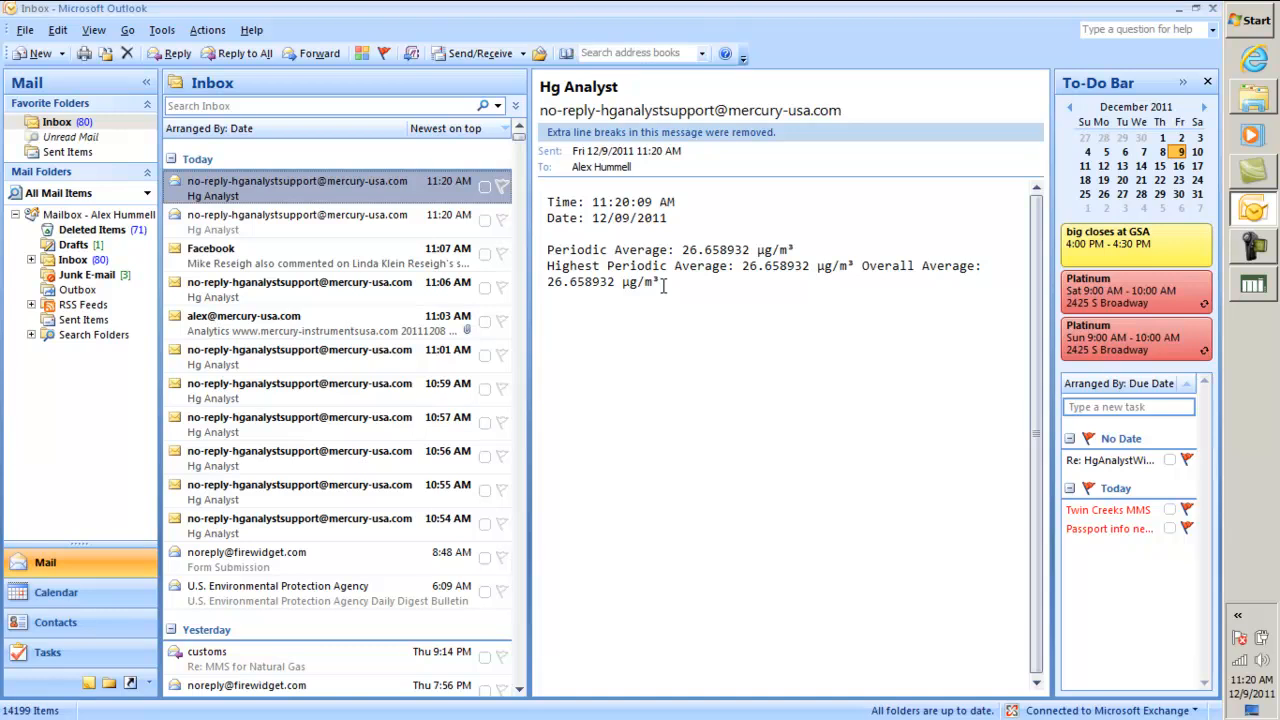
Read the newest Hg Analyst alert in the Junk E-mail folder, a 35.0 µg/m³ threshold breach.
{"action": "left_click", "coordinate": [86, 274]}
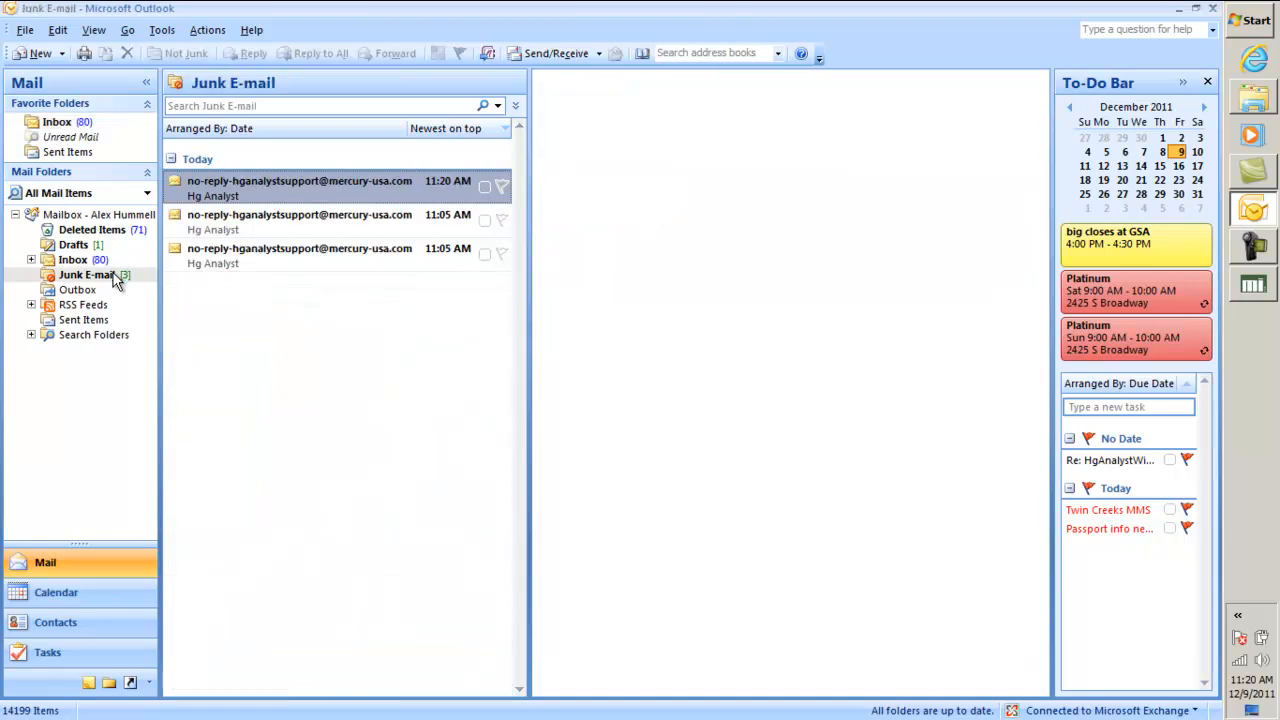
{"action": "left_click", "coordinate": [300, 188]}
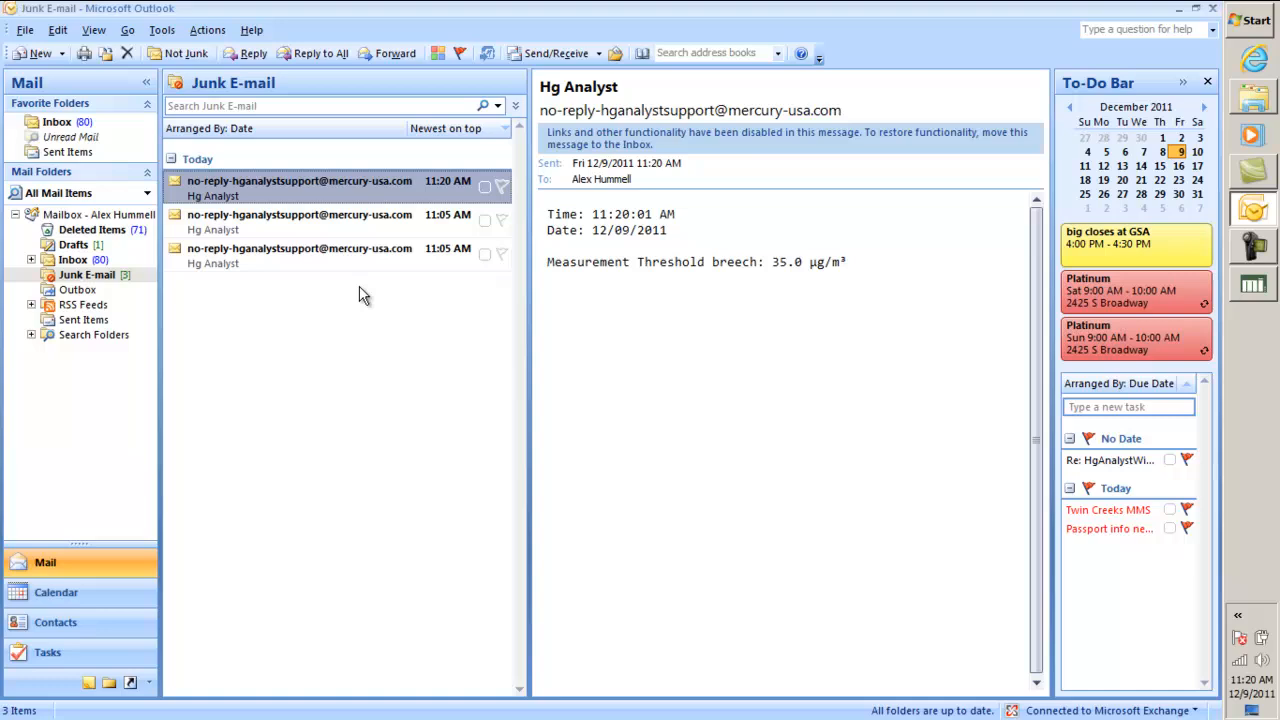
{"action": "mouse_move", "coordinate": [358, 254]}
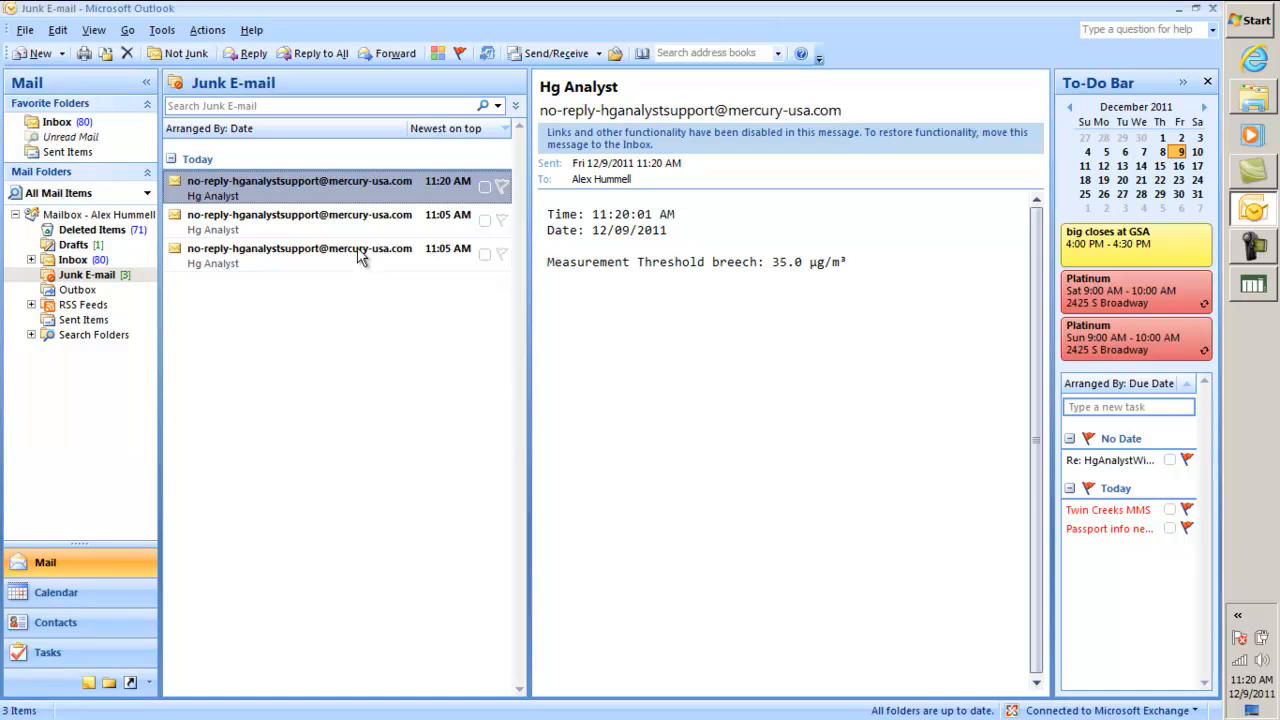
{"action": "mouse_move", "coordinate": [332, 192]}
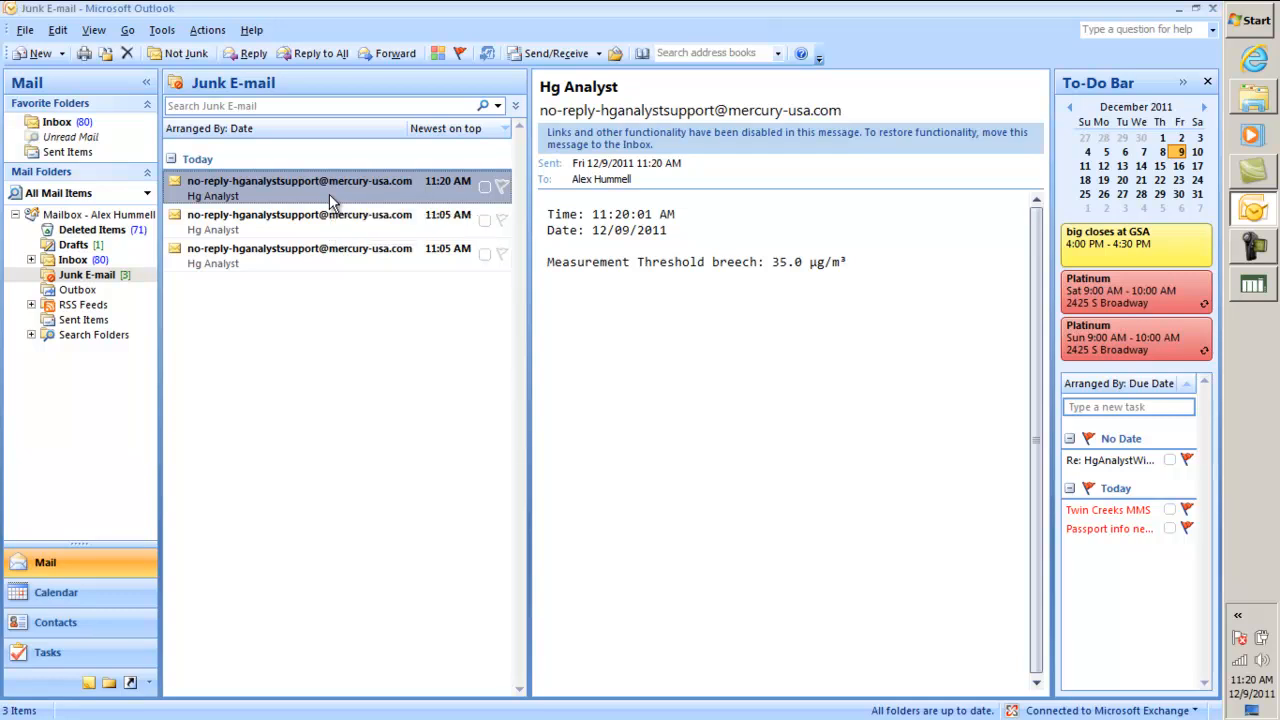
{"action": "mouse_move", "coordinate": [686, 330]}
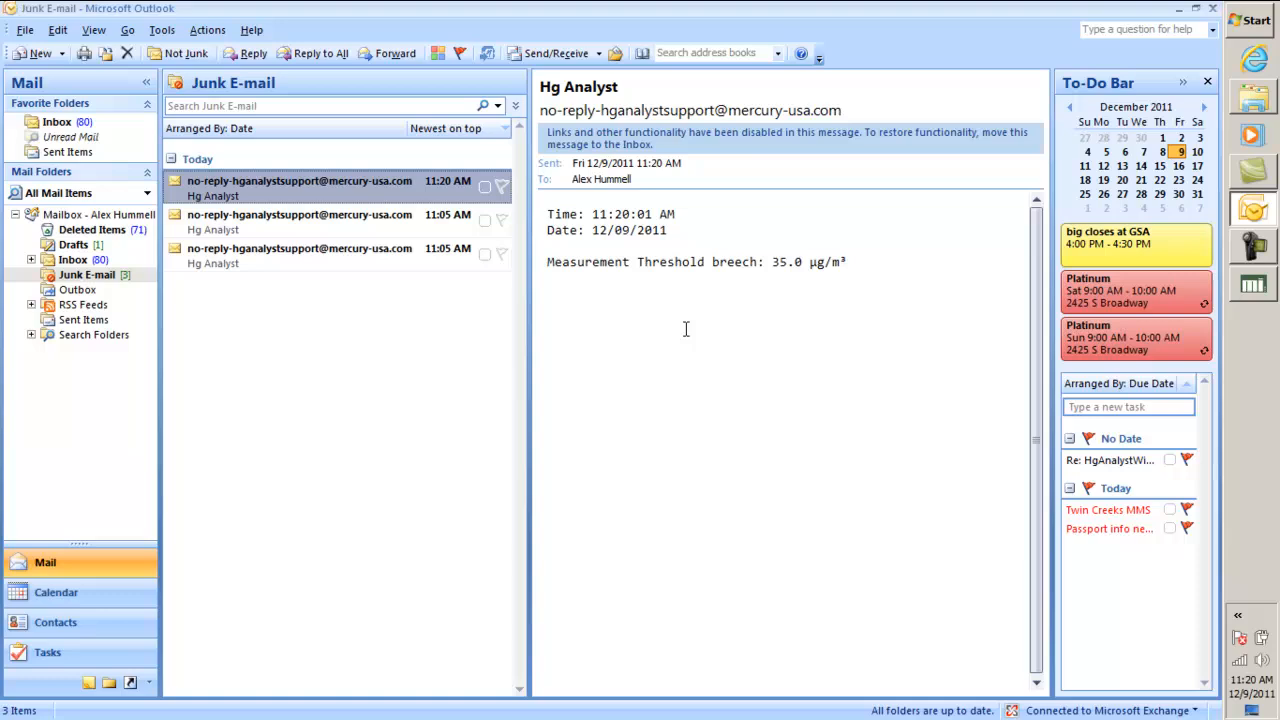
{"action": "mouse_move", "coordinate": [340, 190]}
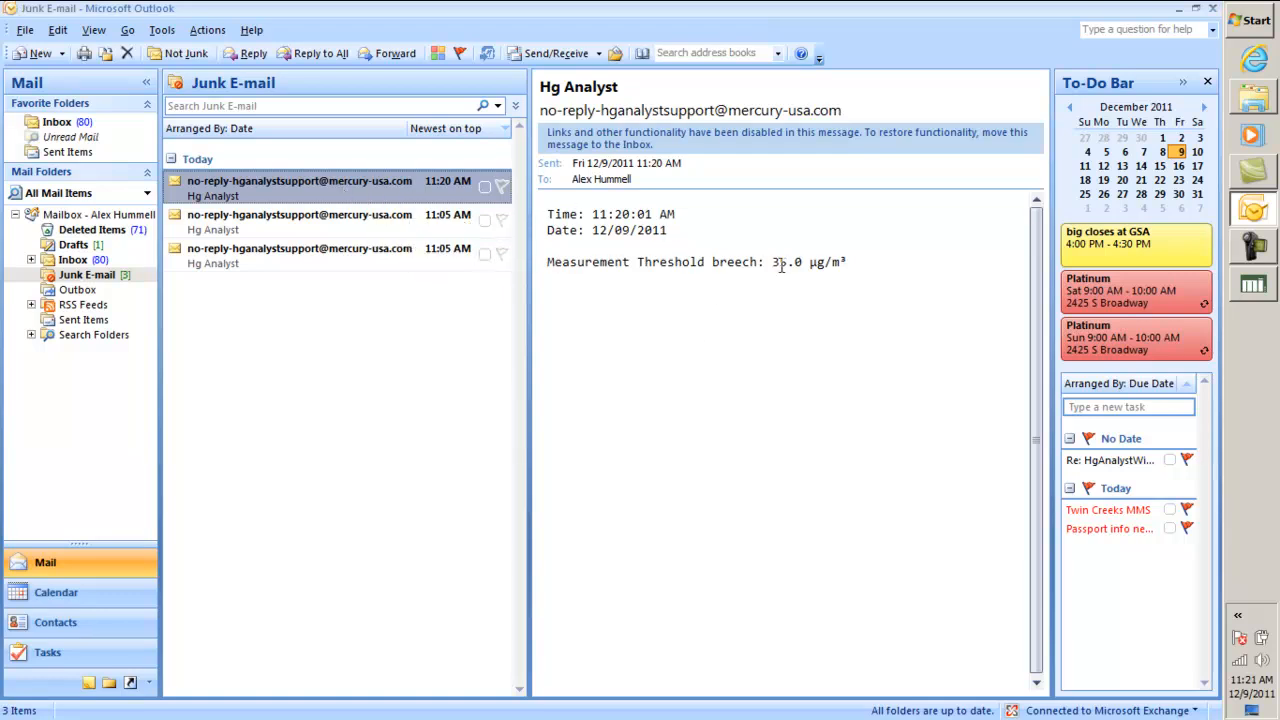
{"action": "mouse_move", "coordinate": [238, 204]}
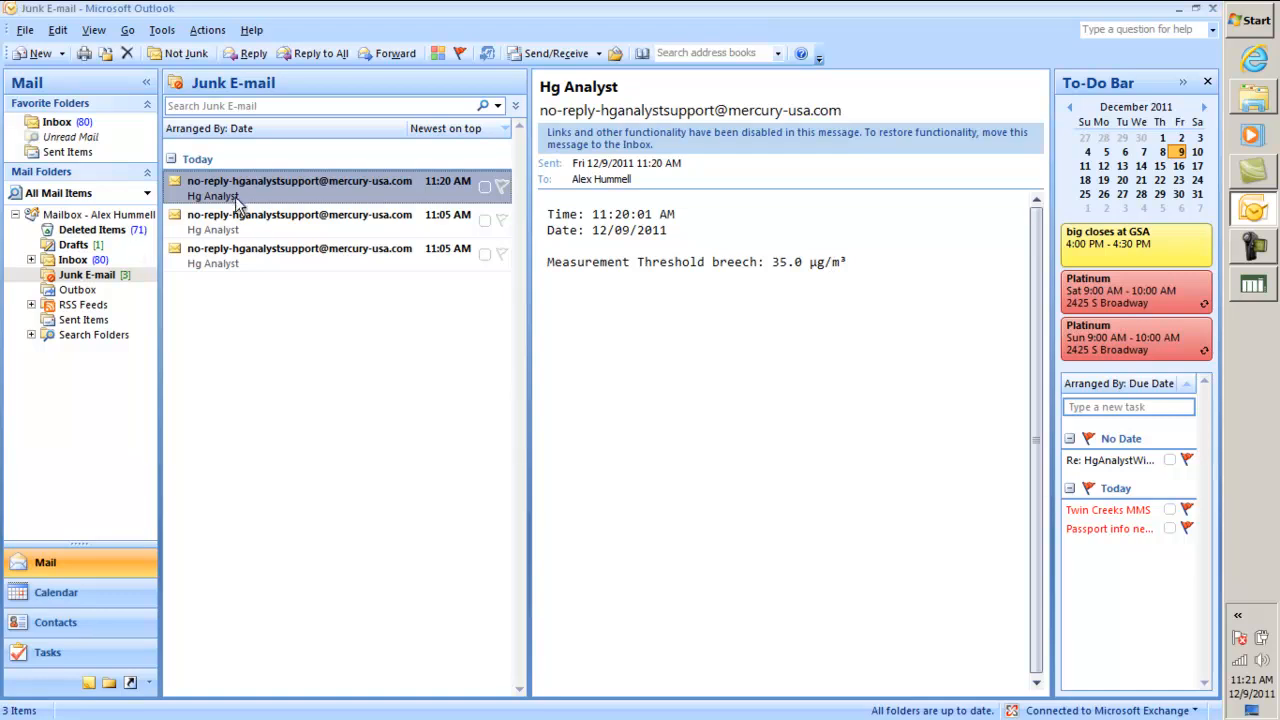
{"action": "left_click", "coordinate": [72, 260]}
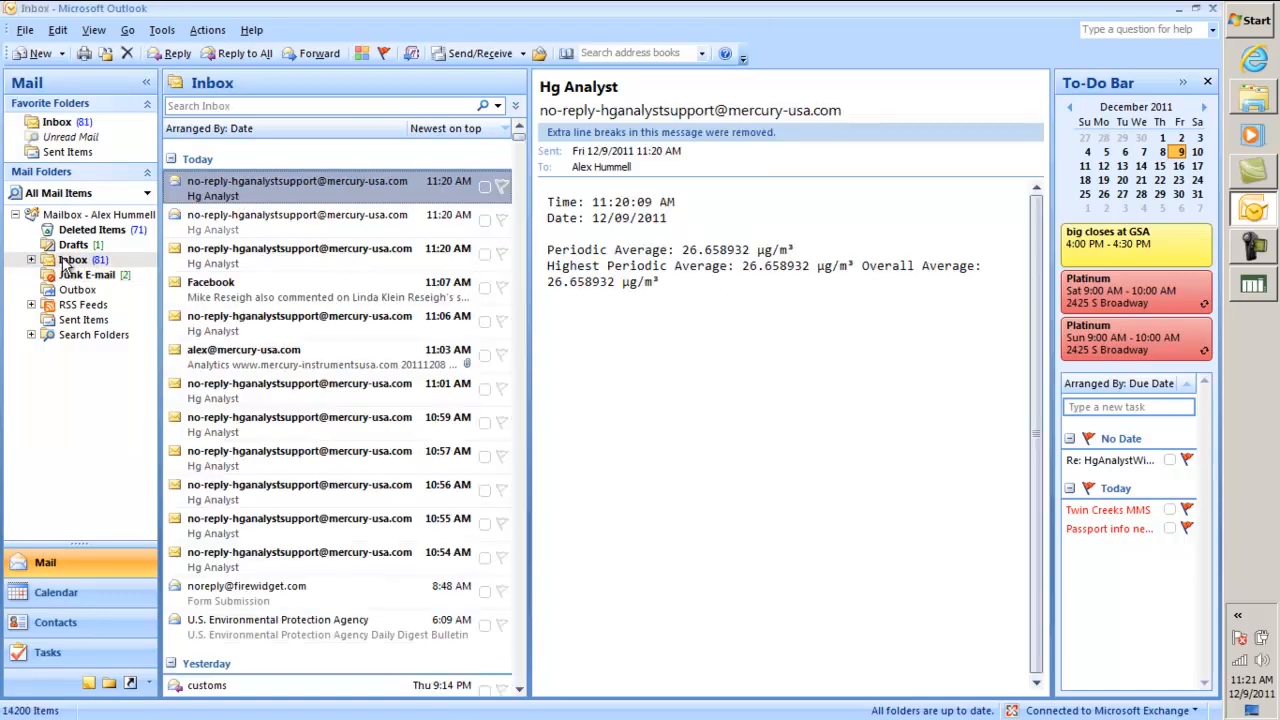
{"action": "mouse_move", "coordinate": [344, 262]}
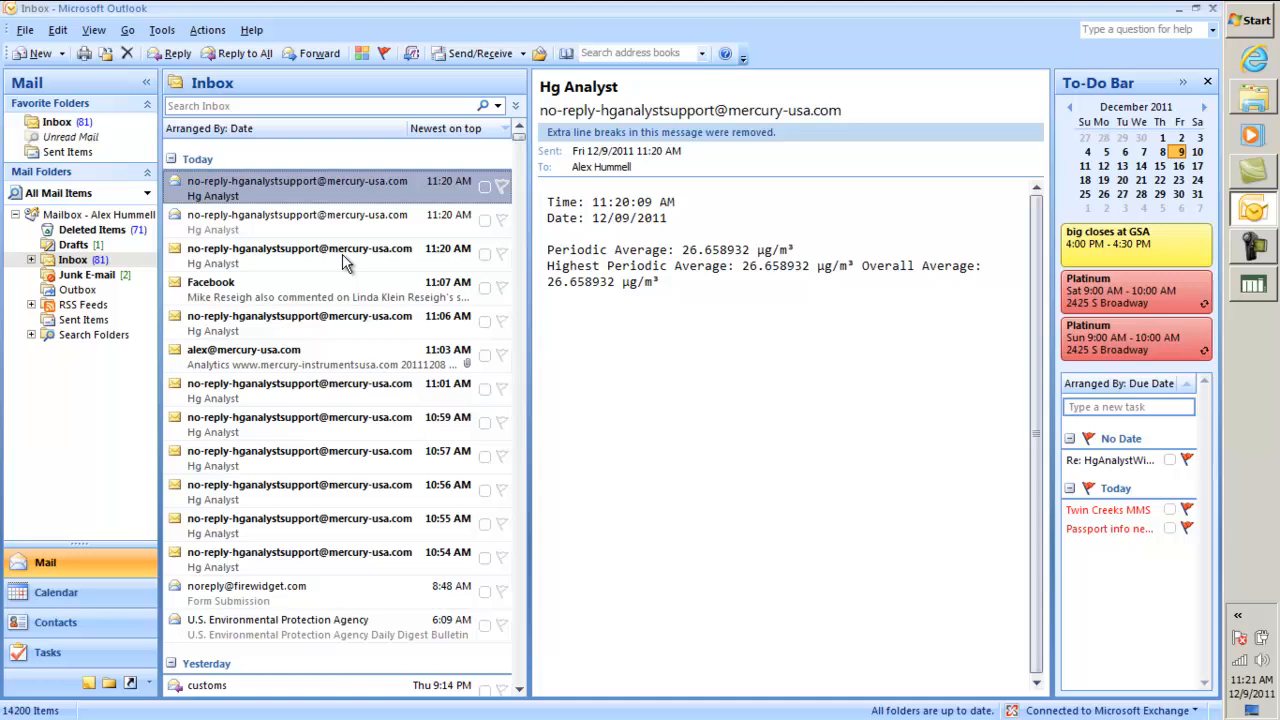
{"action": "left_click", "coordinate": [300, 256]}
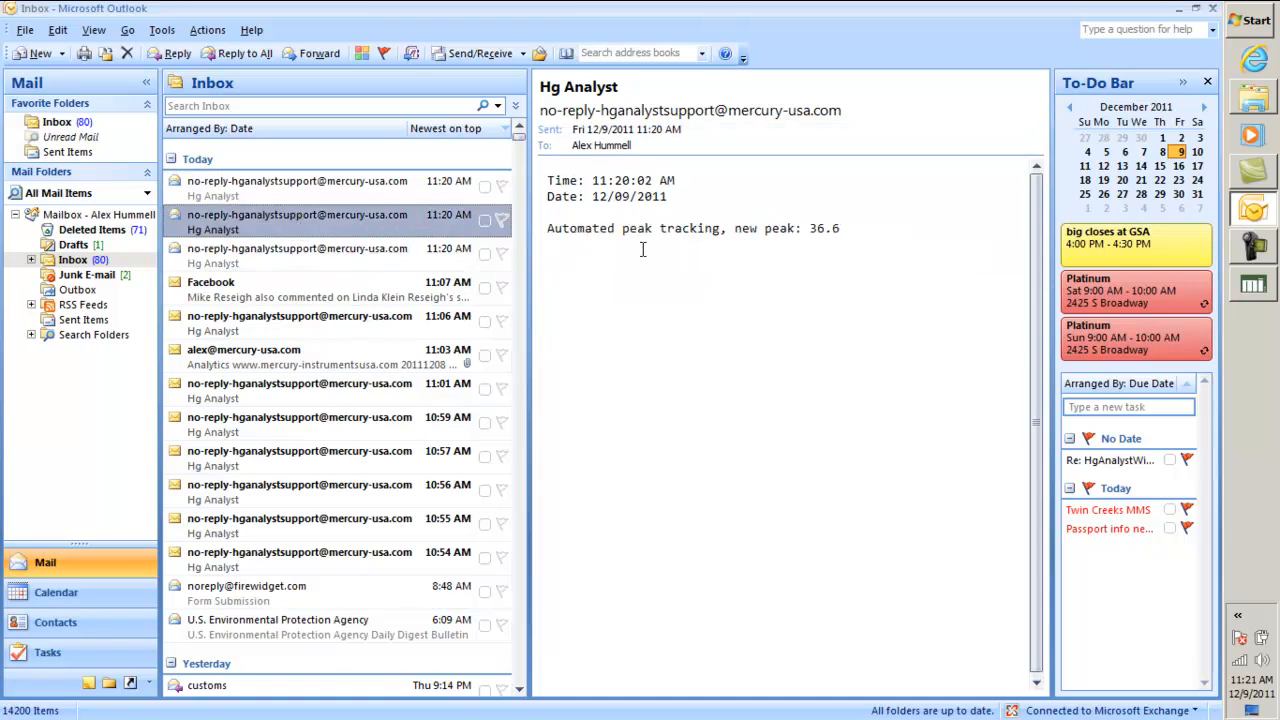
{"action": "mouse_move", "coordinate": [820, 240]}
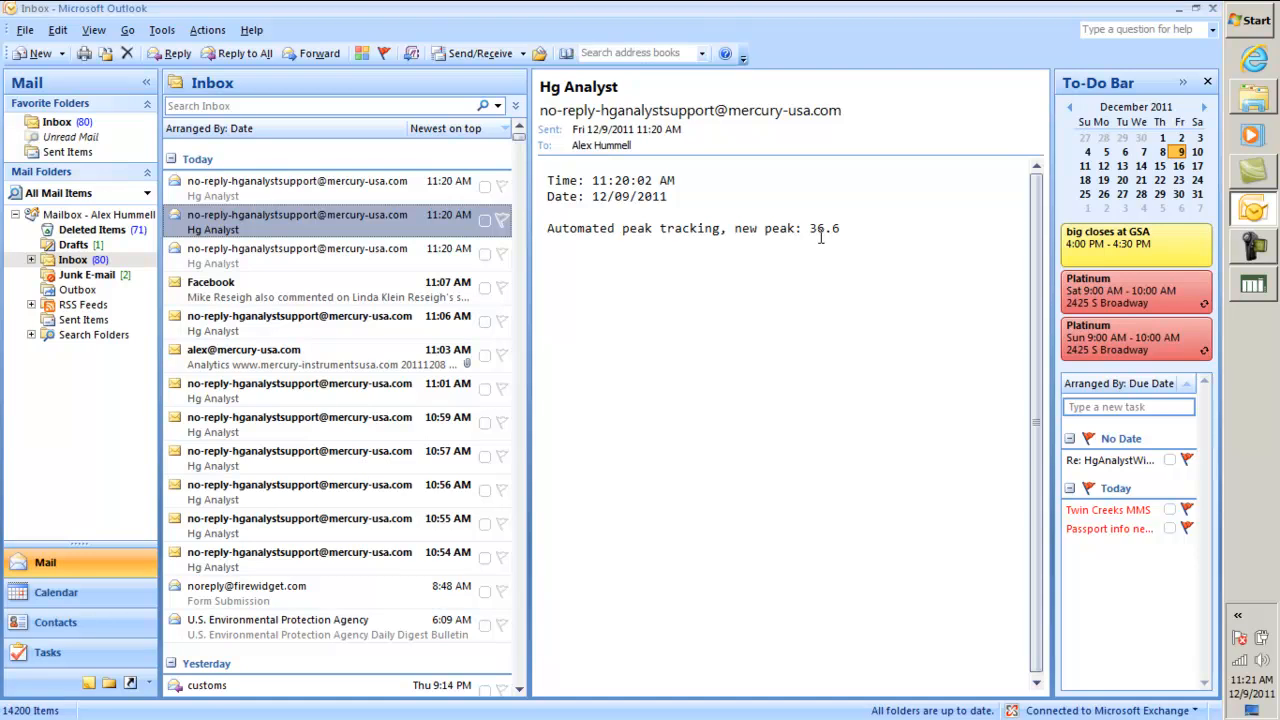
{"action": "mouse_move", "coordinate": [844, 228]}
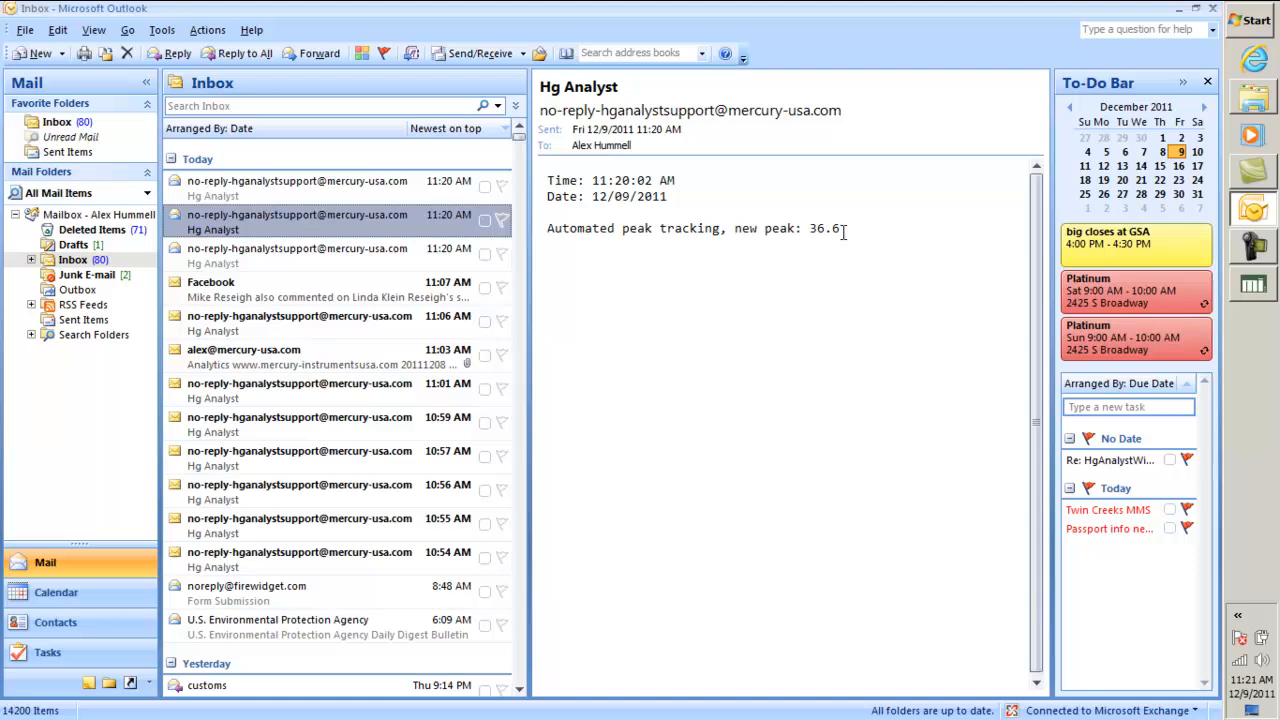
{"action": "mouse_move", "coordinate": [340, 196]}
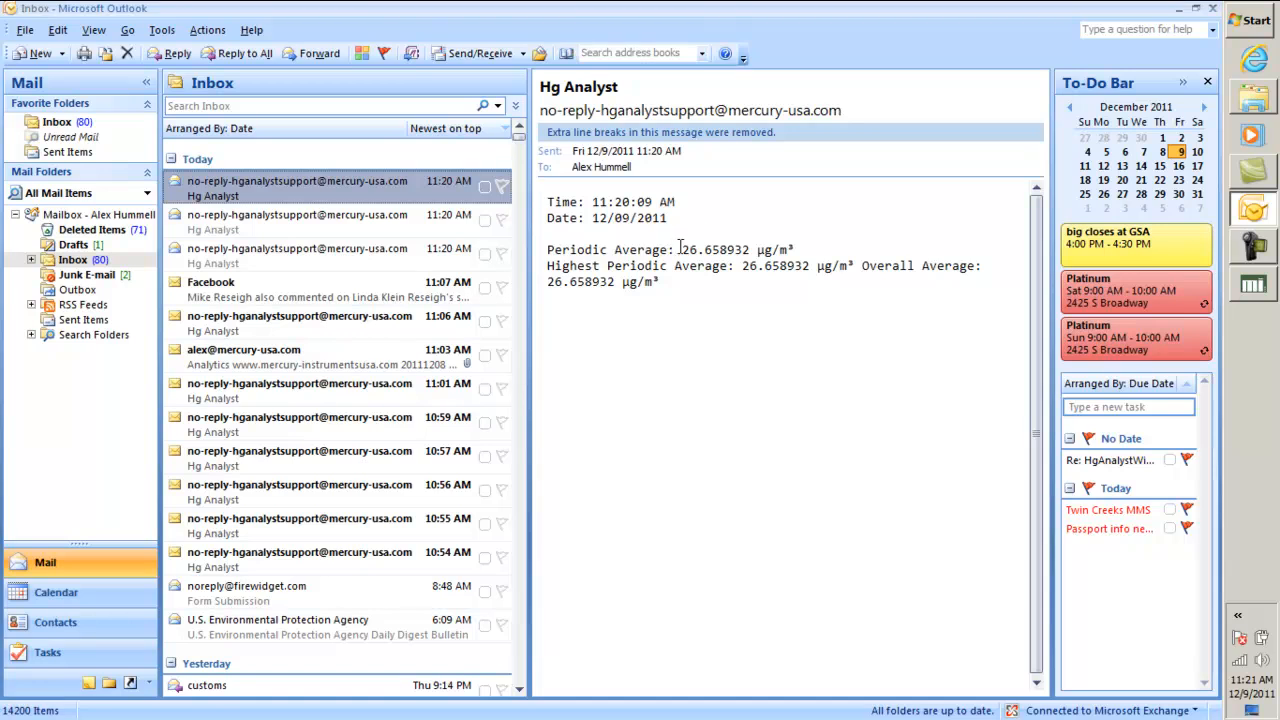
{"action": "mouse_move", "coordinate": [664, 278]}
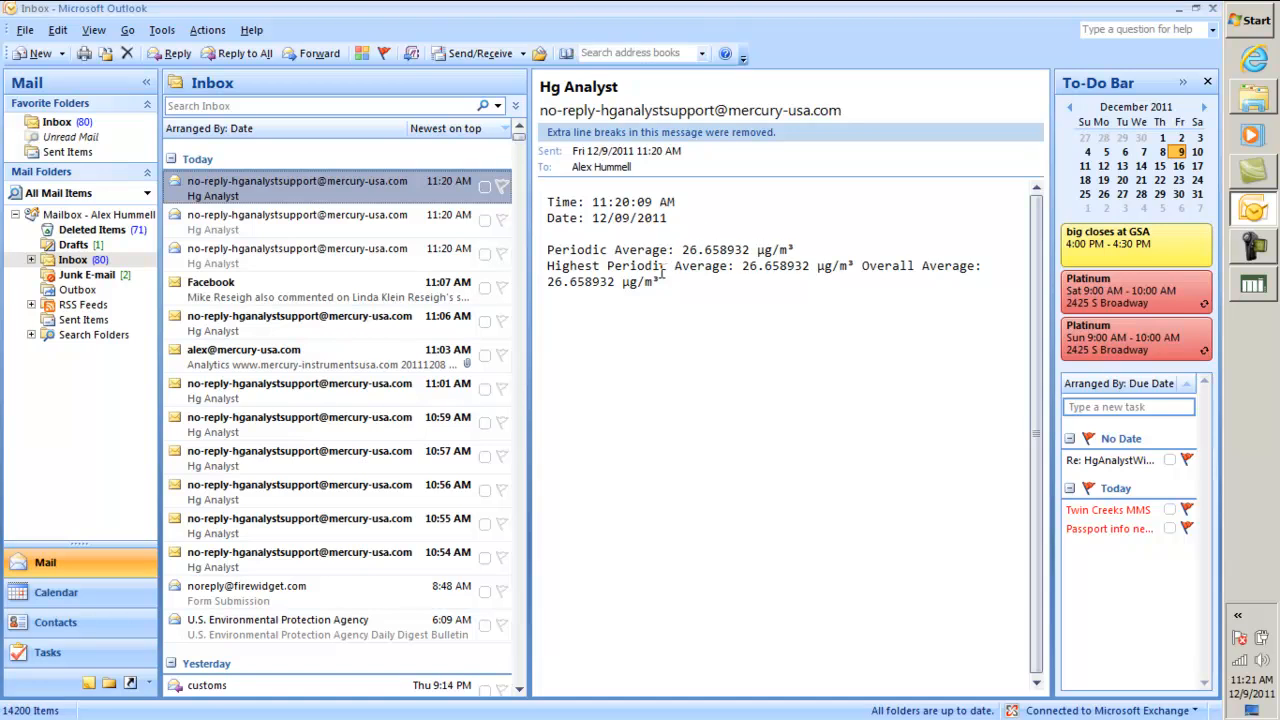
{"action": "mouse_move", "coordinate": [908, 288]}
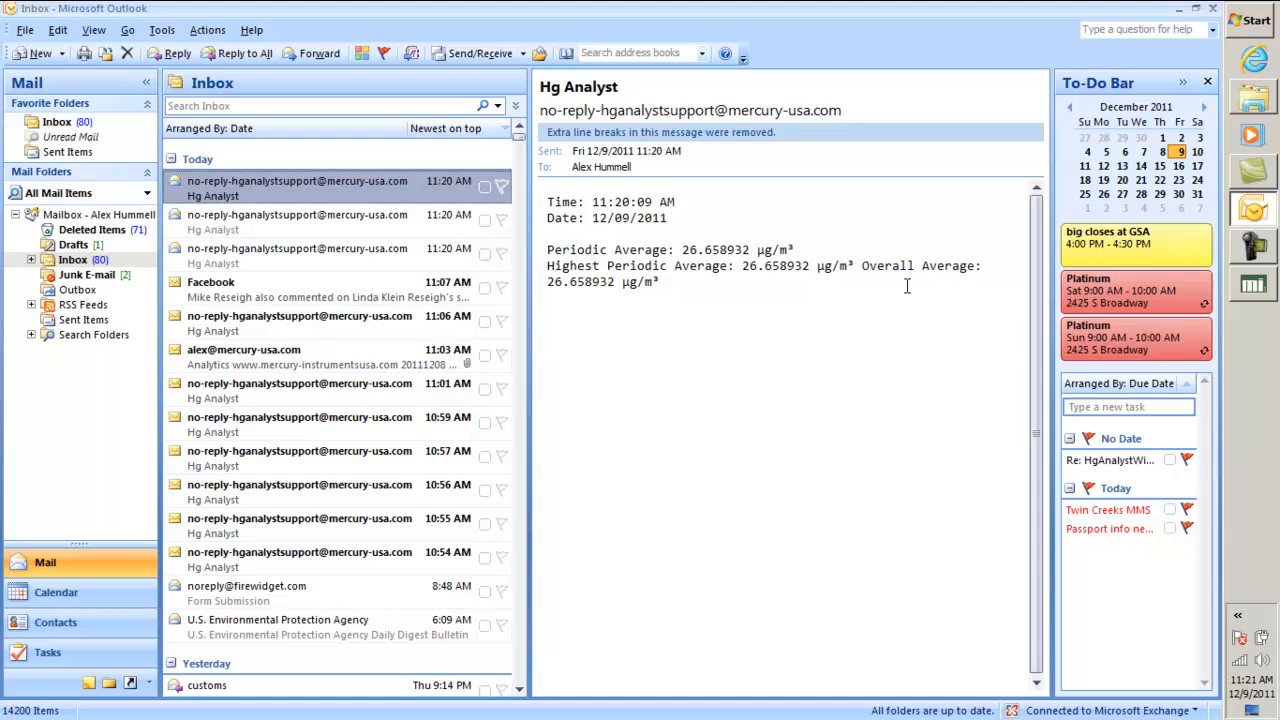
{"action": "mouse_move", "coordinate": [690, 288]}
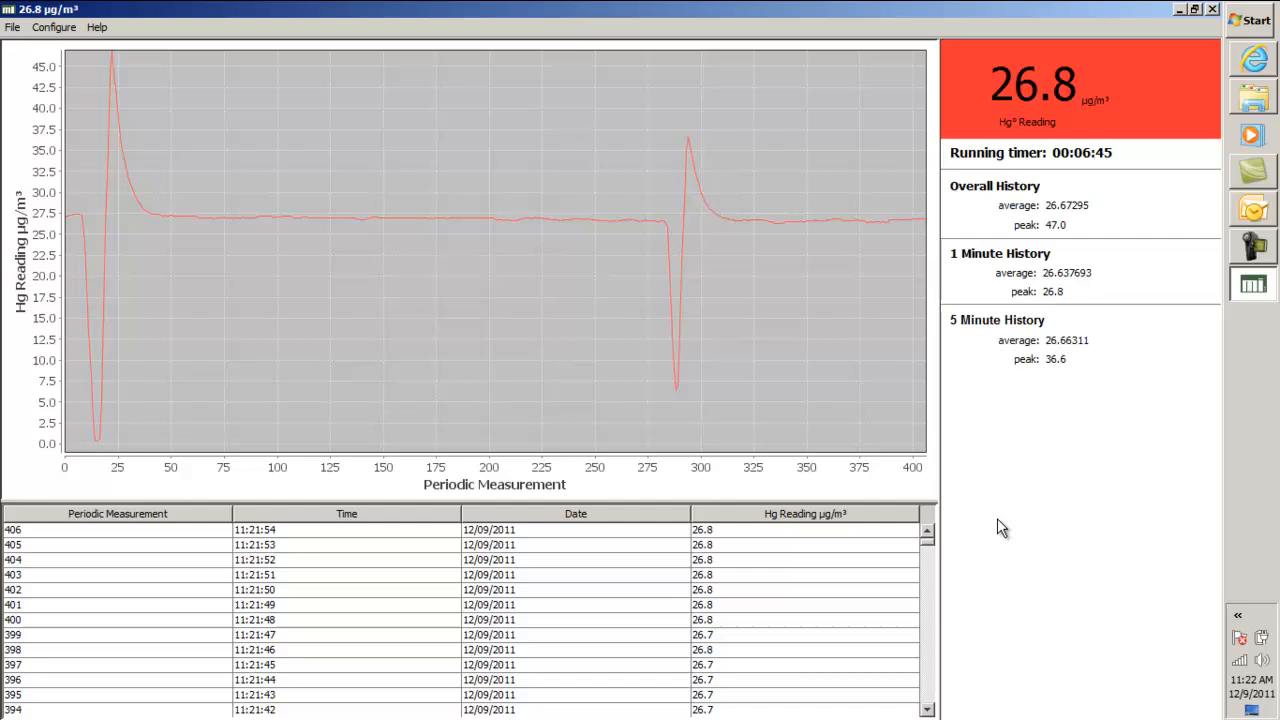
{"action": "mouse_move", "coordinate": [994, 532]}
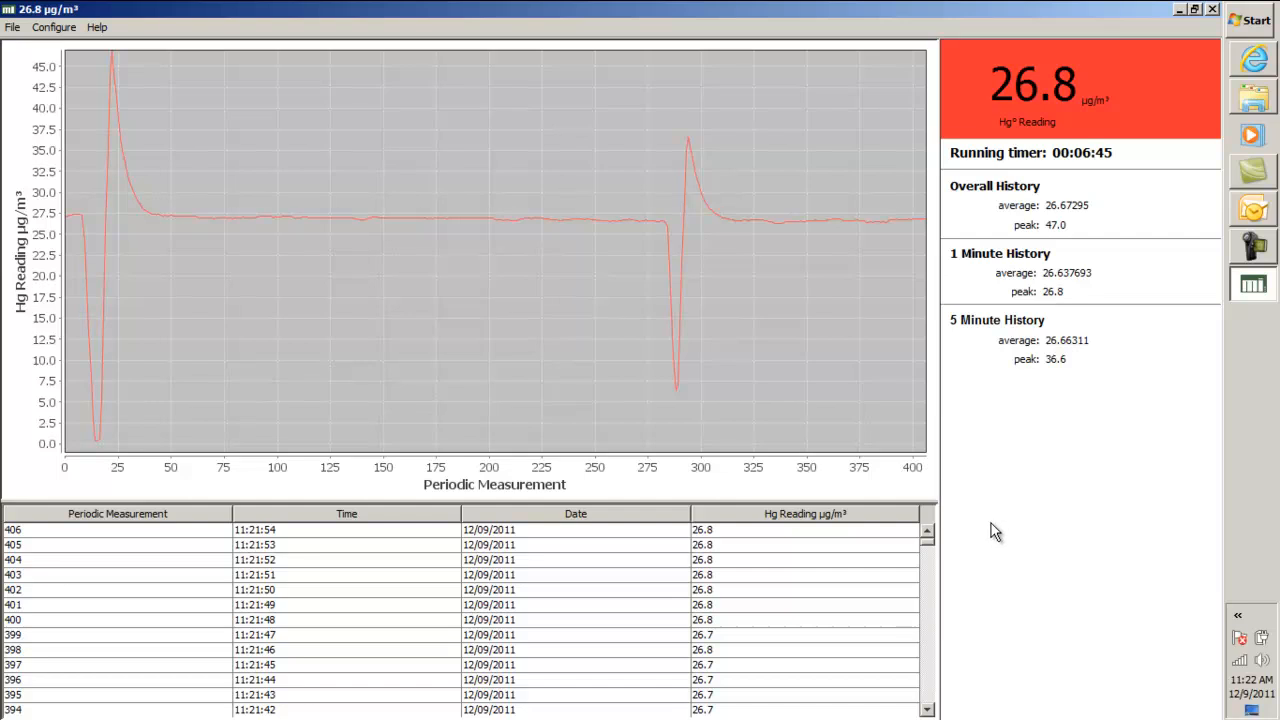
{"action": "mouse_move", "coordinate": [292, 84]}
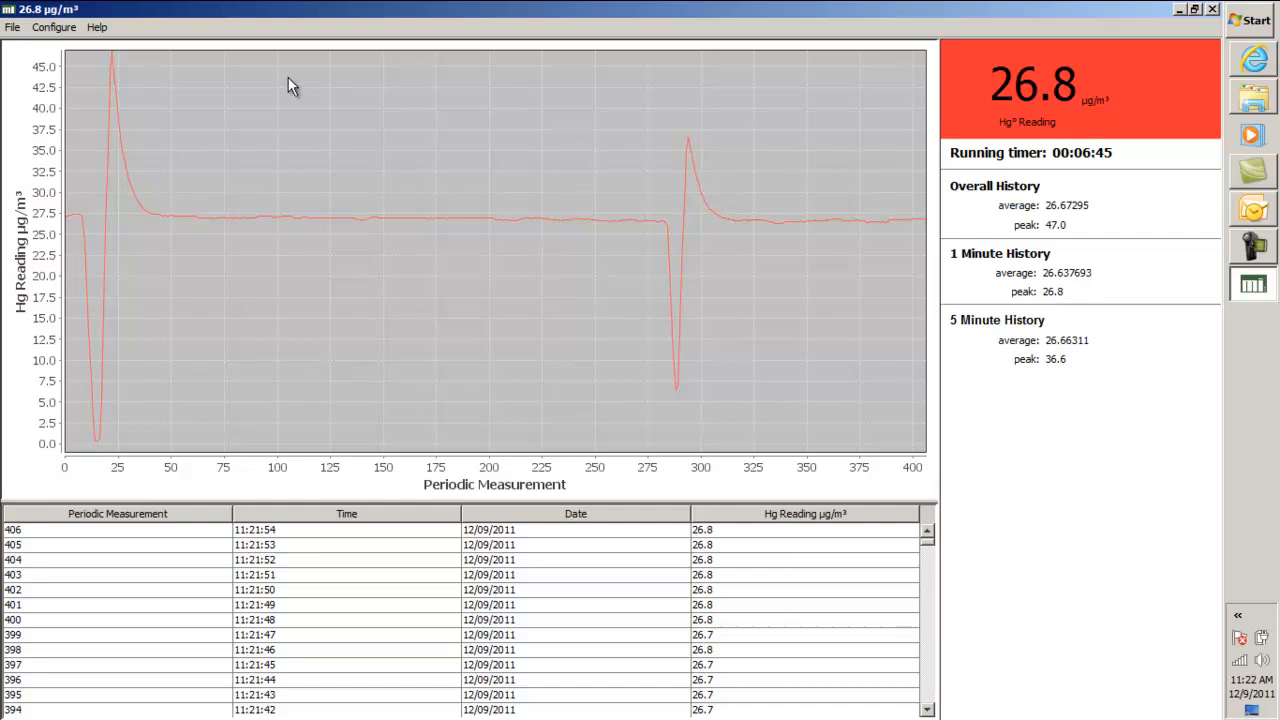
{"action": "left_click", "coordinate": [56, 28]}
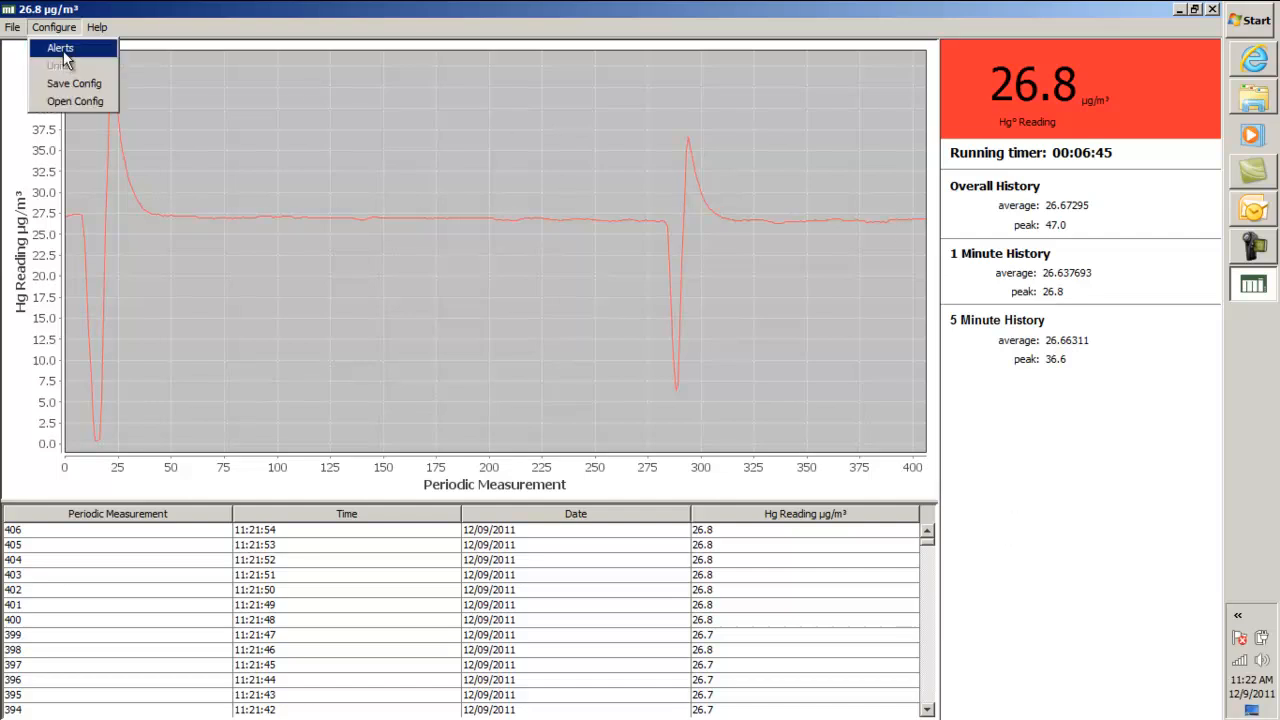
{"action": "left_click", "coordinate": [62, 48]}
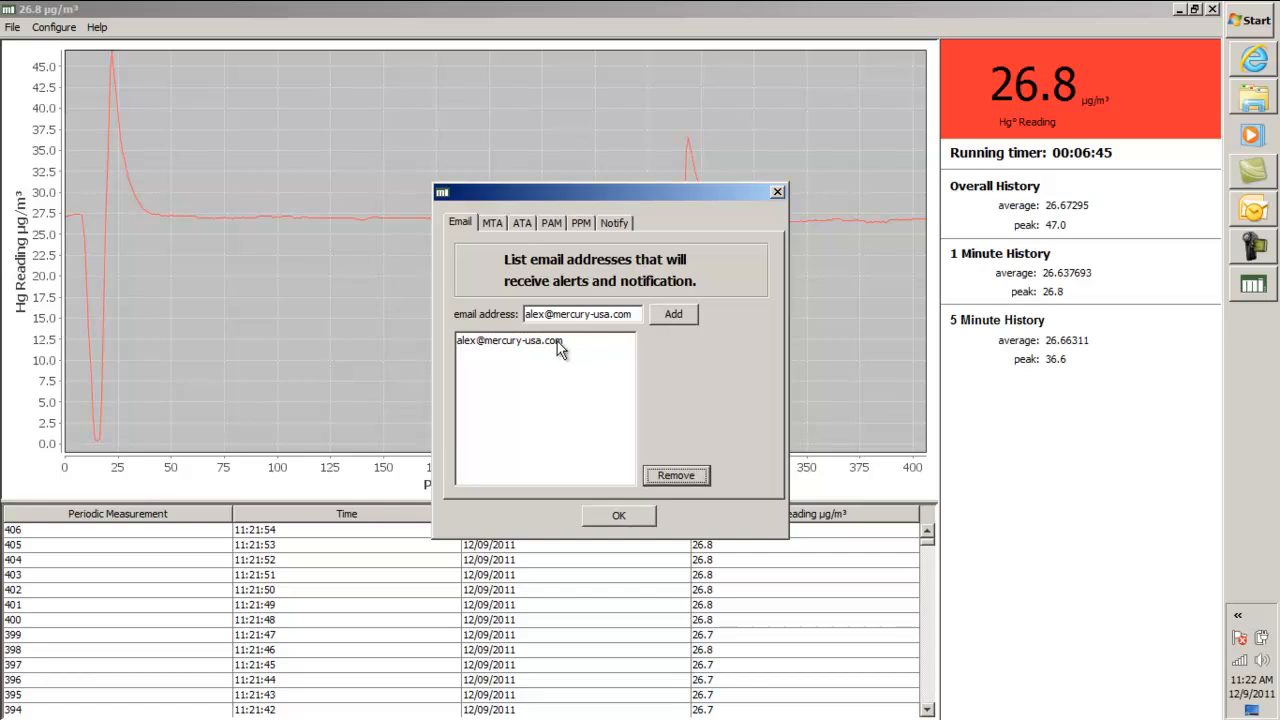
{"action": "left_click", "coordinate": [676, 476]}
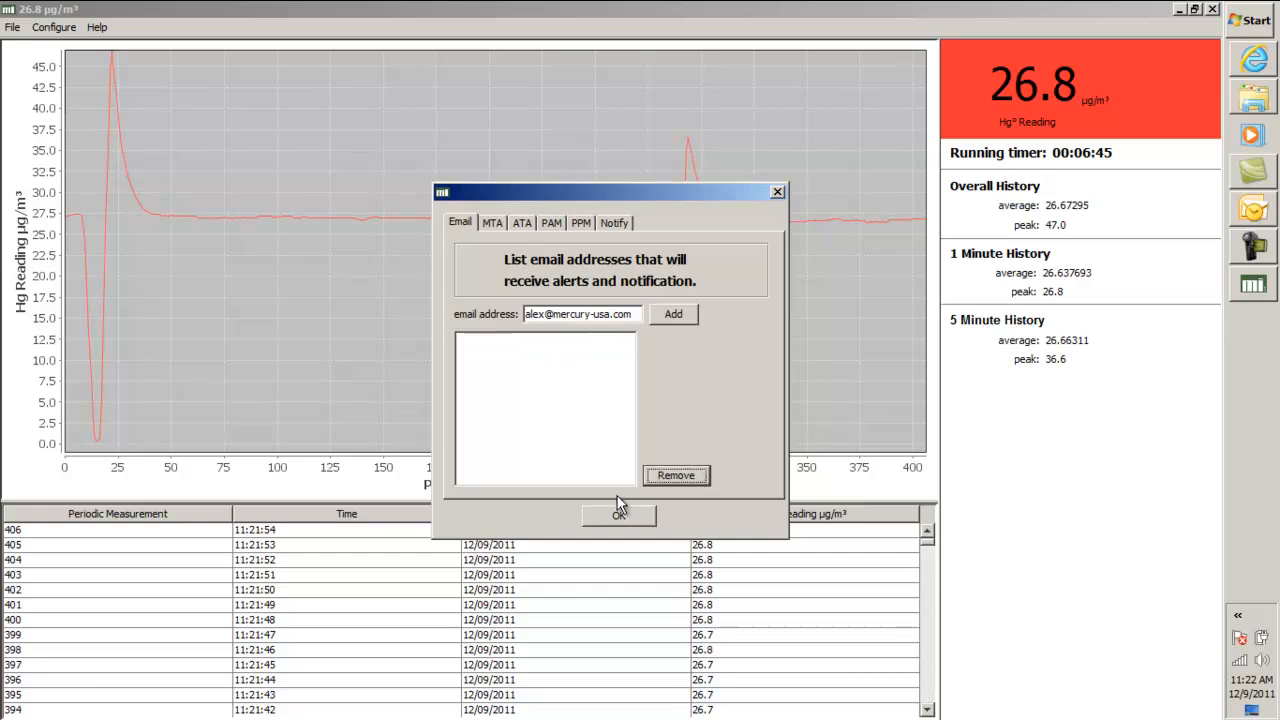
{"action": "left_click", "coordinate": [618, 516]}
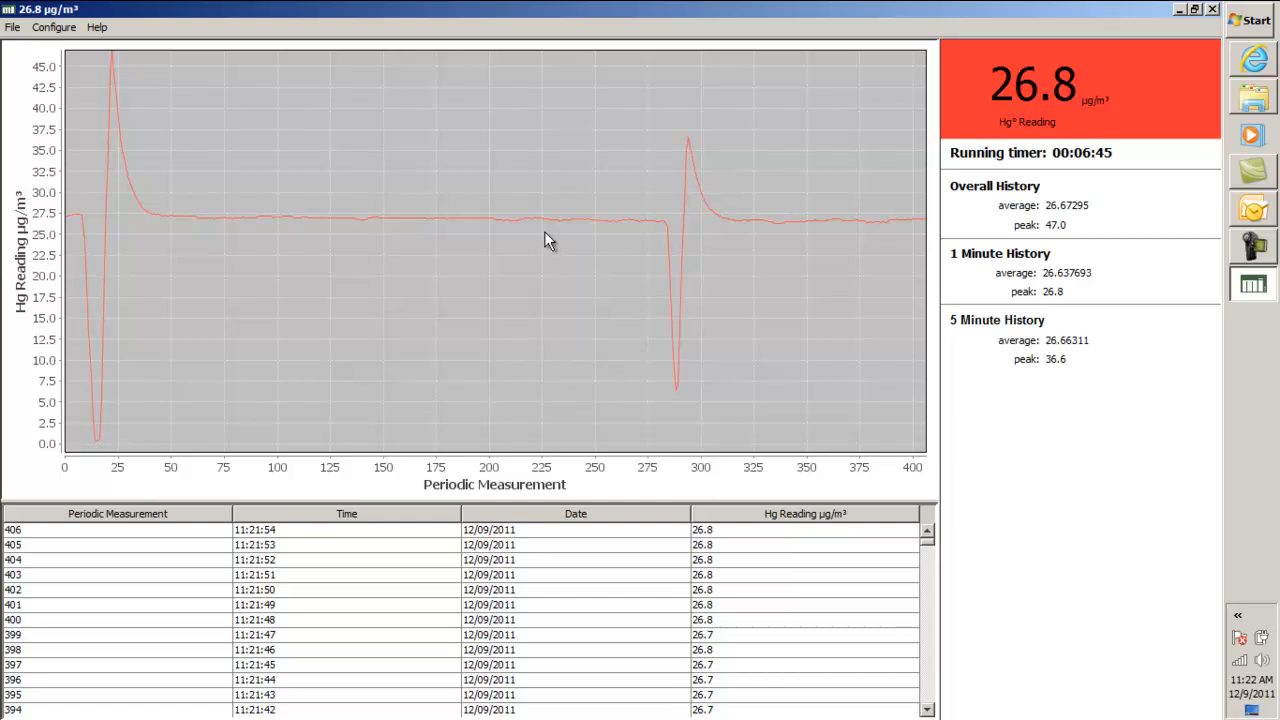
{"action": "mouse_move", "coordinate": [552, 168]}
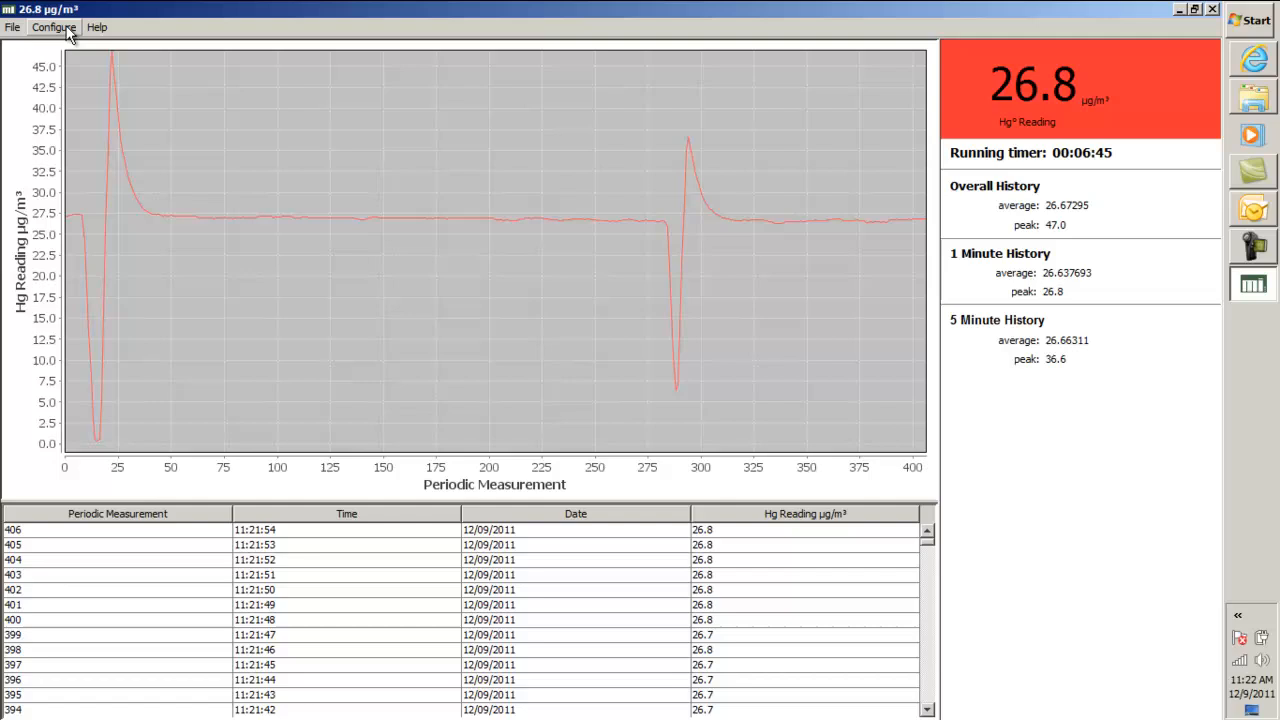
{"action": "mouse_move", "coordinate": [64, 28]}
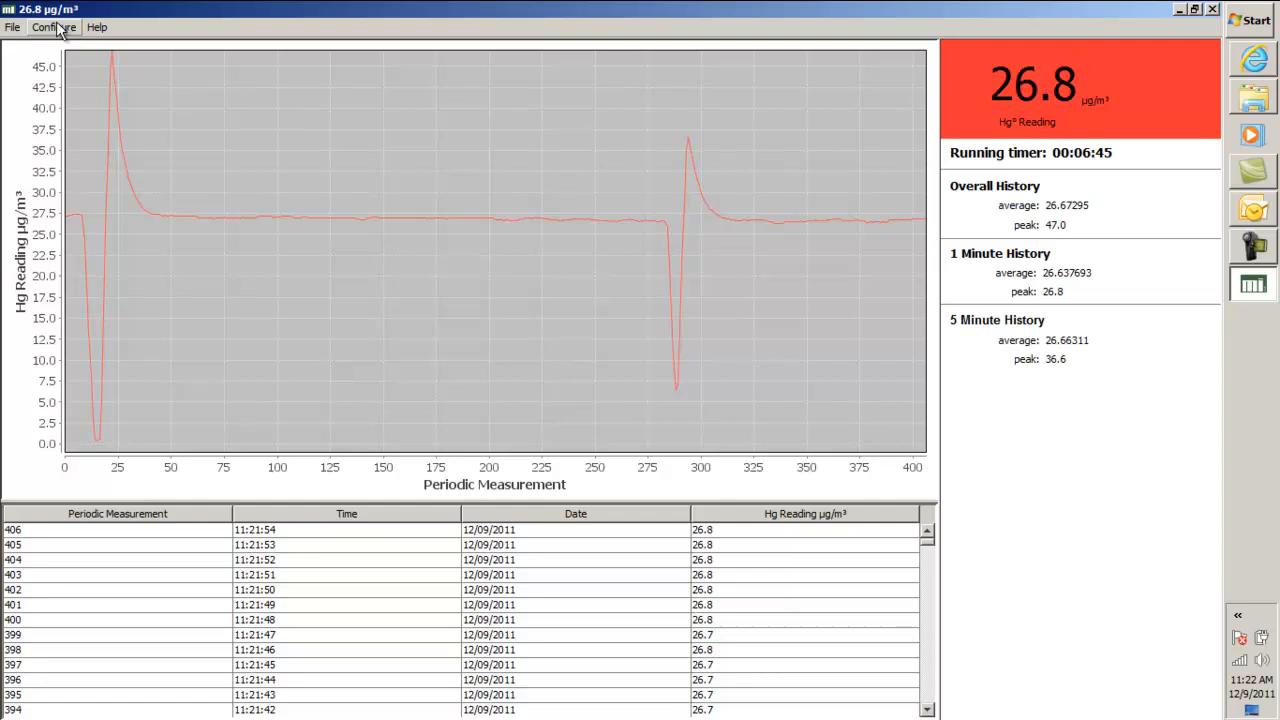
Close the live data session from the File menu, resetting readings to 0.
{"action": "left_click", "coordinate": [12, 28]}
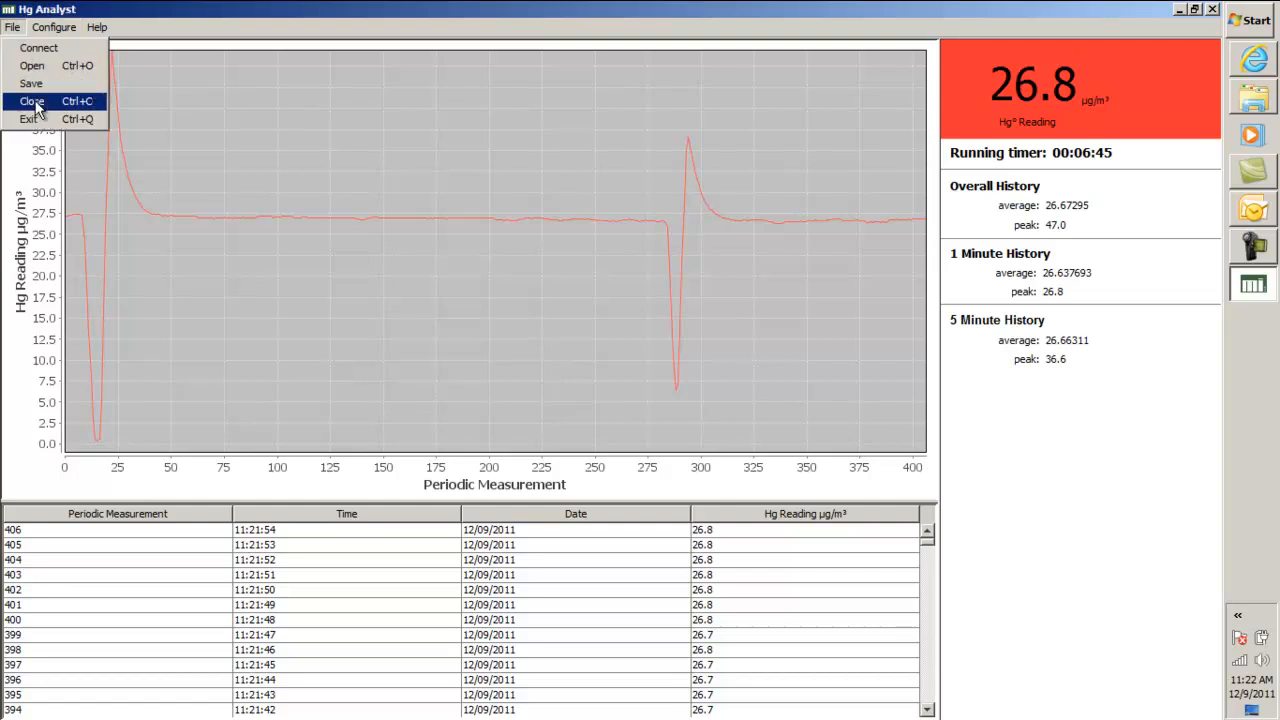
{"action": "left_click", "coordinate": [32, 100]}
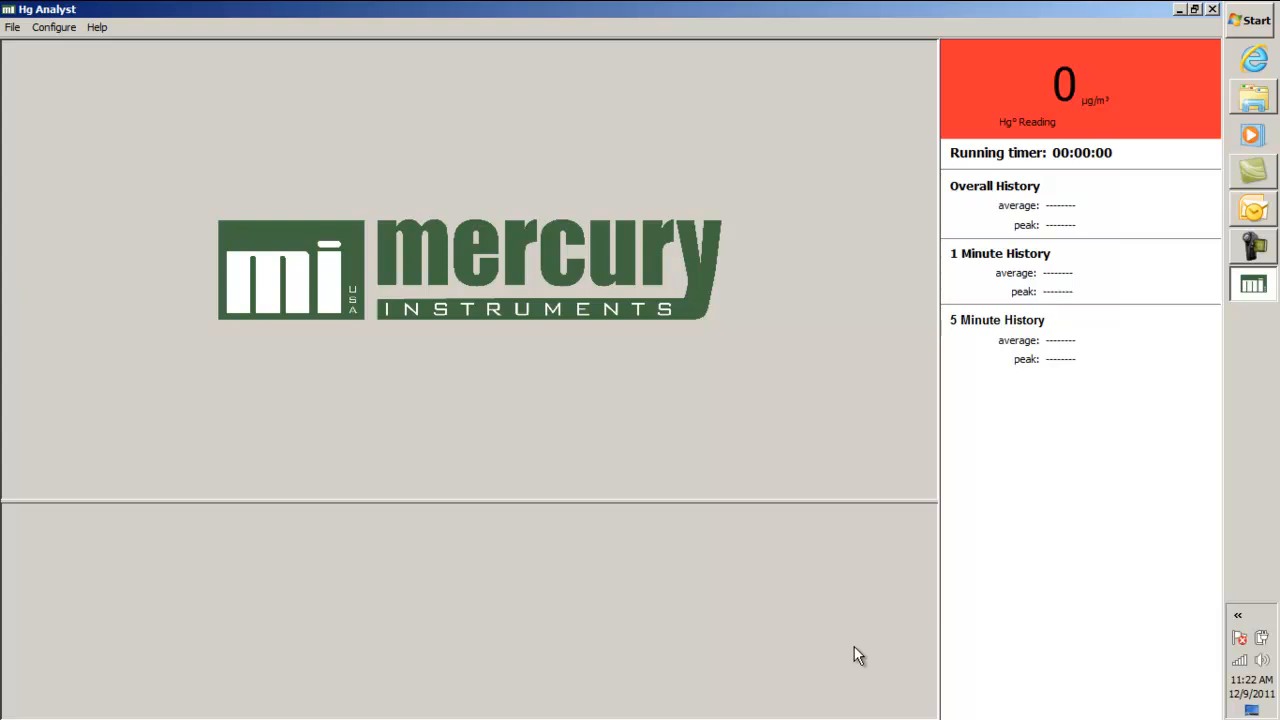
{"action": "mouse_move", "coordinate": [392, 332]}
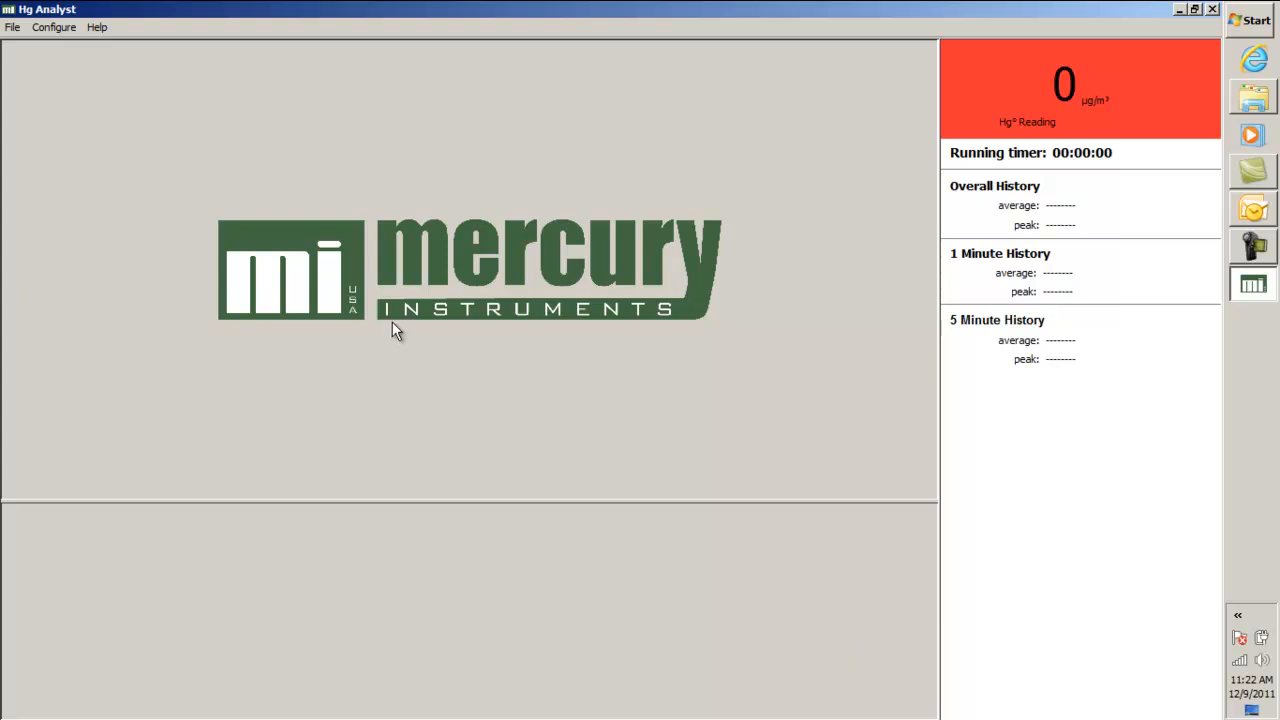
{"action": "mouse_move", "coordinate": [62, 50]}
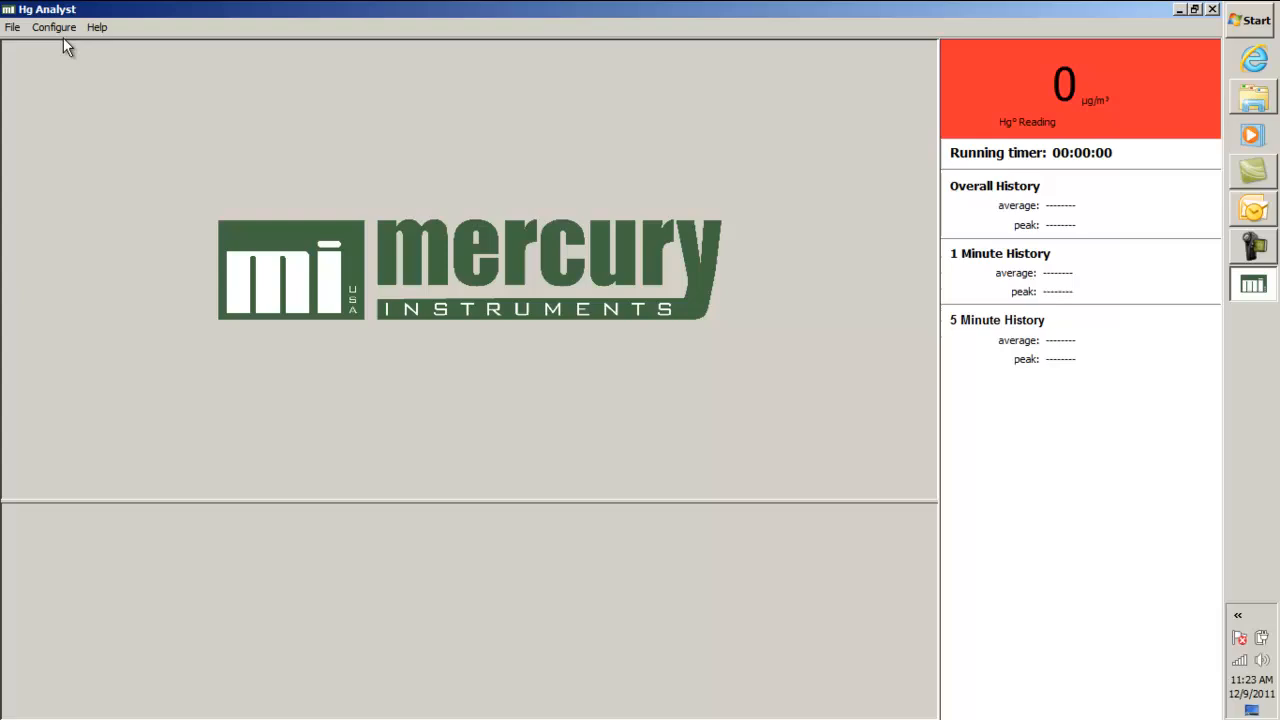
Start loading the saved 11/20/2011 instrument data log from the File menu.
{"action": "left_click", "coordinate": [12, 28]}
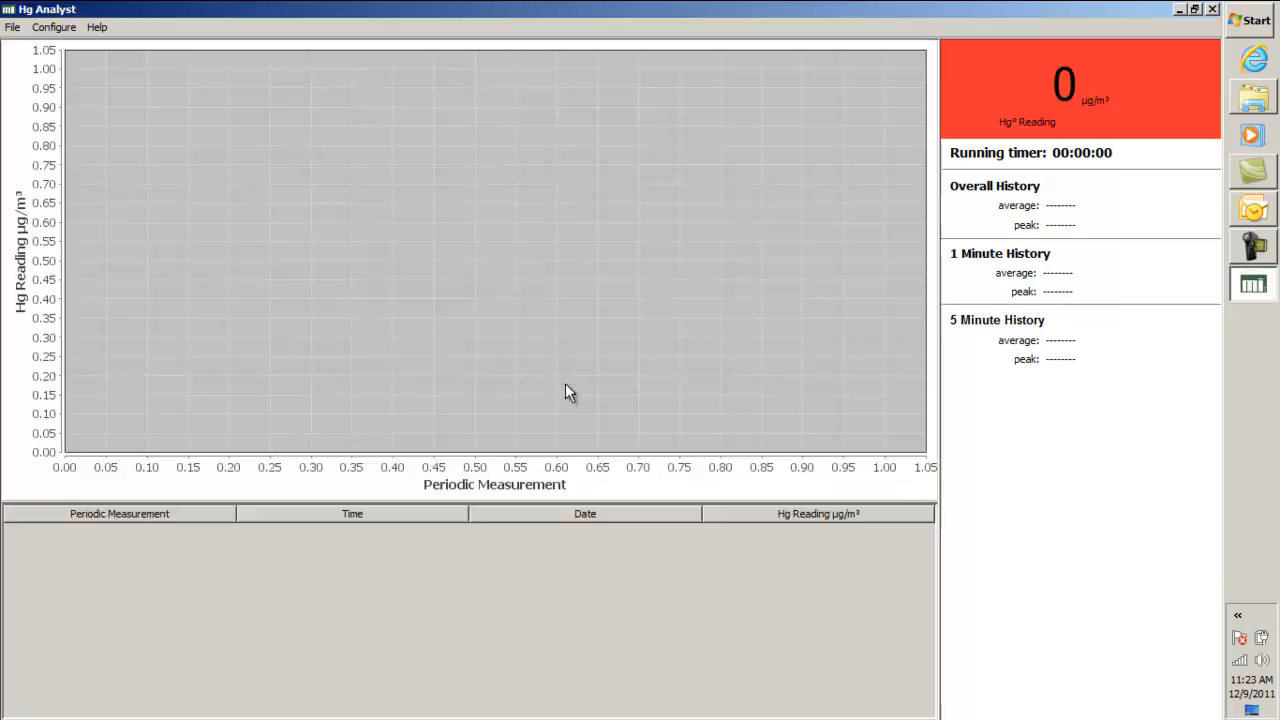
{"action": "mouse_move", "coordinate": [576, 392]}
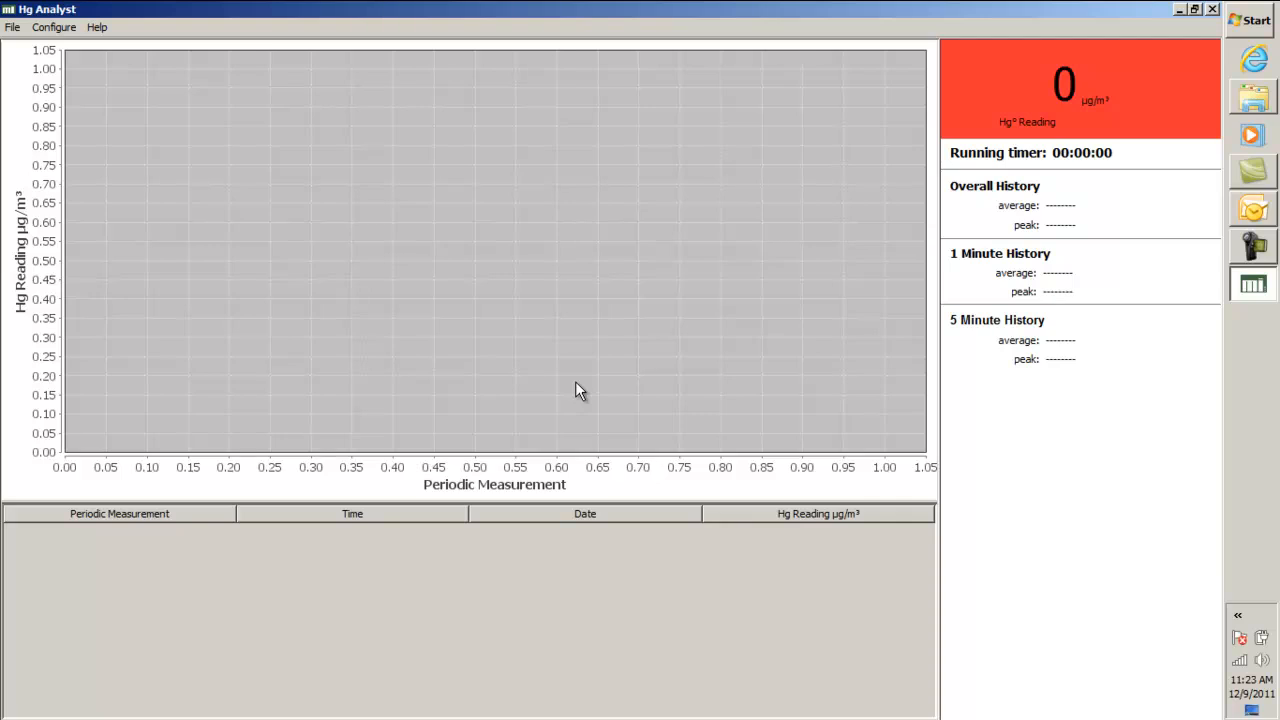
{"action": "mouse_move", "coordinate": [468, 220]}
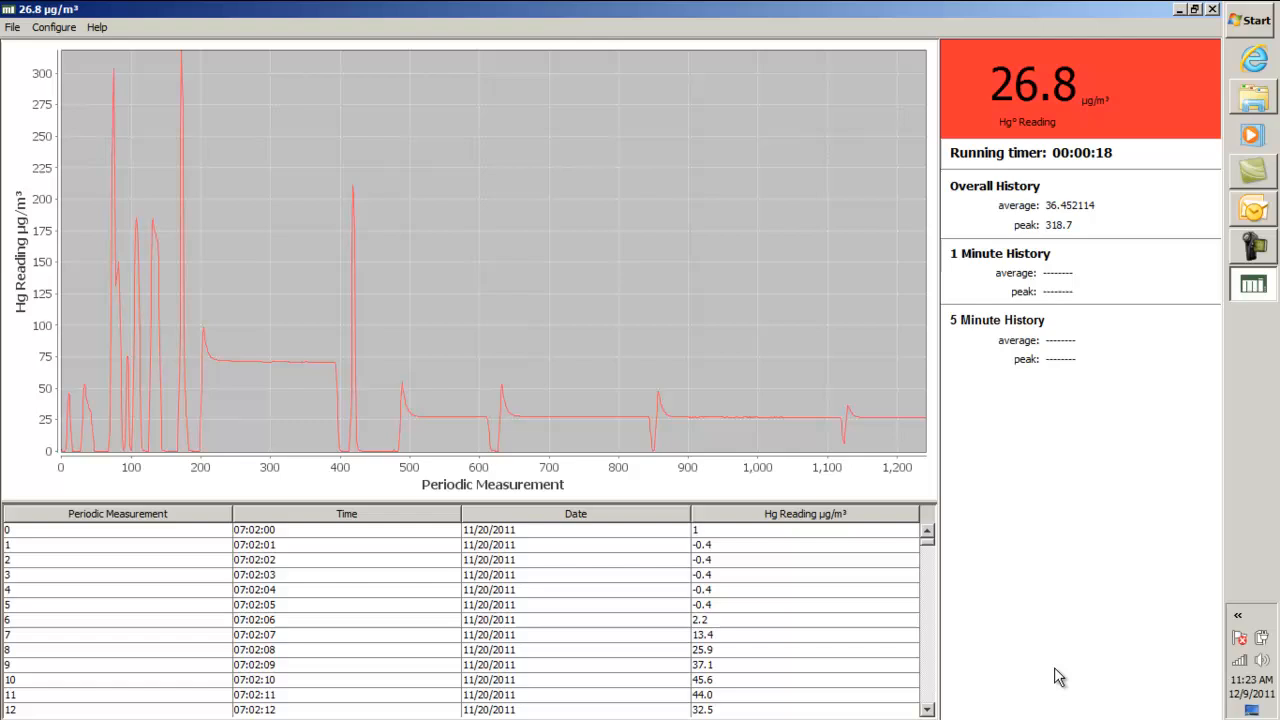
{"action": "mouse_move", "coordinate": [92, 28]}
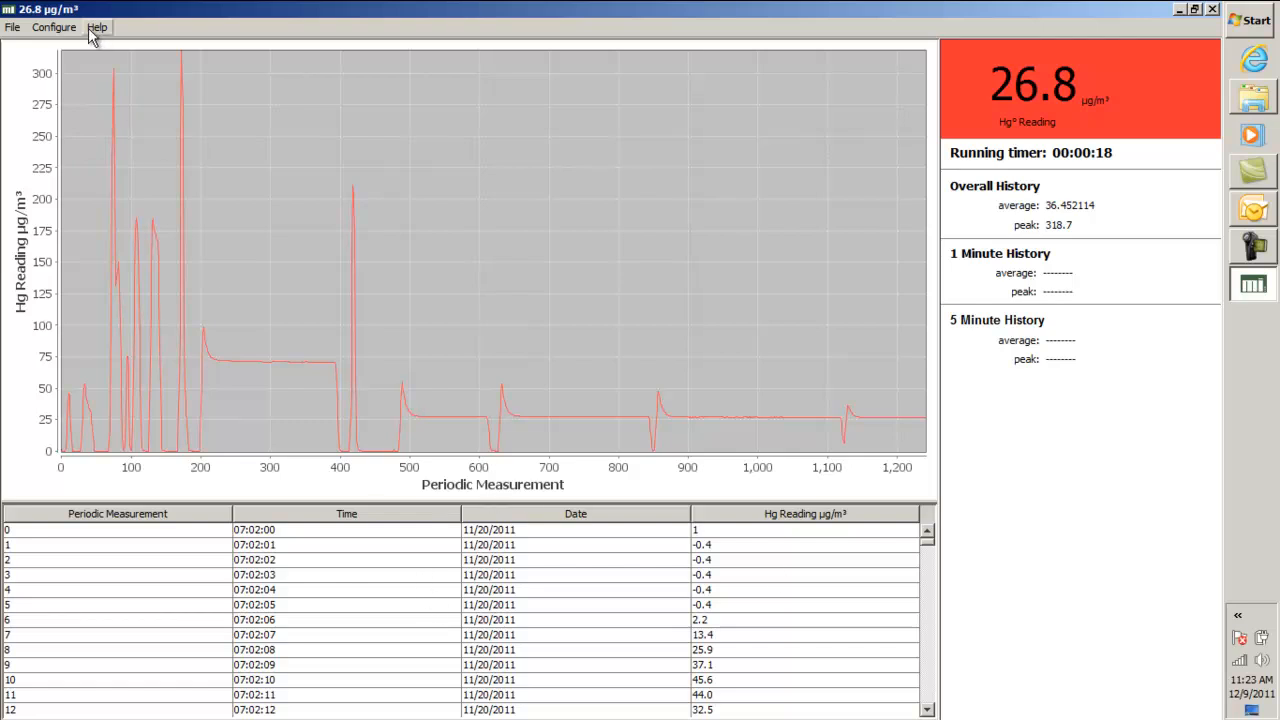
Save the loaded data log as logtest12-09.
{"action": "left_click", "coordinate": [12, 28]}
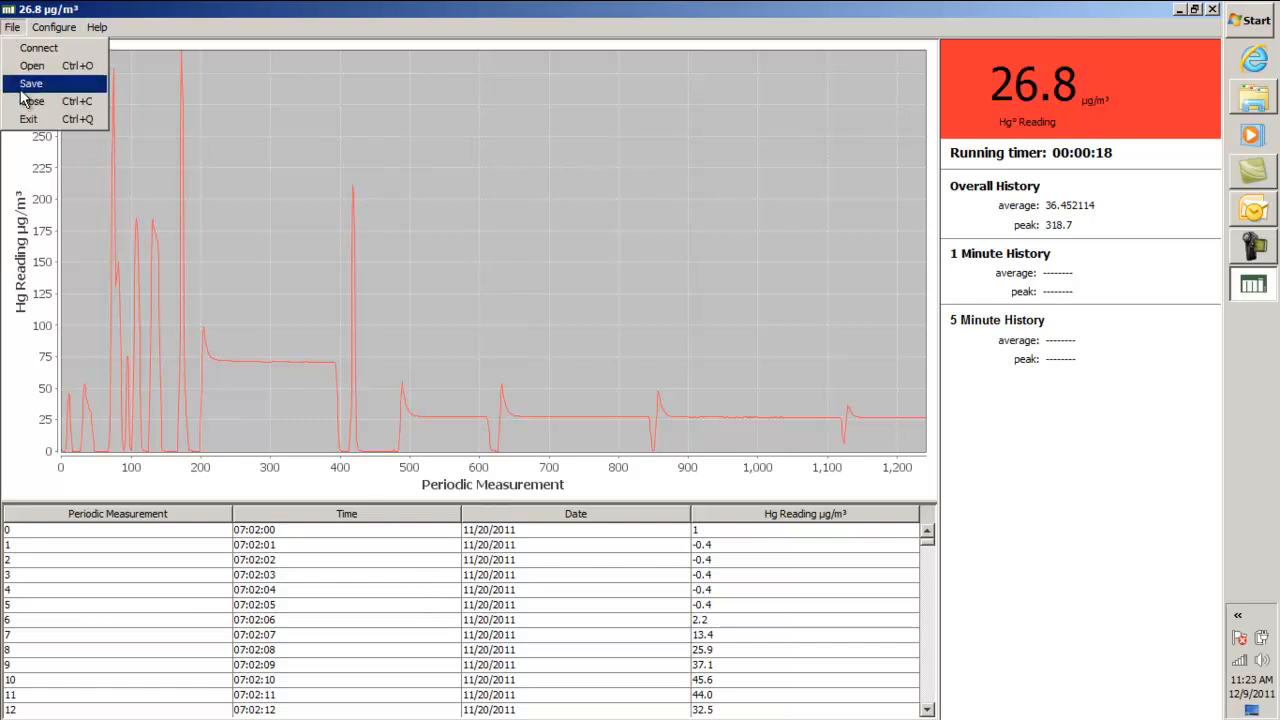
{"action": "left_click", "coordinate": [32, 84]}
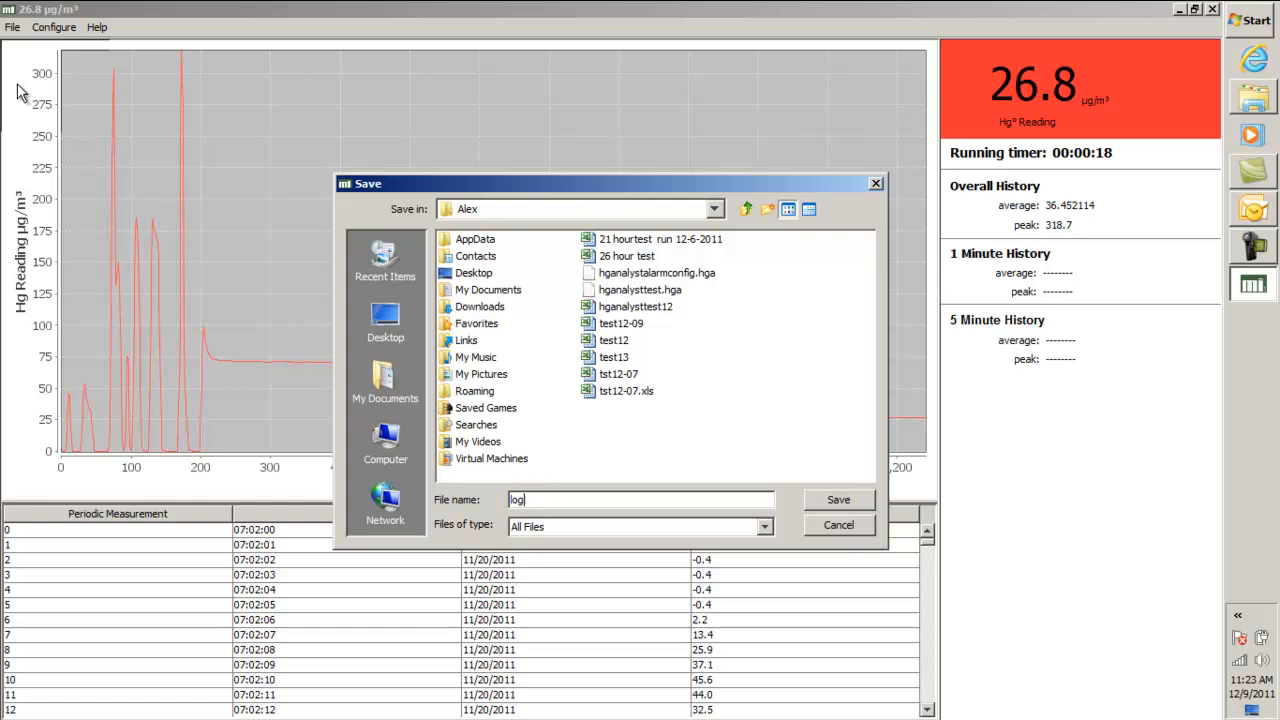
{"action": "type", "text": "test"}
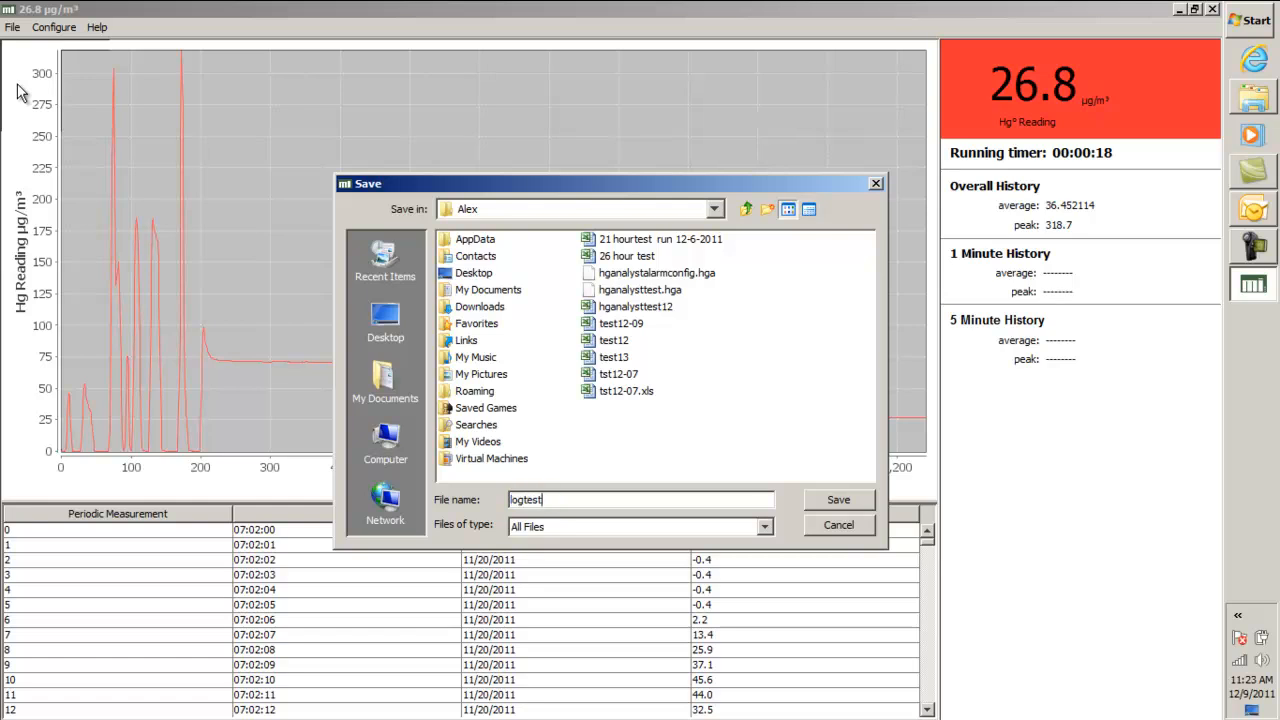
{"action": "type", "text": "12-09"}
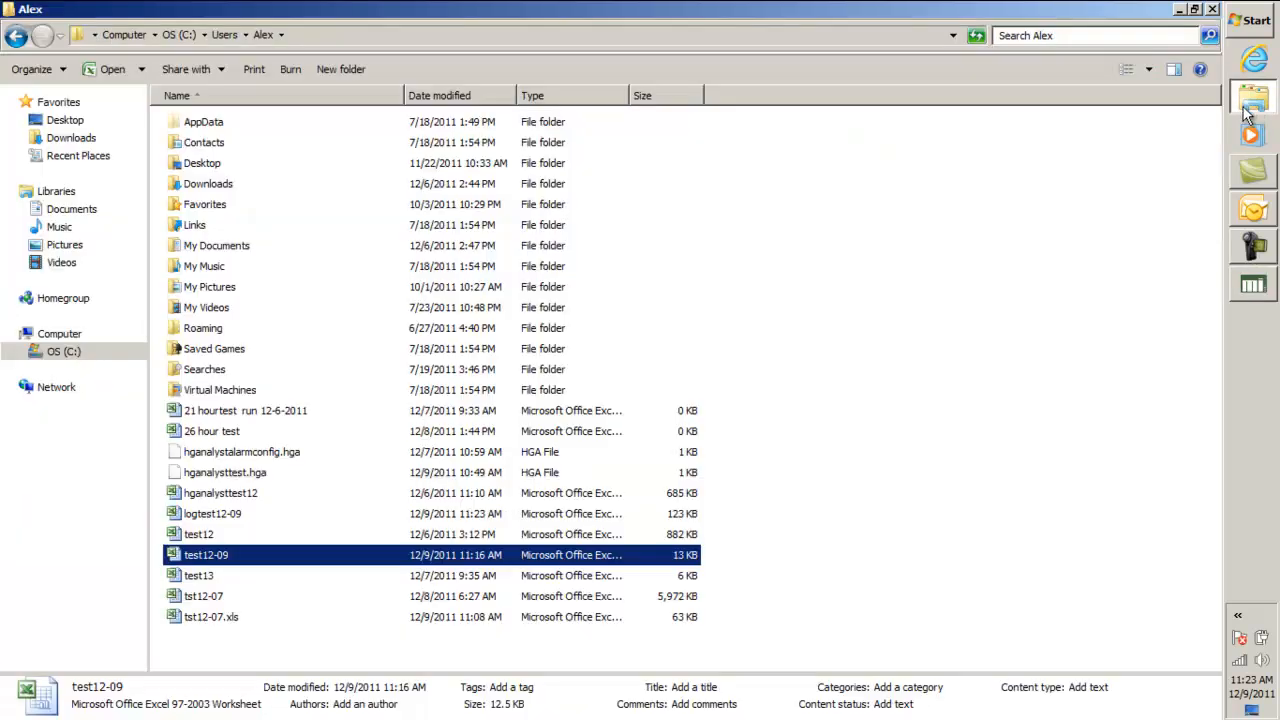
Browse to the Alex user folder and open the logtest12-09 spreadsheet in Excel.
{"action": "left_click", "coordinate": [20, 32]}
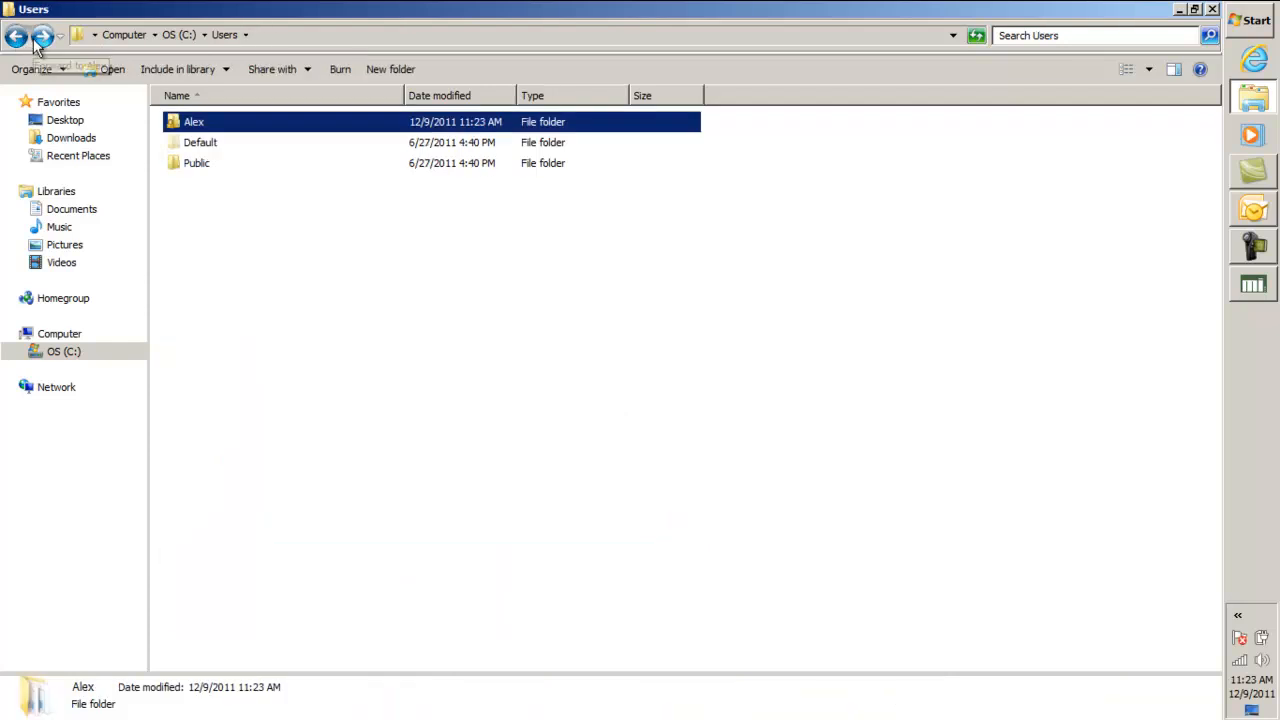
{"action": "double_click", "coordinate": [196, 122]}
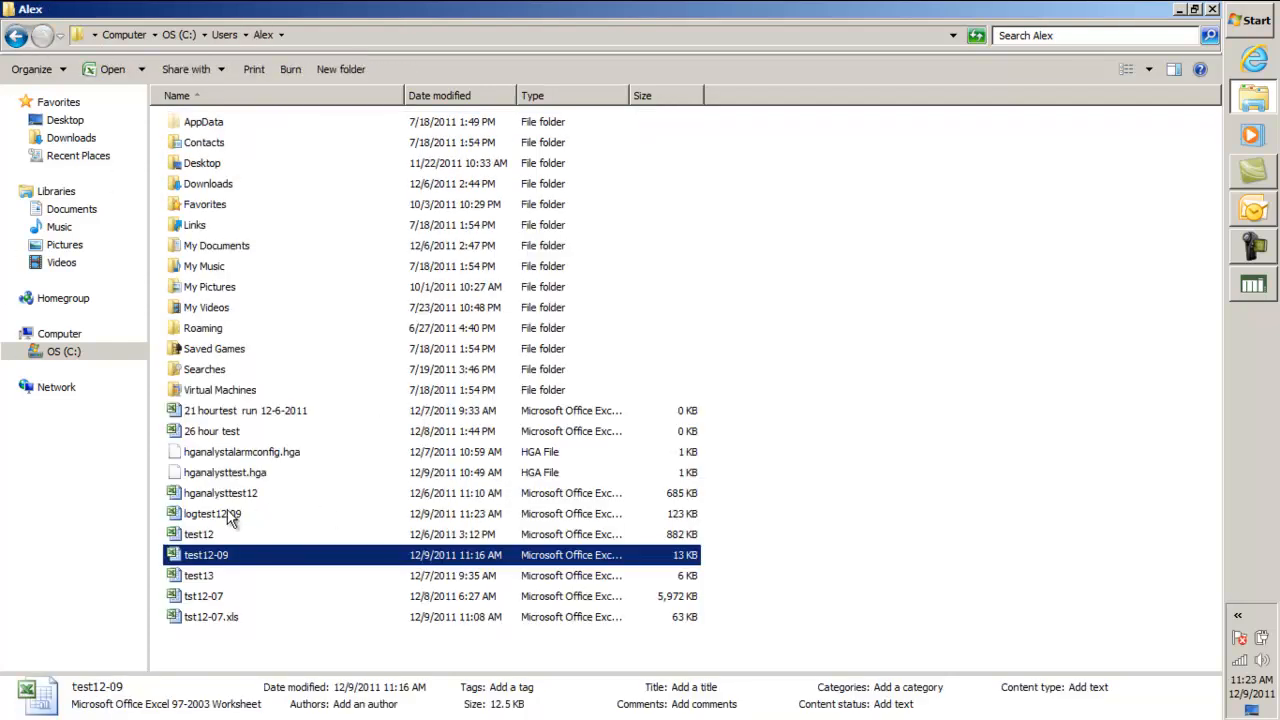
{"action": "double_click", "coordinate": [210, 512]}
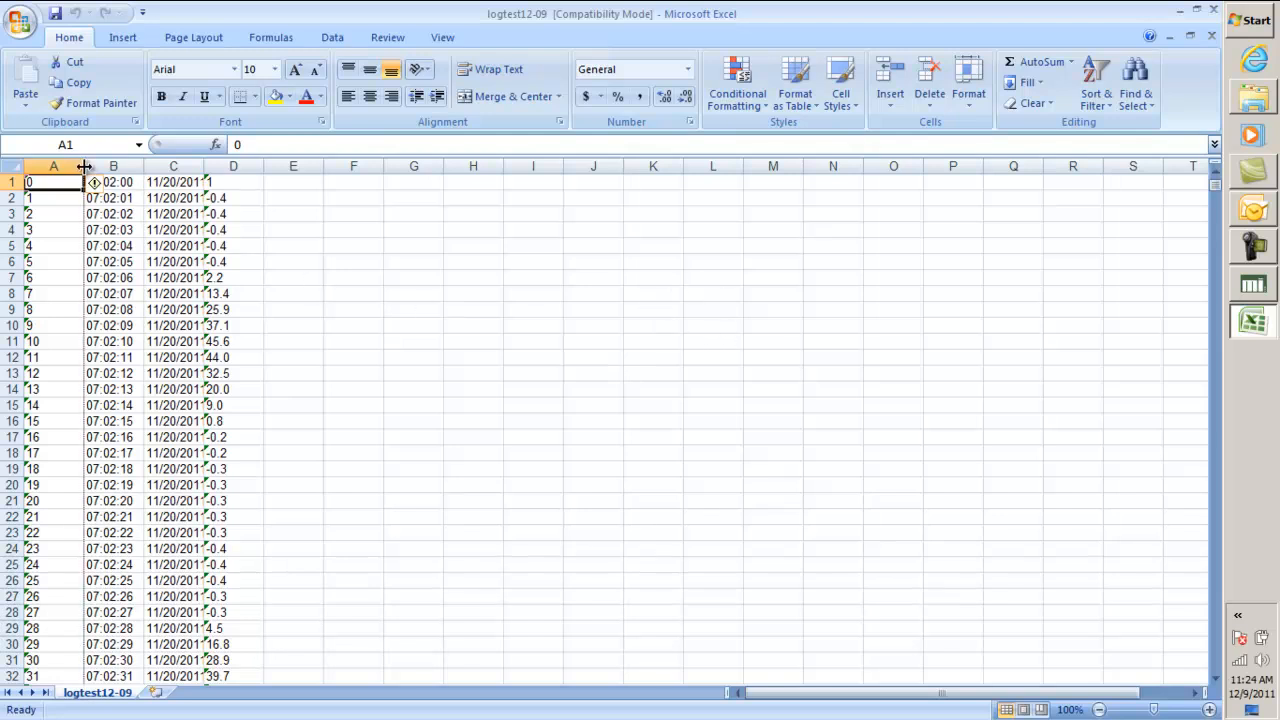
Widen column A and scroll down to measurements 81–112 with readings up to 184.9.
{"action": "left_click_drag", "start_coordinate": [90, 166], "coordinate": [152, 166]}
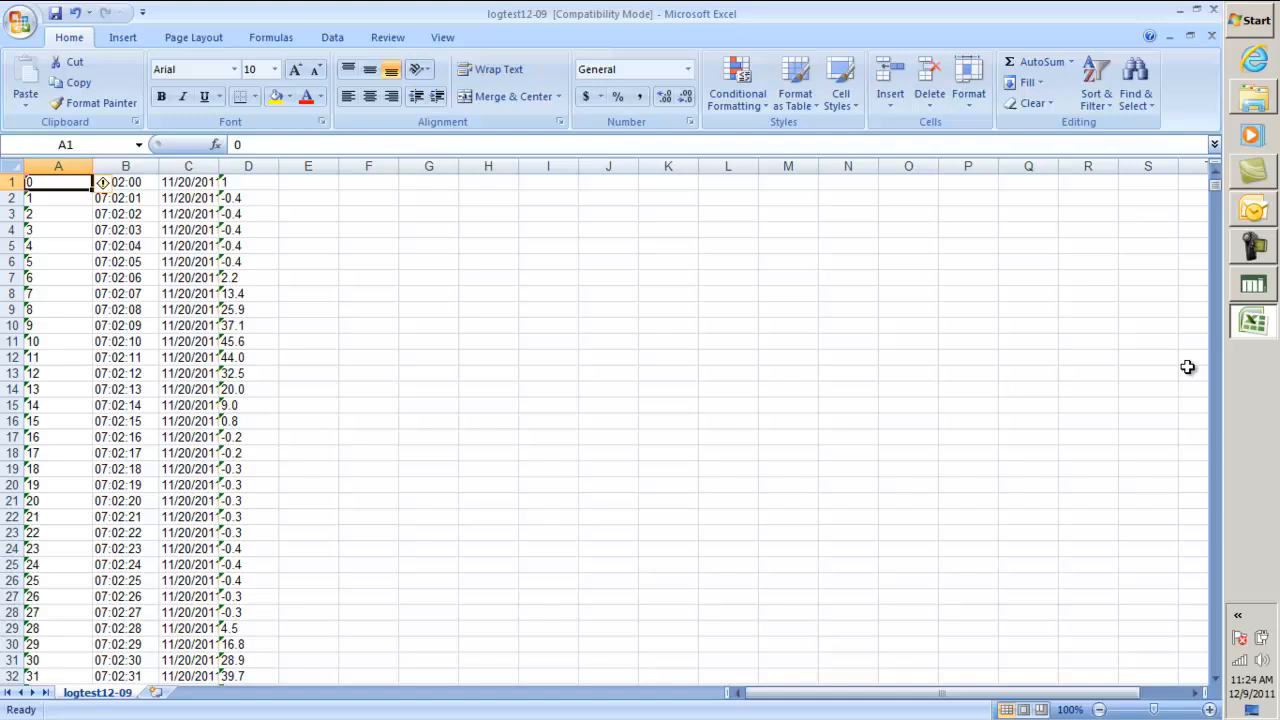
{"action": "scroll", "scroll_direction": "down", "scroll_amount": 3}
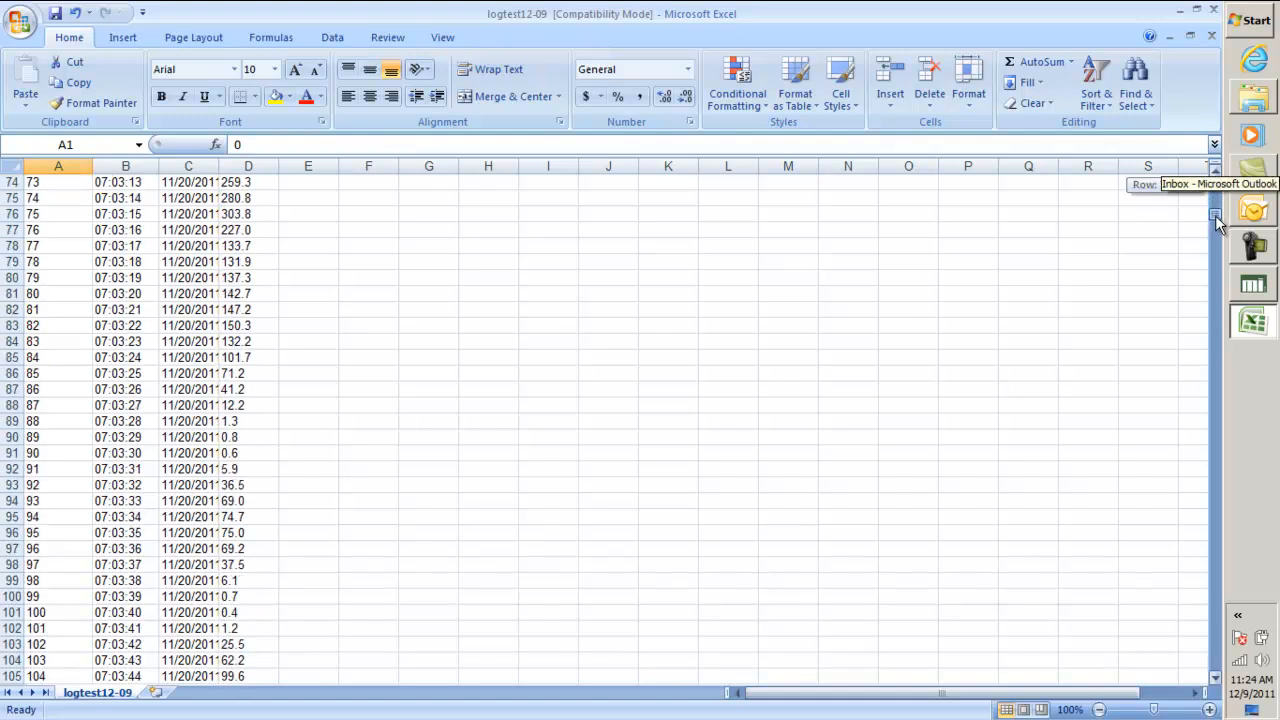
{"action": "scroll", "scroll_direction": "down", "scroll_amount": 3}
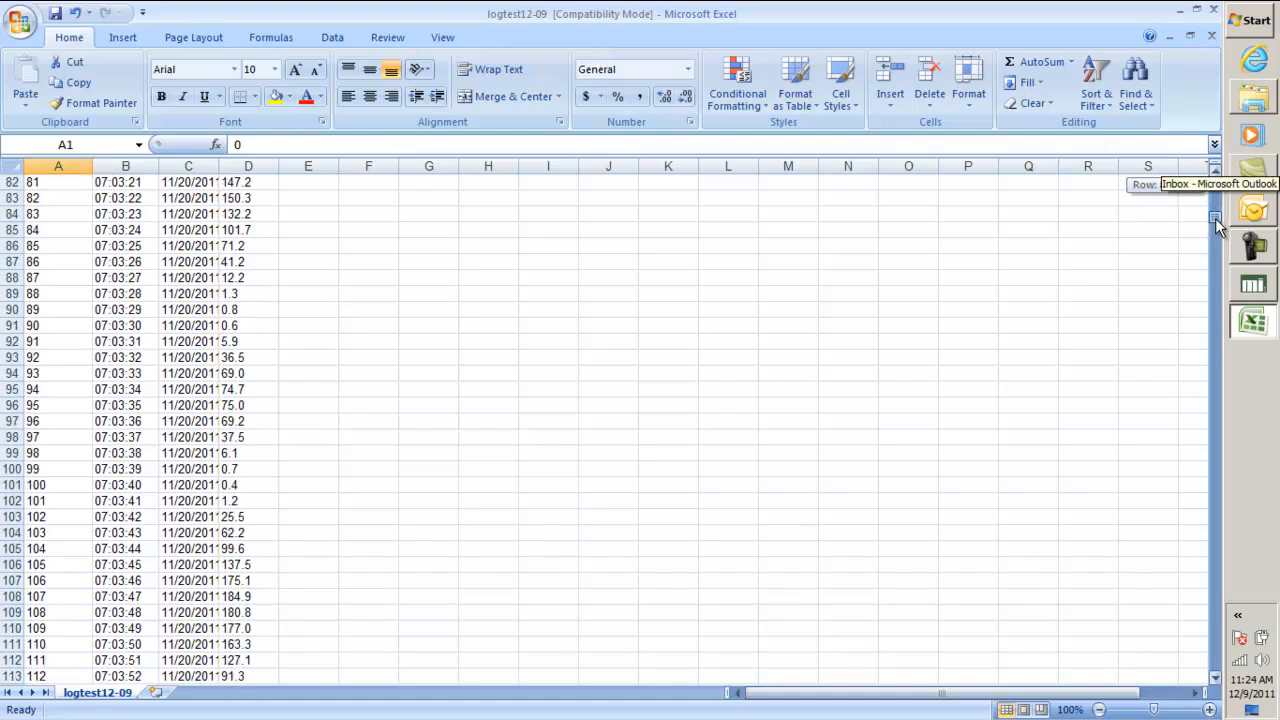